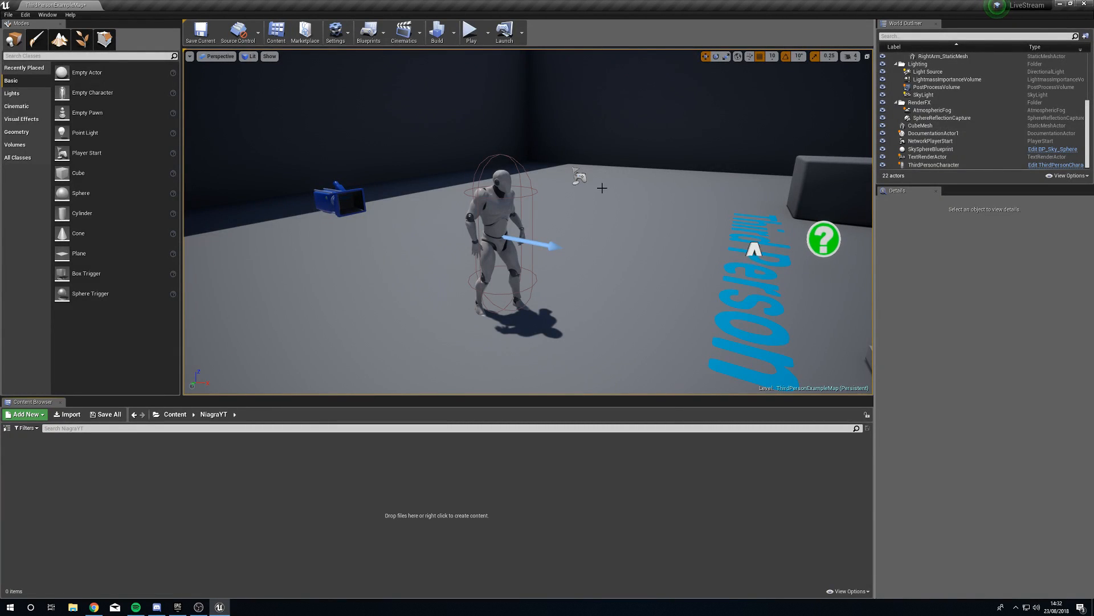
mouse_move(482, 137)
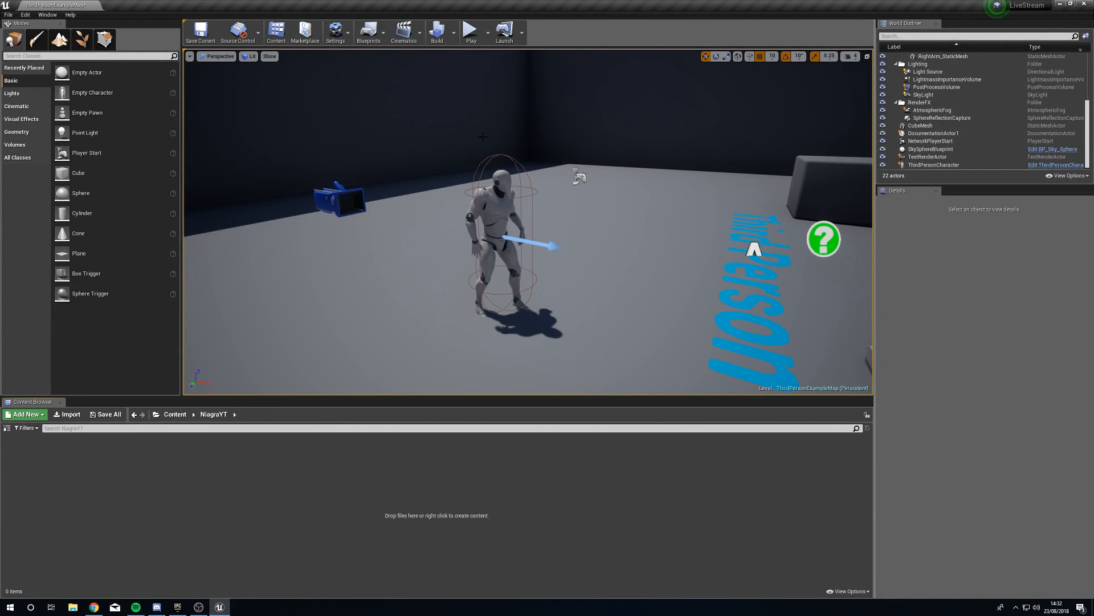
mouse_move(471, 29)
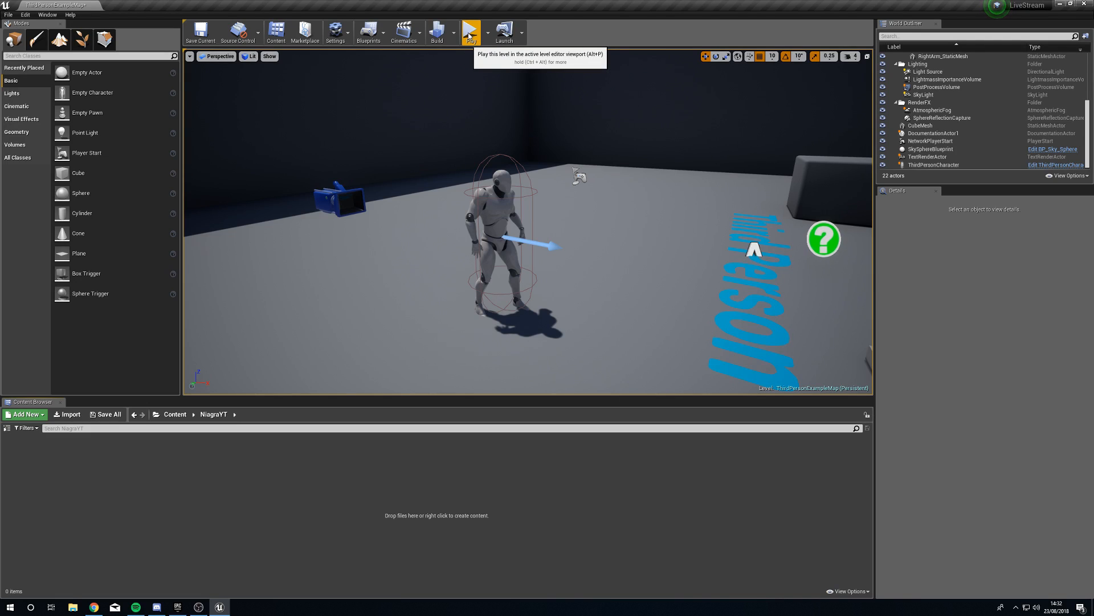
Check the FX plugins list for Niagara, then create a new Cascade particle system asset in NiagaraYT.
left_click(471, 32)
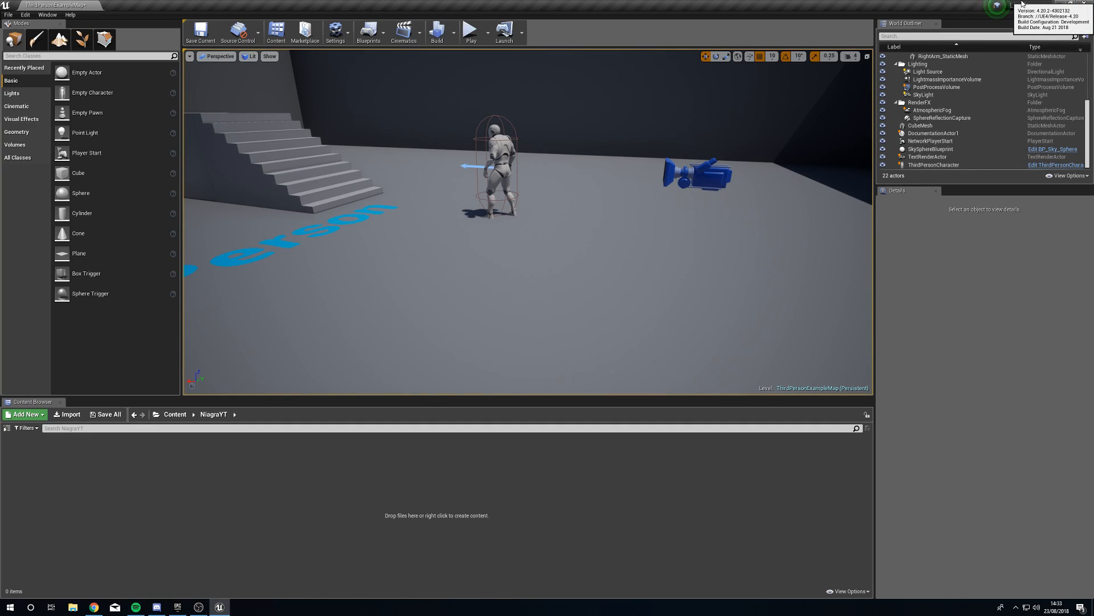
left_click(24, 15)
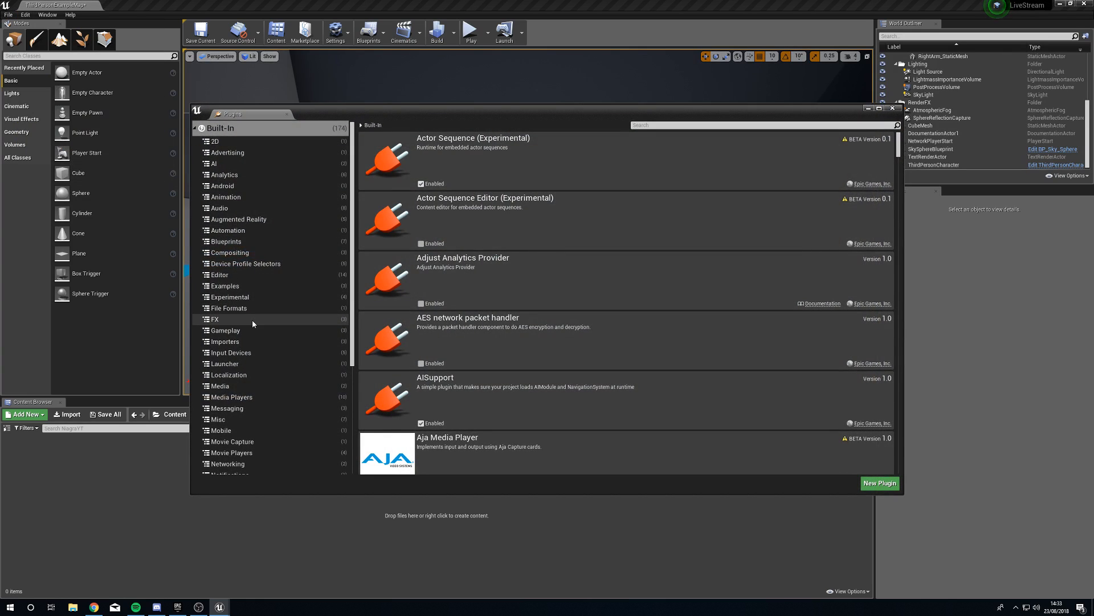
left_click(216, 320)
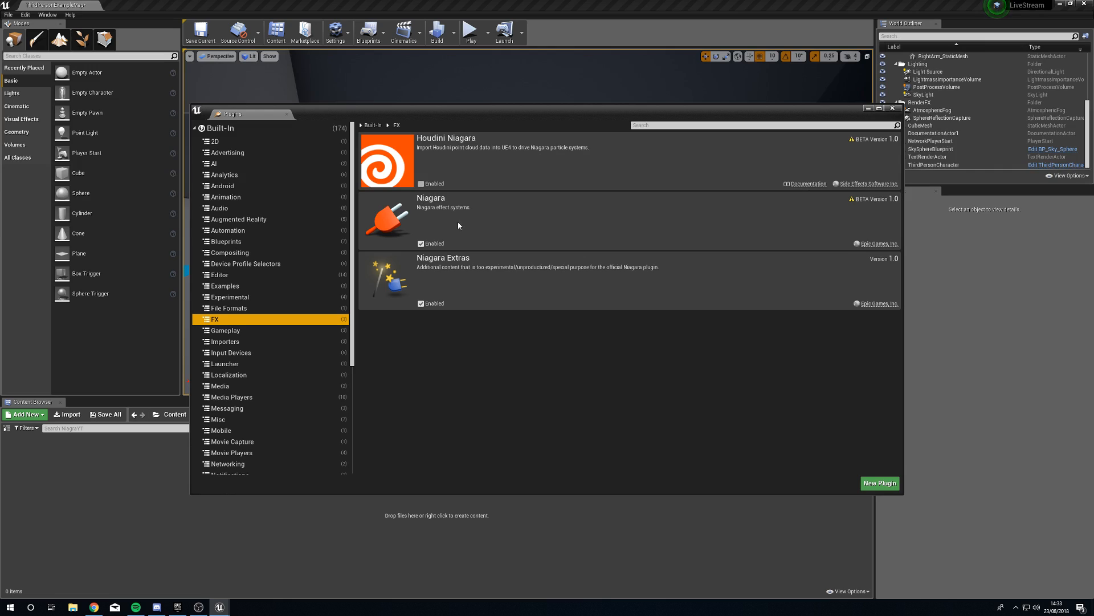
mouse_move(462, 222)
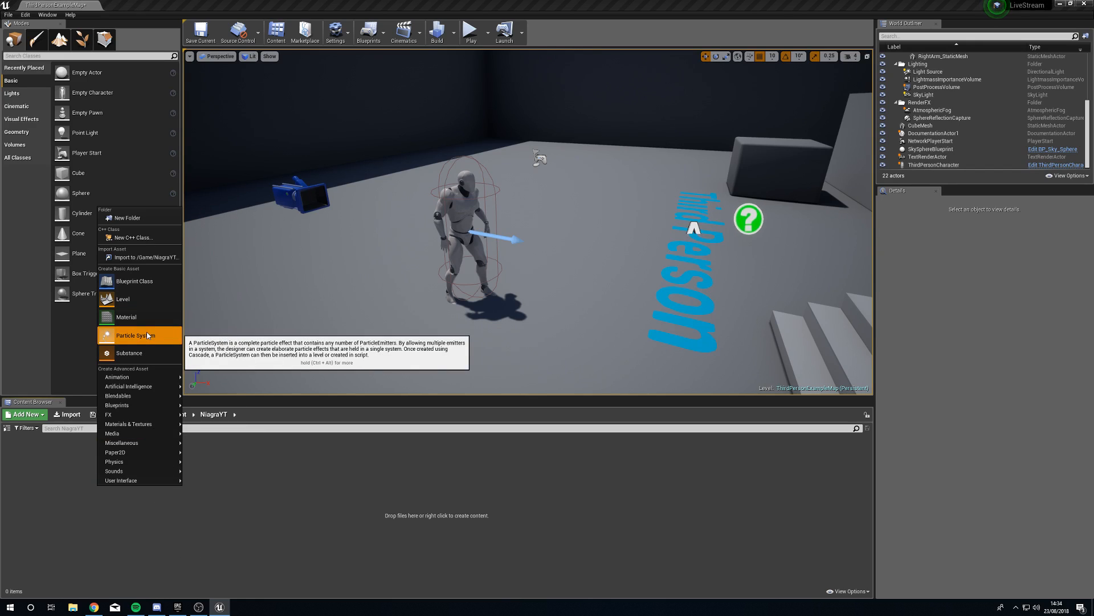
left_click(131, 335)
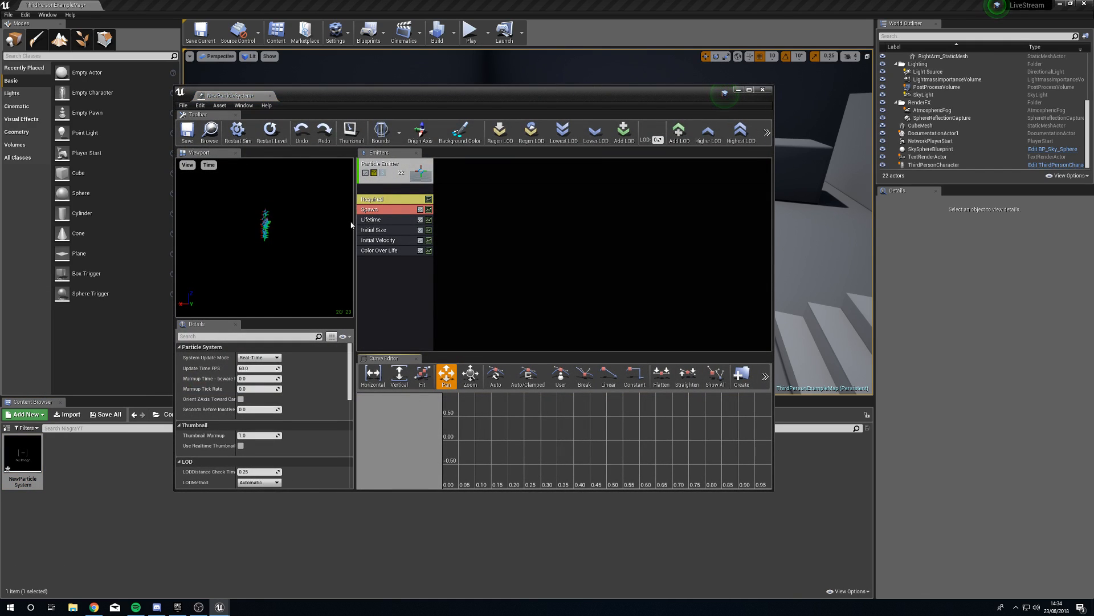
mouse_move(734, 24)
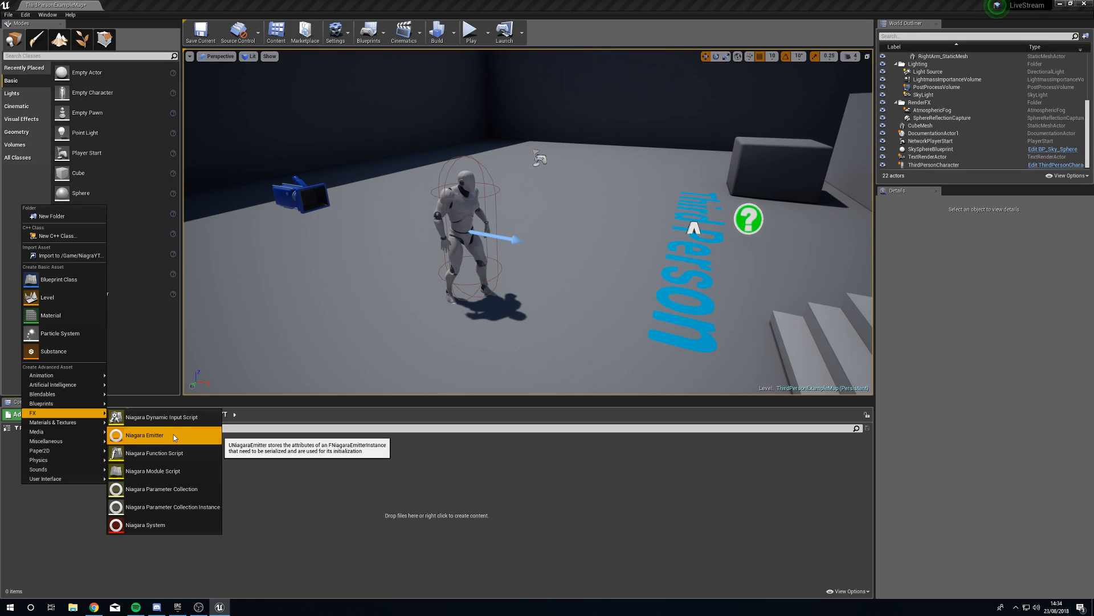
Create a Niagara Emitter asset named DeanEmitter in the NiagaraYT folder.
left_click(145, 435)
type("DeanEmitter")
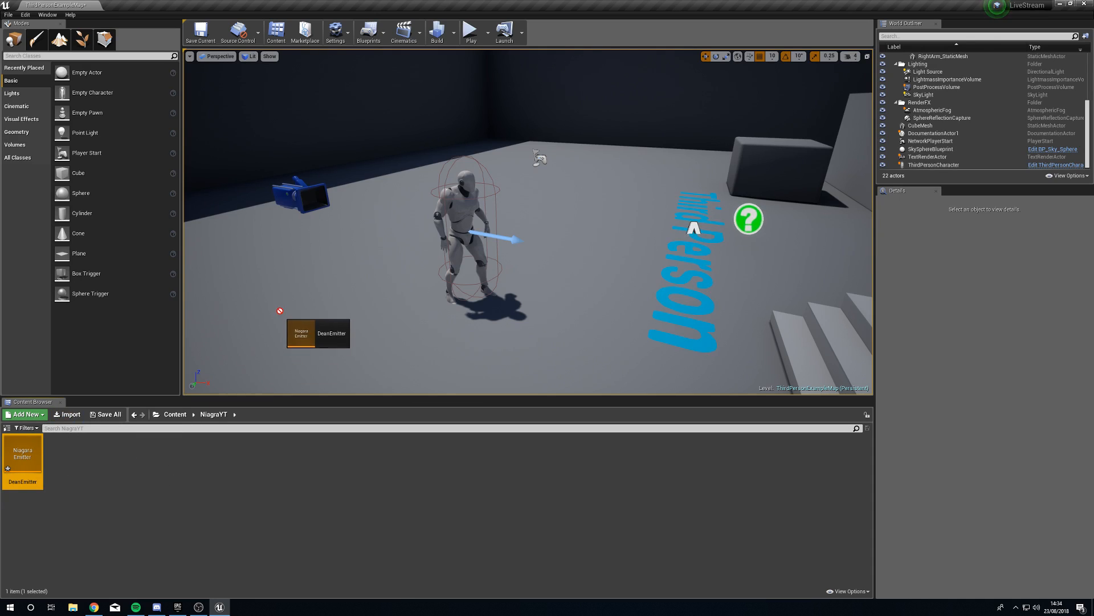
left_click_drag(319, 333, 266, 294)
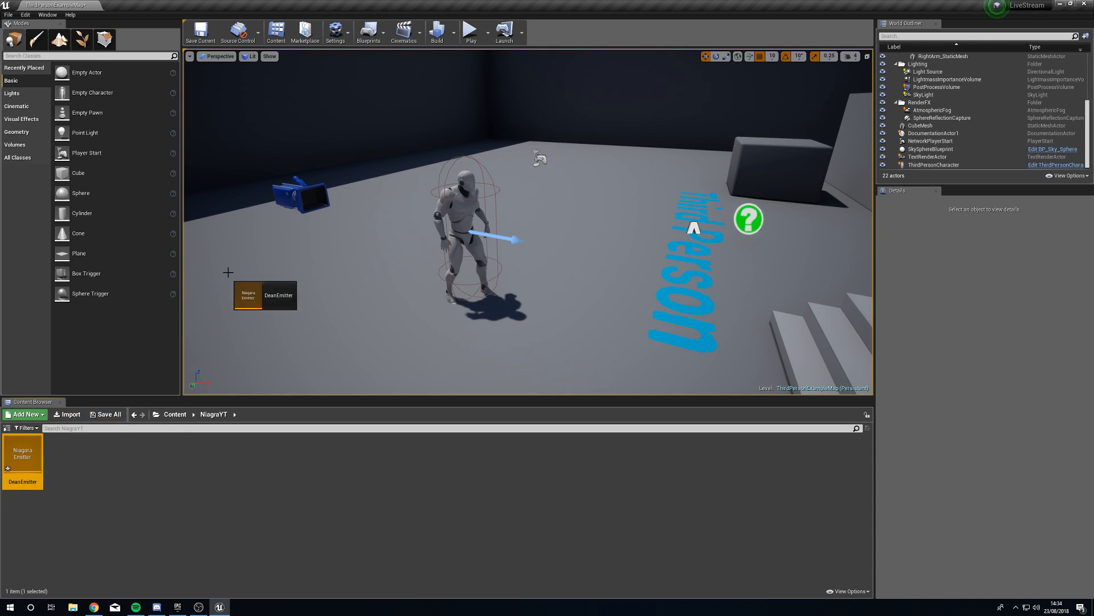
left_click(24, 414)
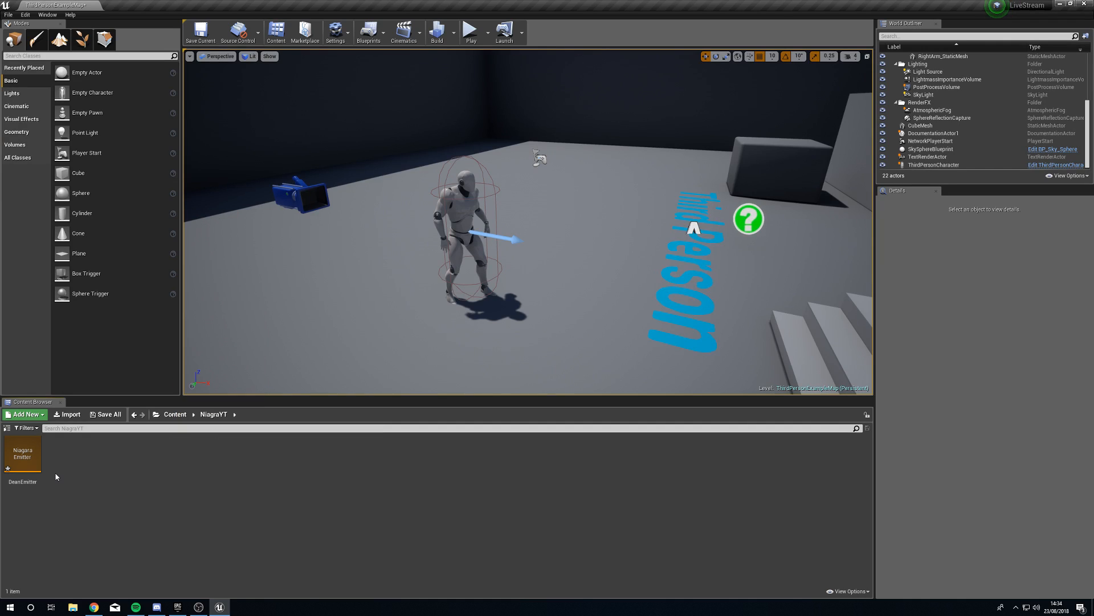
Create a Niagara System asset named DeanSystem1 beside DeanEmitter.
left_click(26, 414)
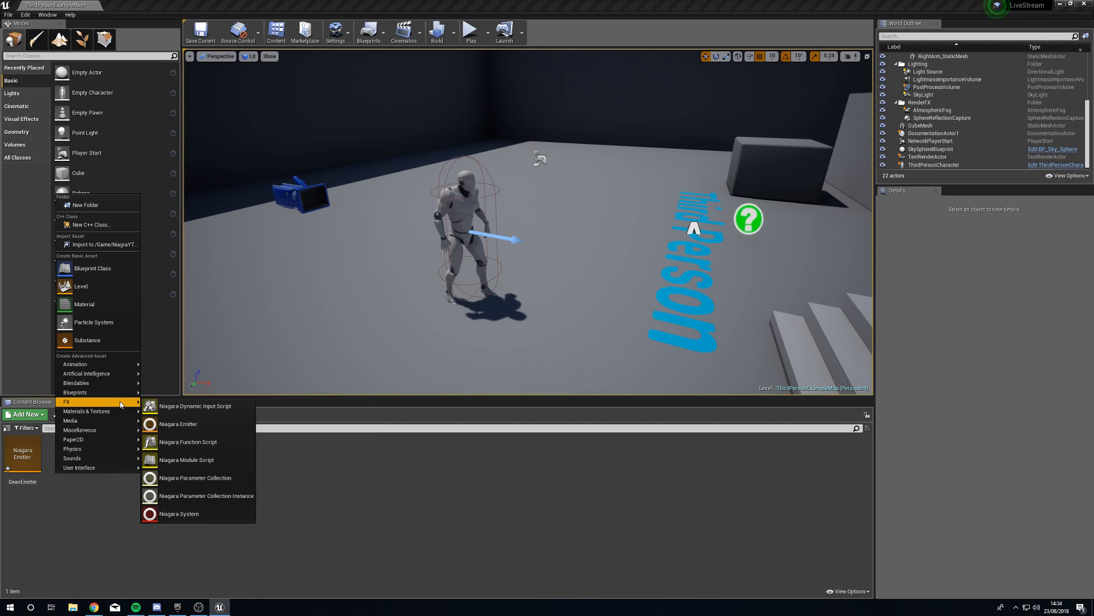
left_click(179, 514)
type("DeanSys")
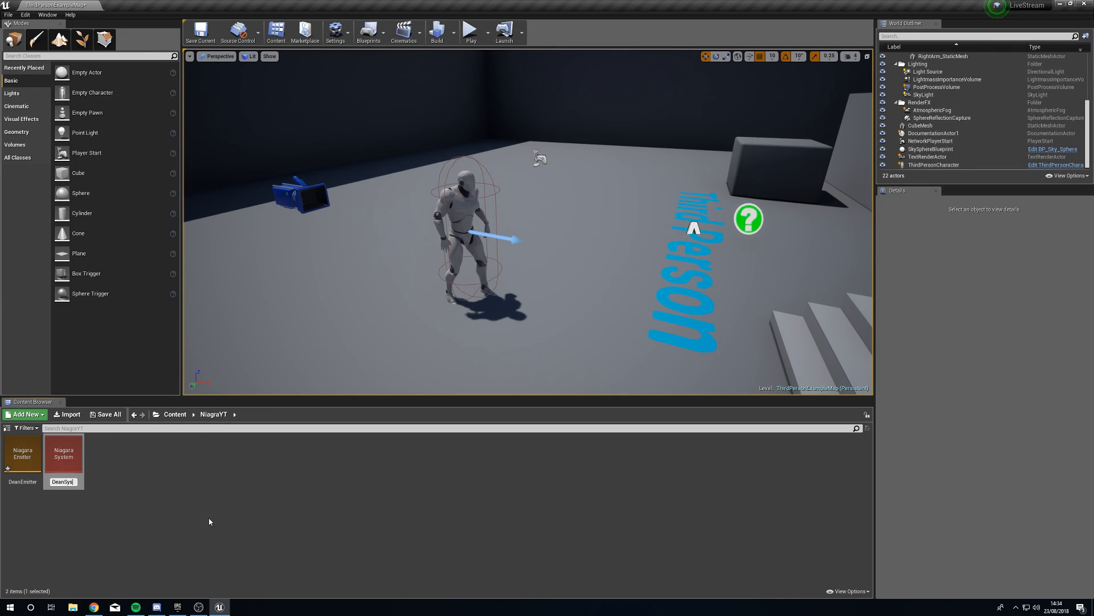
right_click(63, 453)
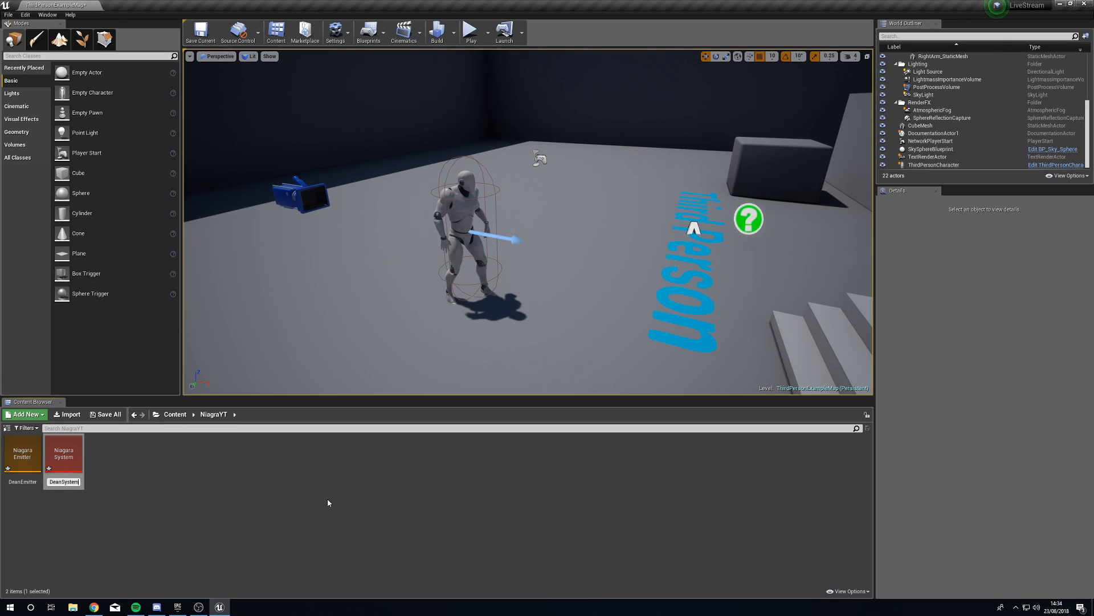
mouse_move(64, 454)
type("1")
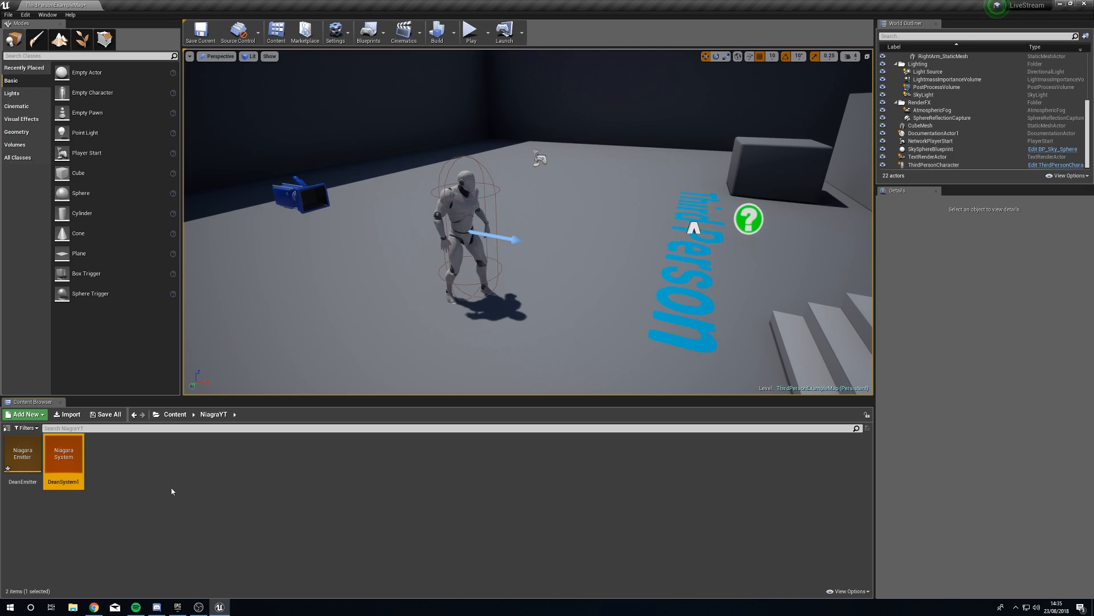
Open DeanSystem1 and DeanEmitter in the Niagara editor and check the preview viewport options.
double_click(62, 457)
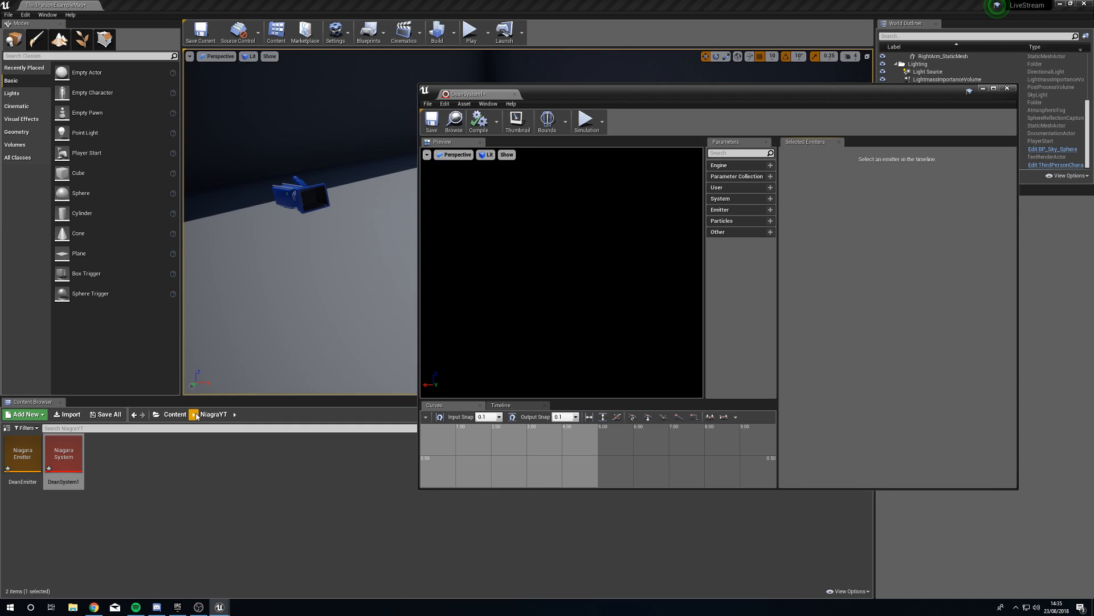
double_click(21, 452)
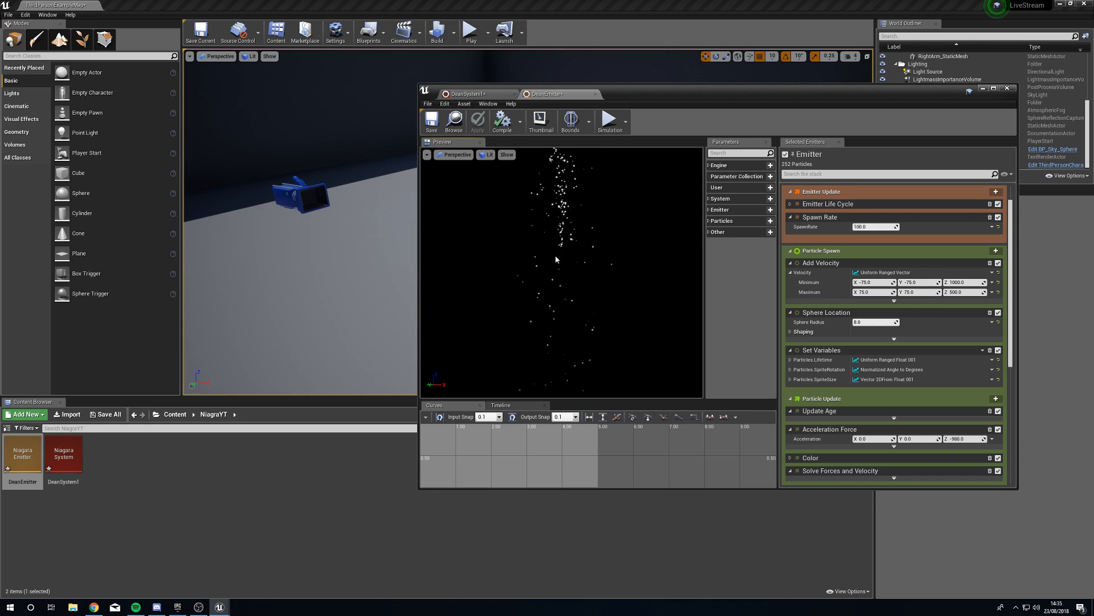
left_click(427, 153)
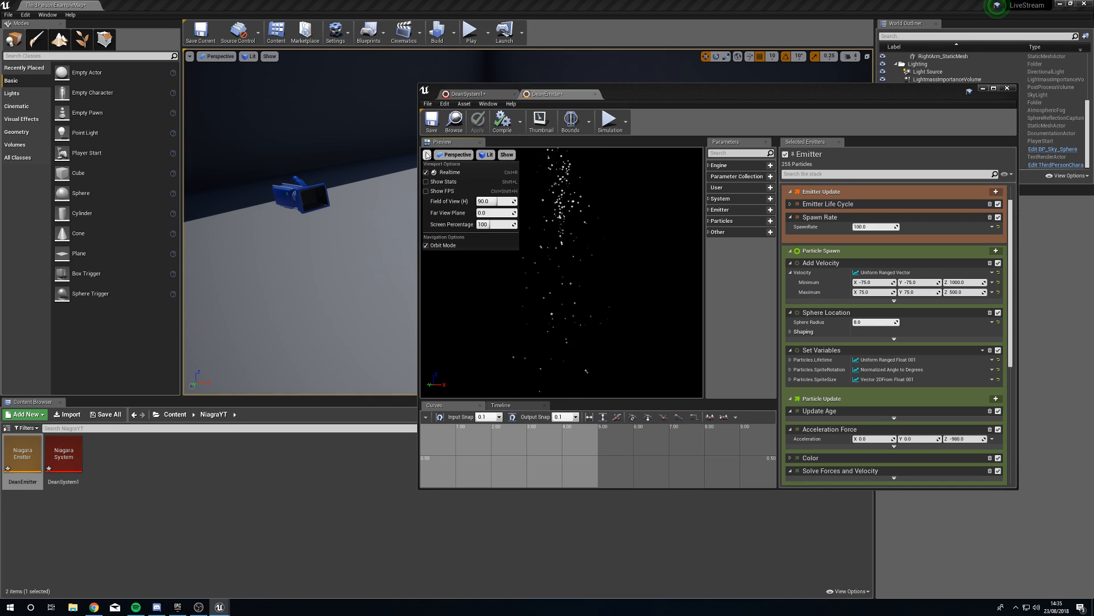
left_click(518, 260)
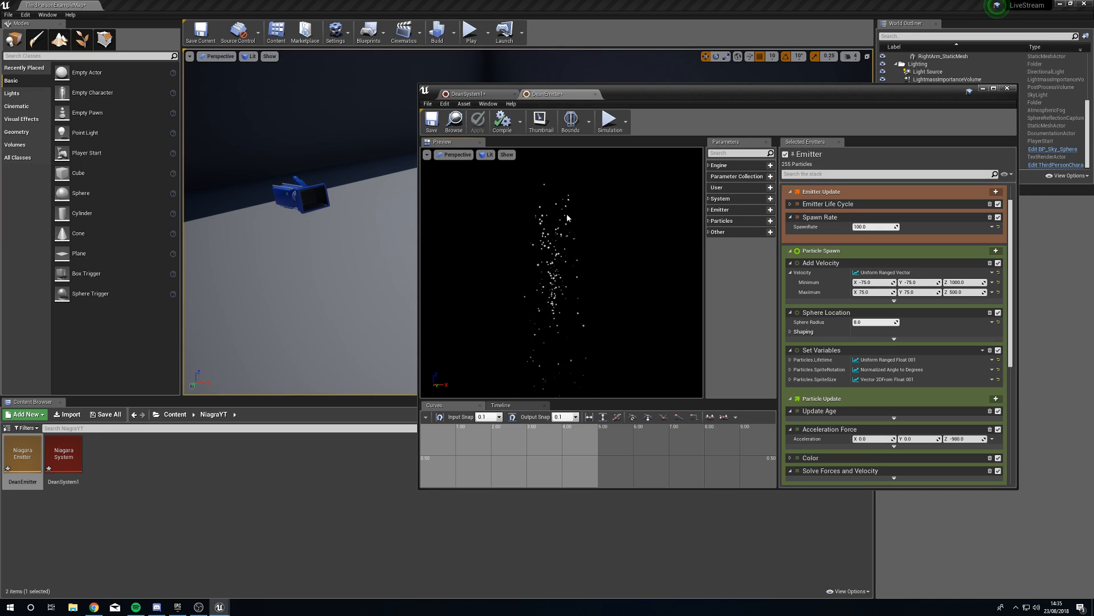
Review the Preview Scene Settings panel from the Window menu and close it again.
left_click(488, 104)
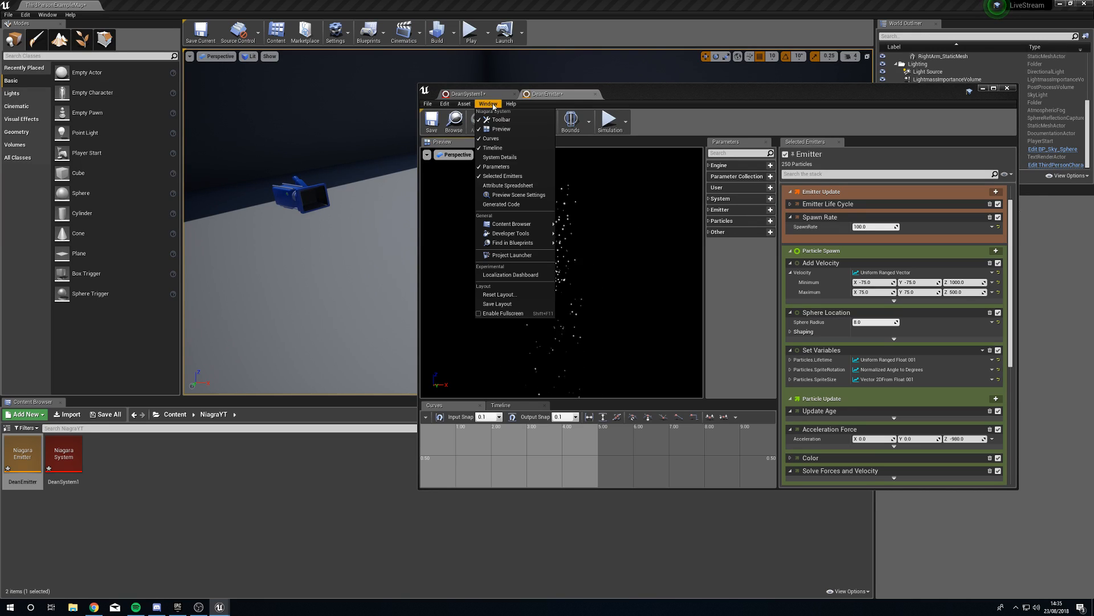
left_click(516, 195)
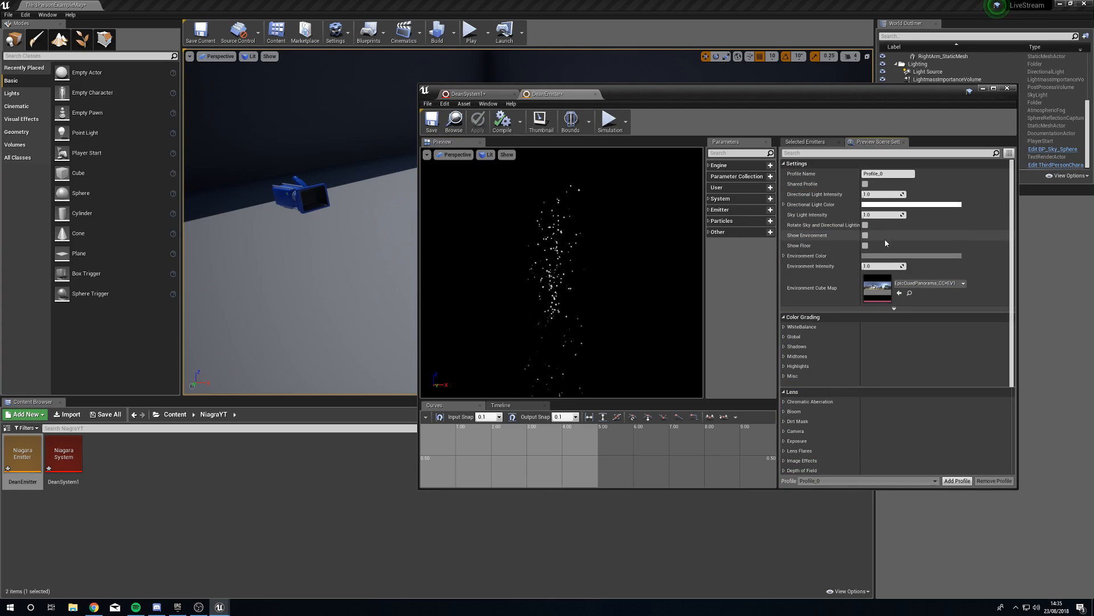
left_click(865, 235)
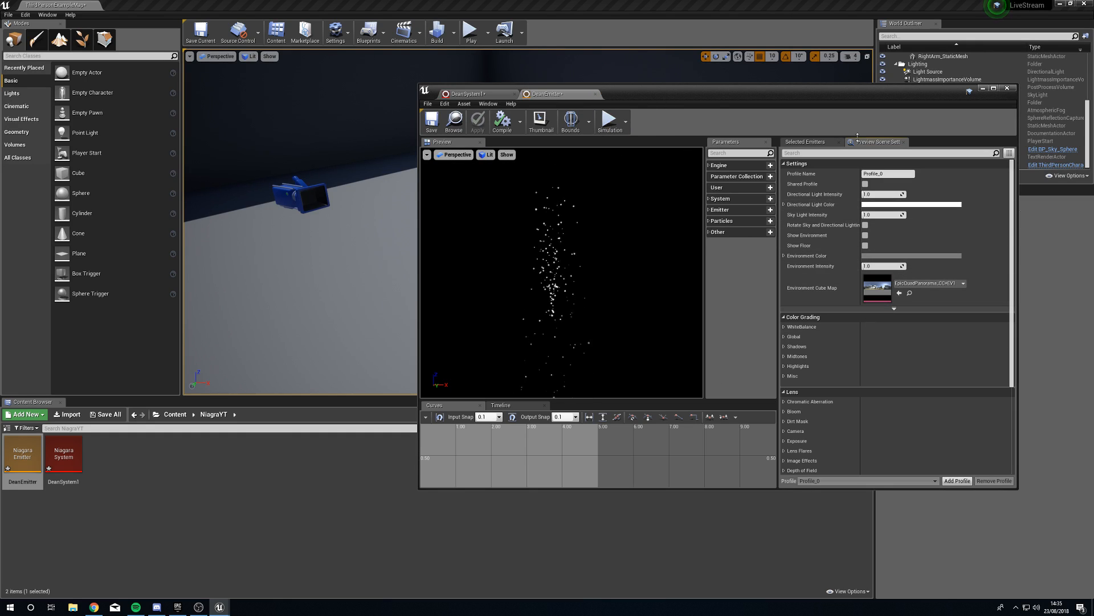
left_click(803, 142)
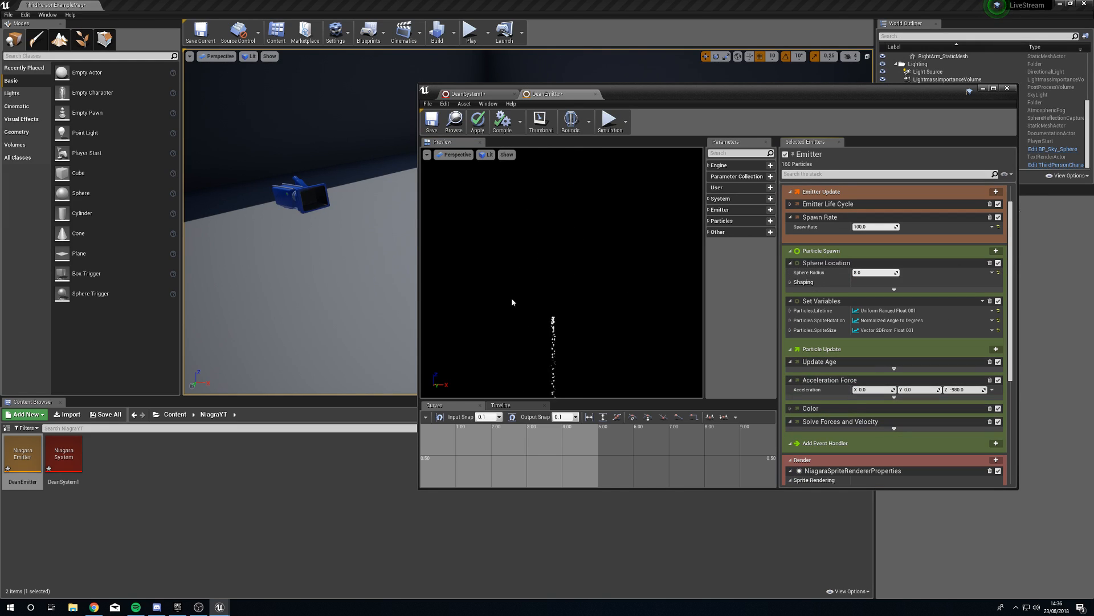
mouse_move(989, 380)
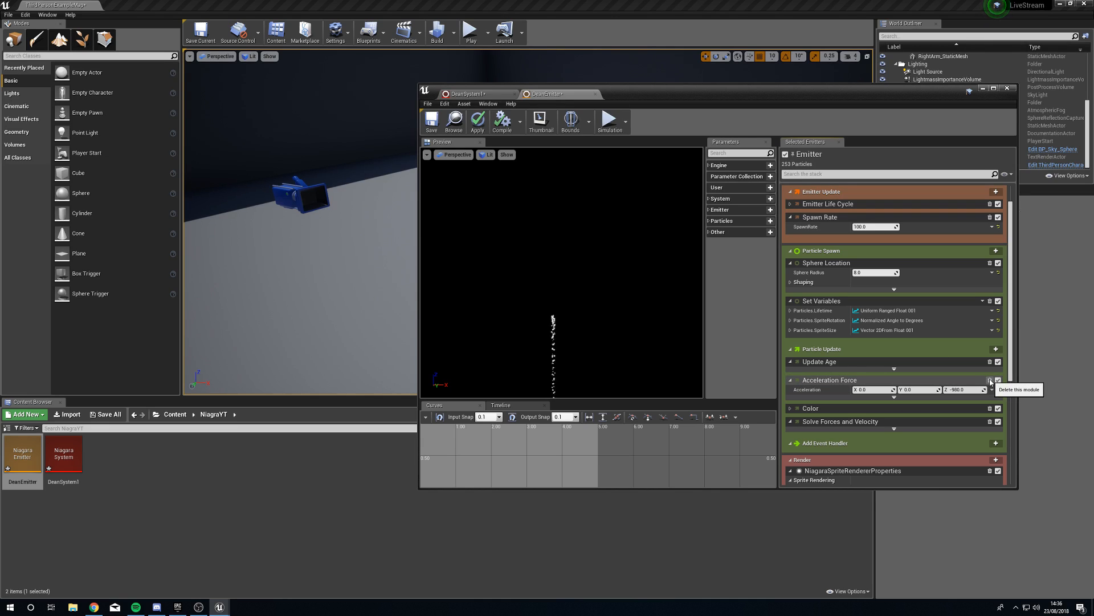
Delete the Acceleration Force and Spawn Rate modules from the emitter stack.
left_click(990, 380)
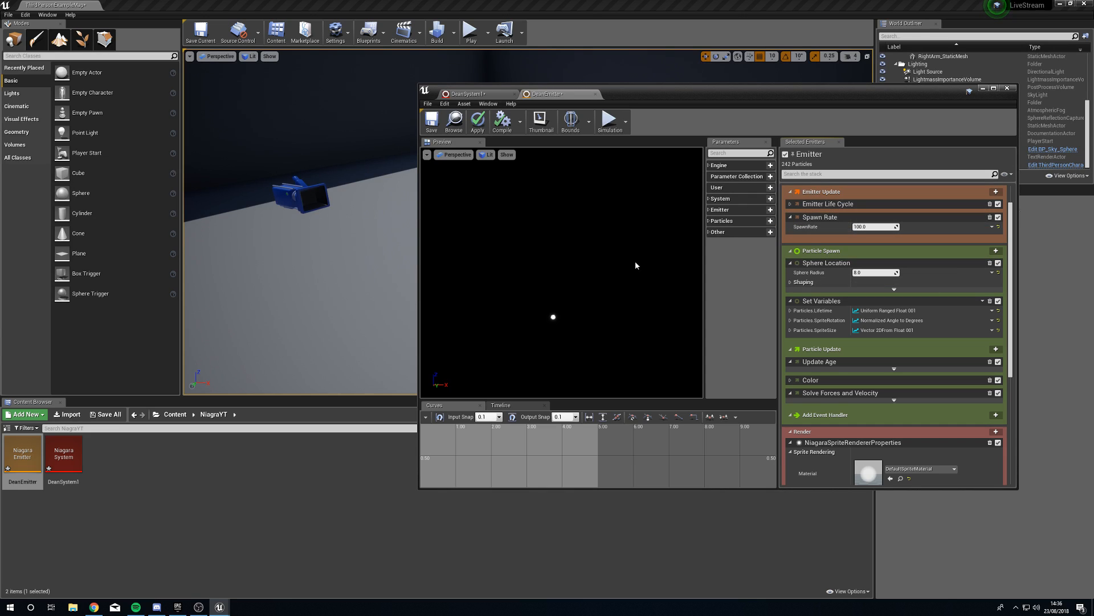
mouse_move(990, 217)
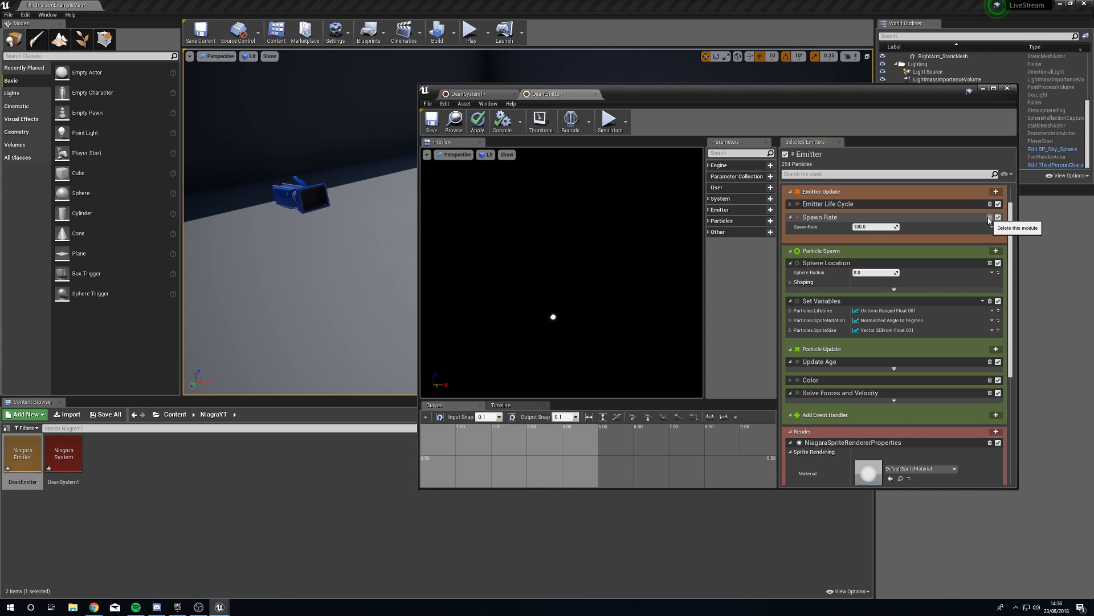
left_click(989, 217)
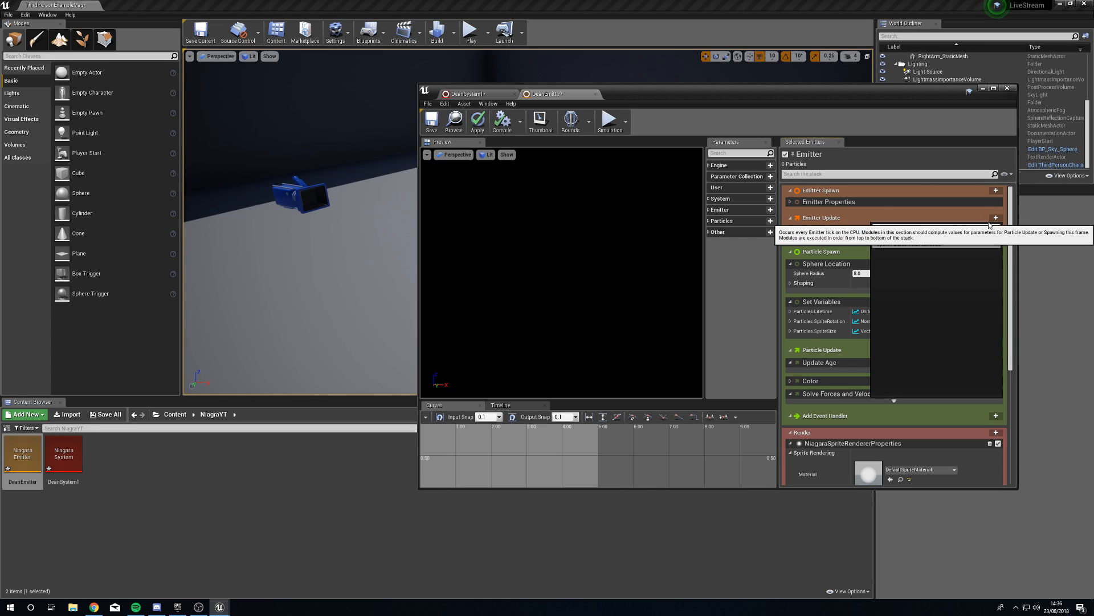
Add a Spawn Burst Instantaneous module with Spawn Count 1000 and expand Emitter Properties.
type("burst")
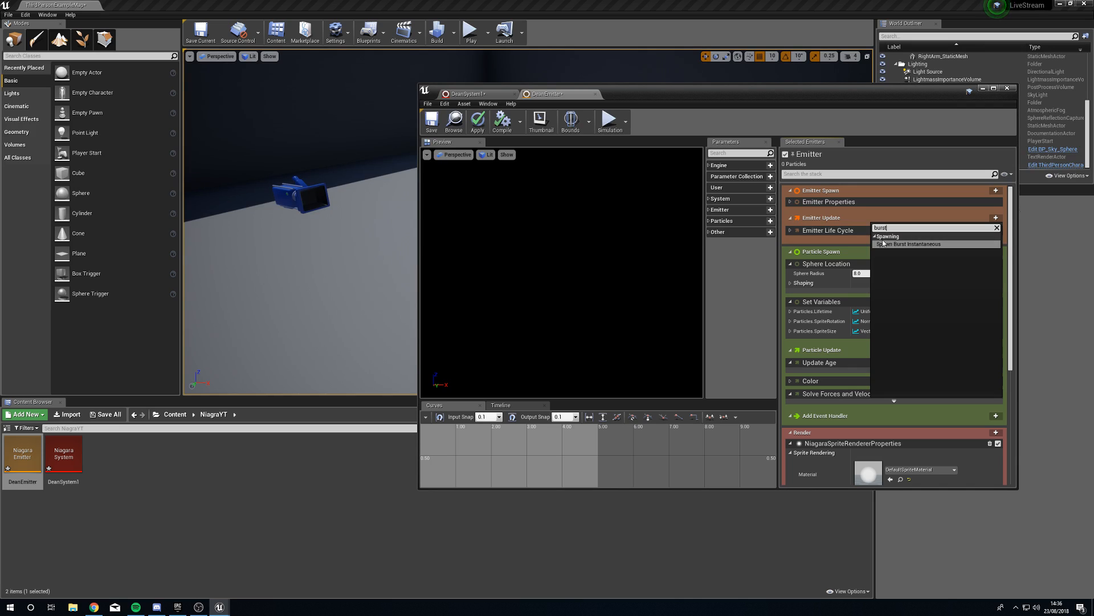
left_click(909, 244)
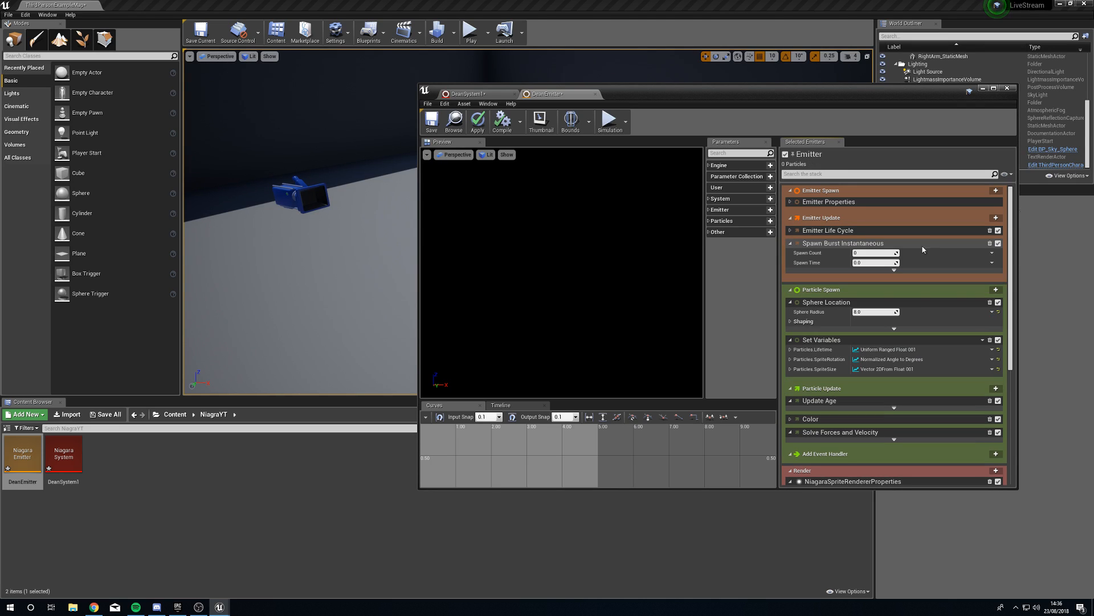
left_click(874, 253)
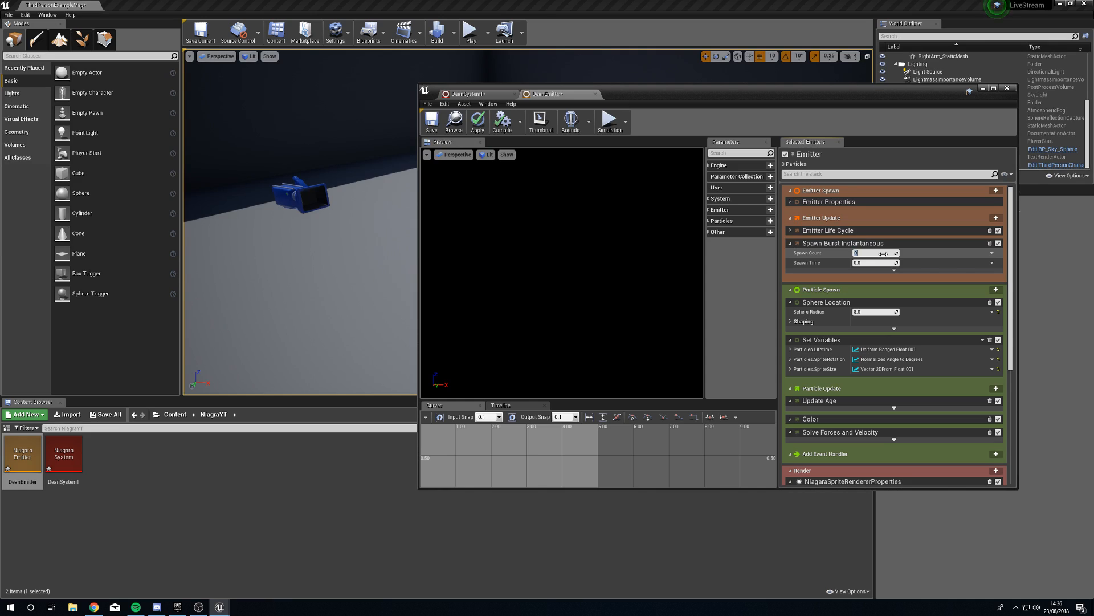
type("1000")
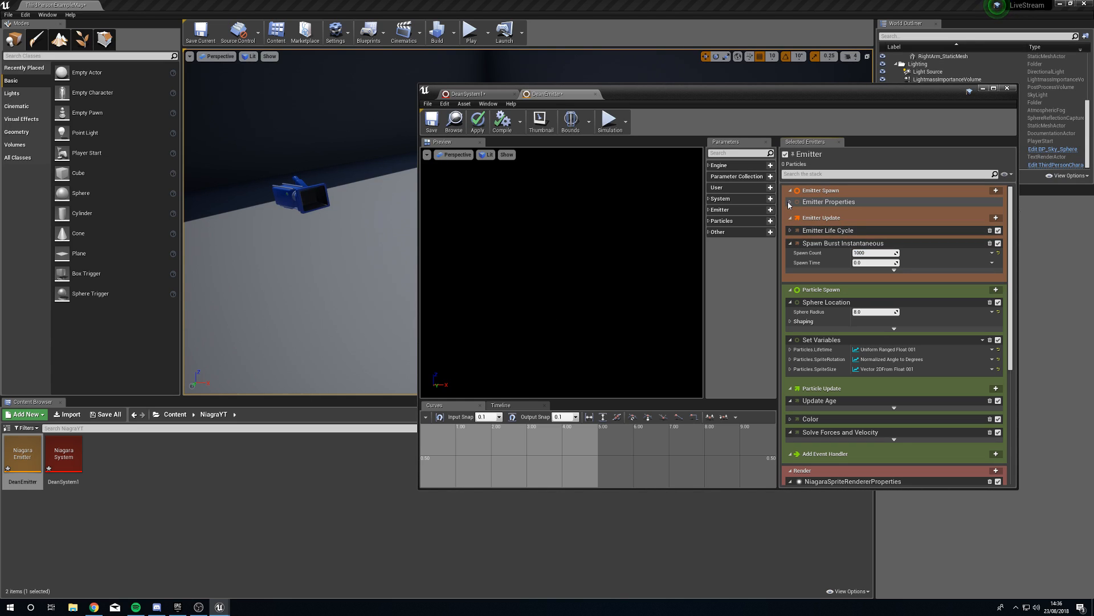
left_click(829, 202)
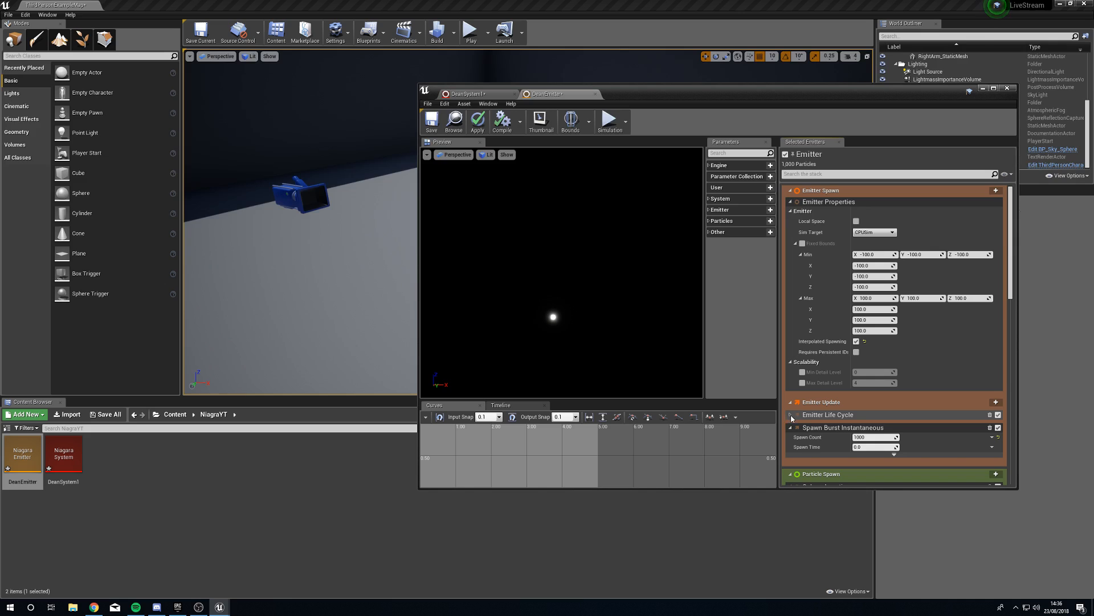
Set SpriteSize to a Uniform Ranged Float from 1 to 2, then return to DeanSystem1.
left_click(790, 203)
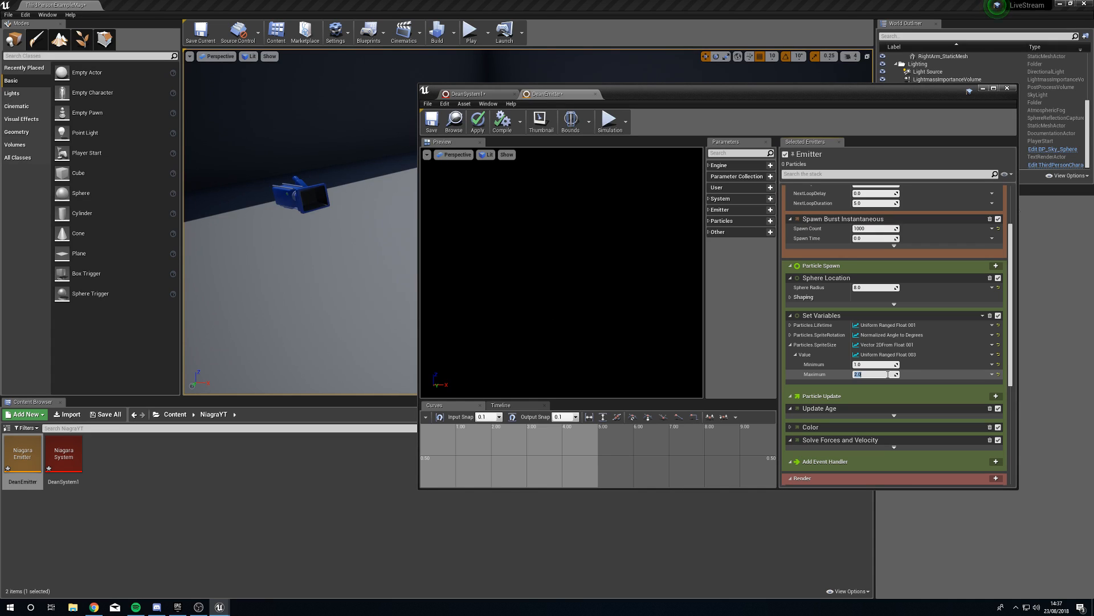
left_click(476, 122)
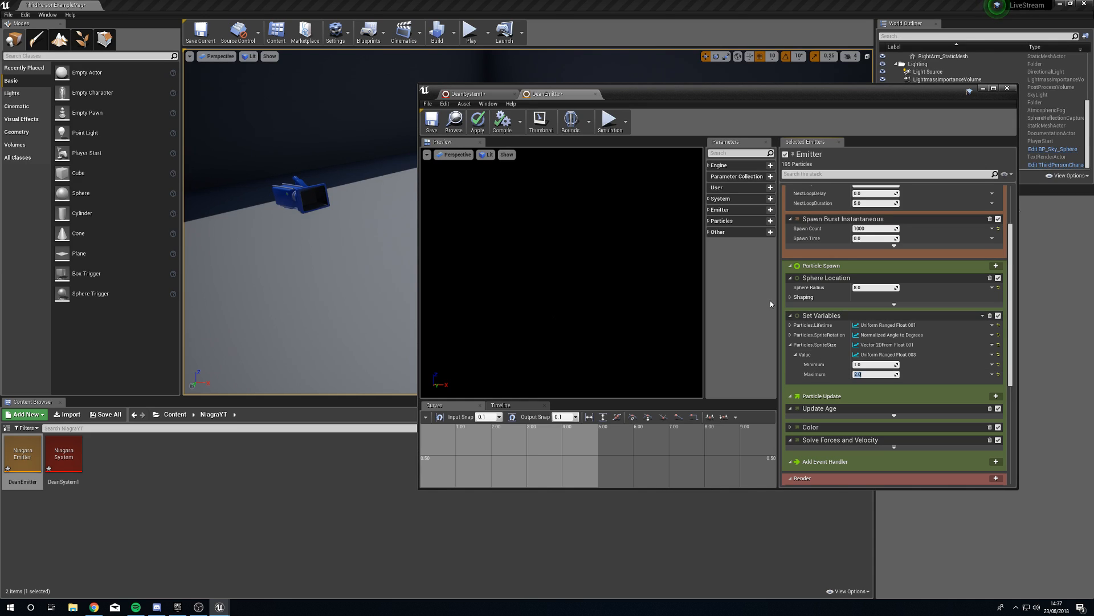
left_click(477, 121)
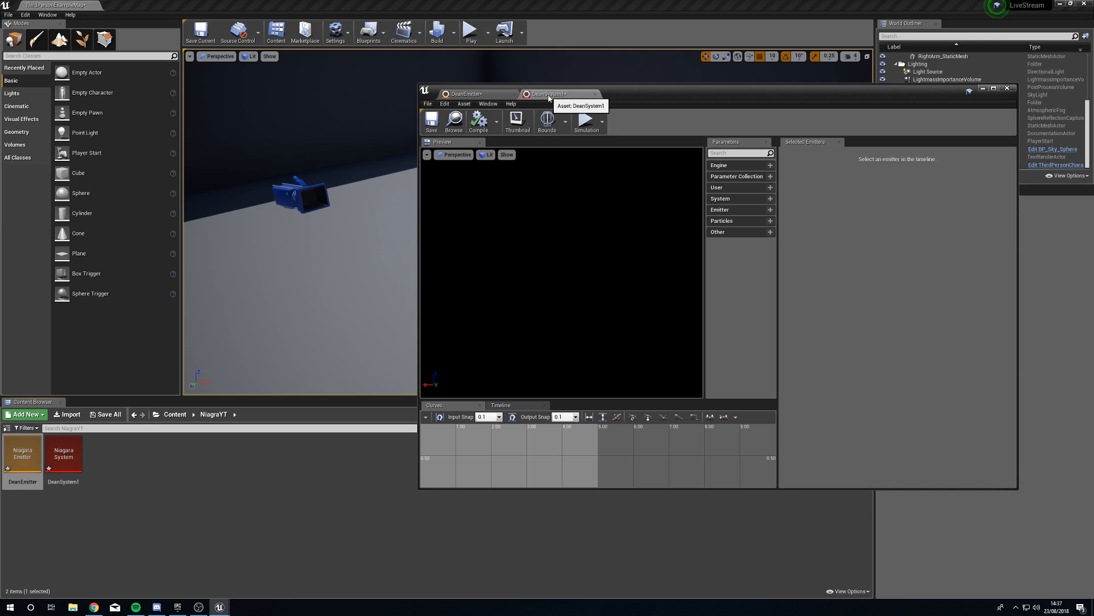
mouse_move(563, 340)
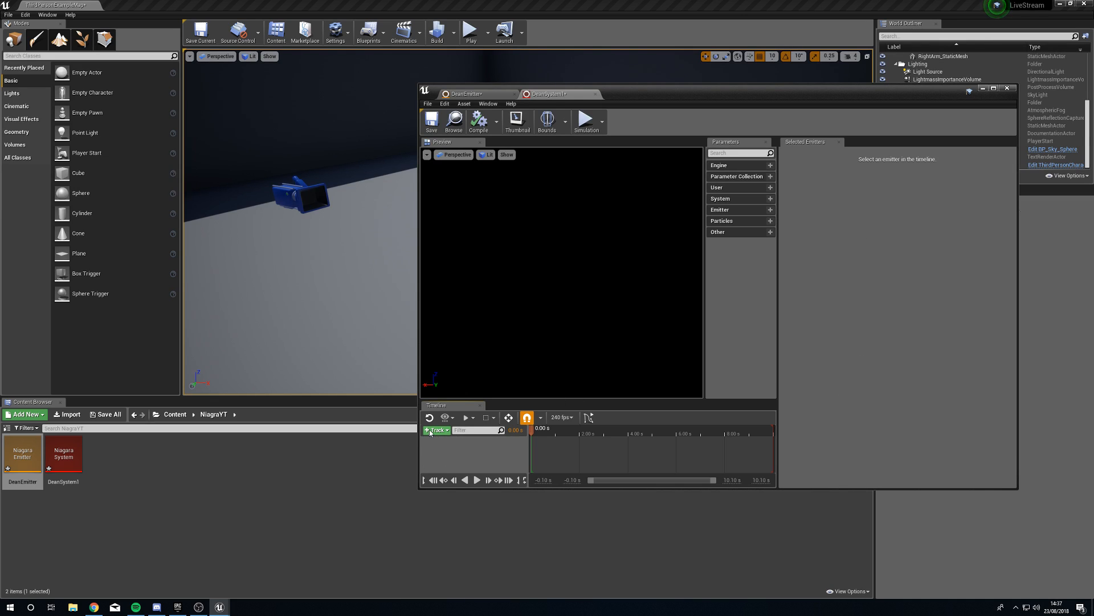
Add DeanEmitter as an emitter track in the DeanSystem1 timeline.
left_click(434, 430)
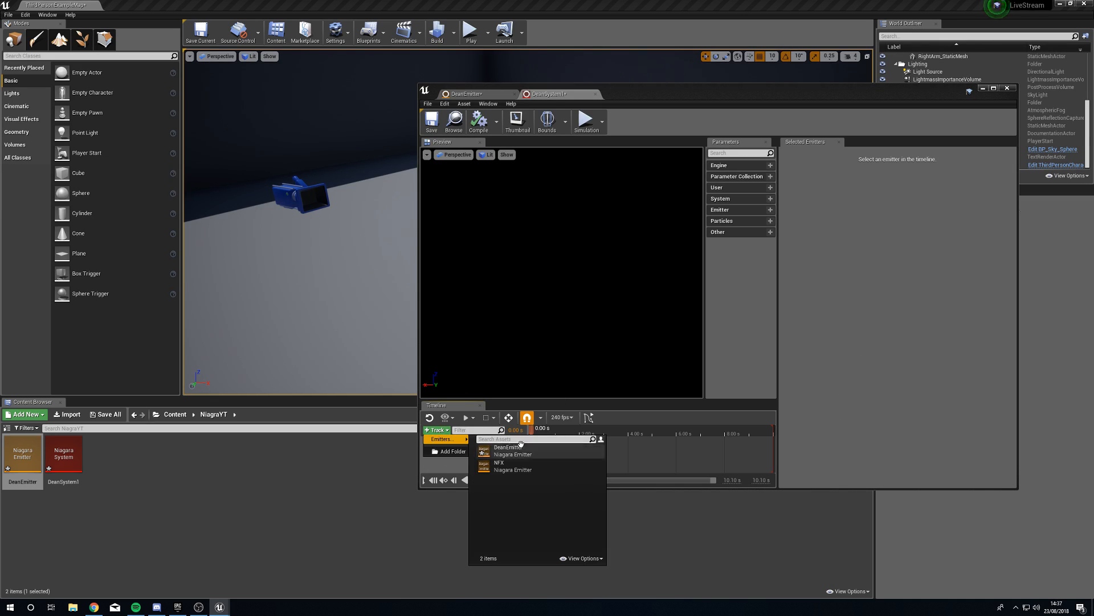
left_click(512, 450)
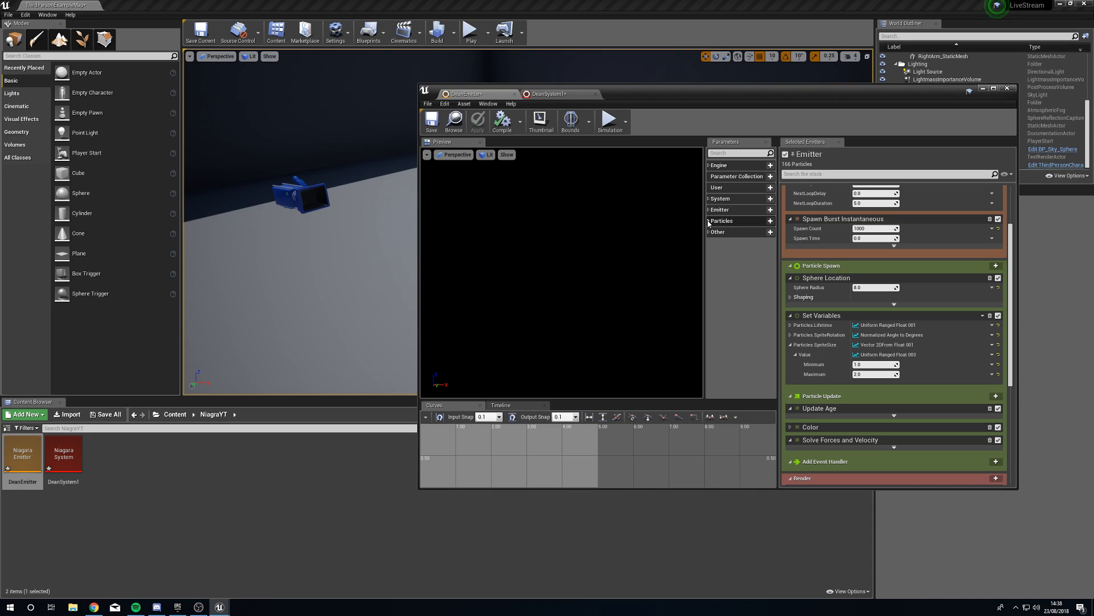
Create a new Skeletal Mesh parameter under Particles and name it.
left_click(720, 220)
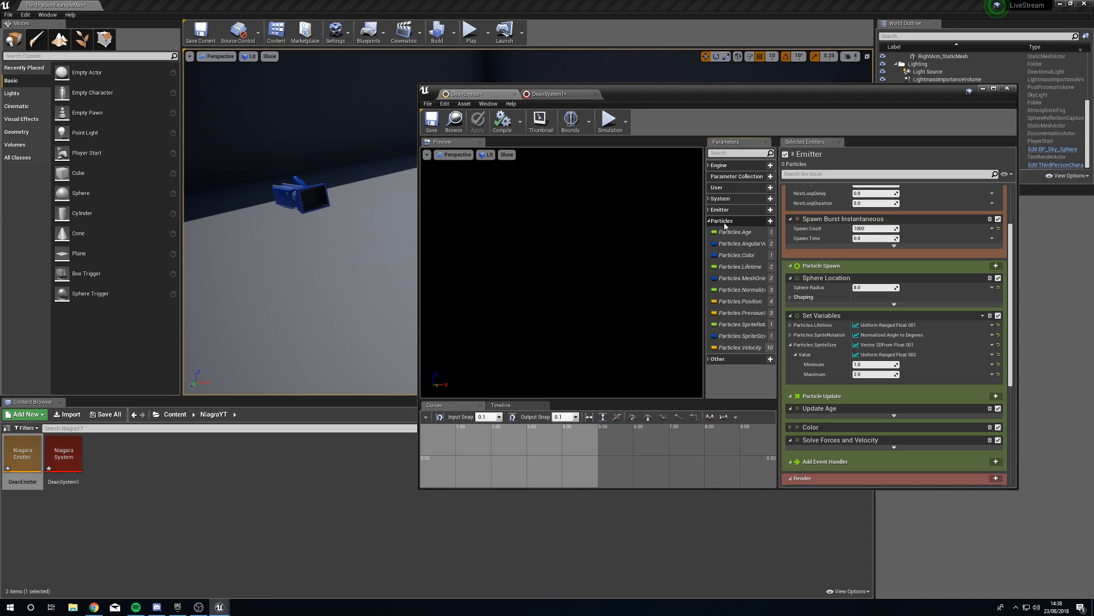
left_click(610, 121)
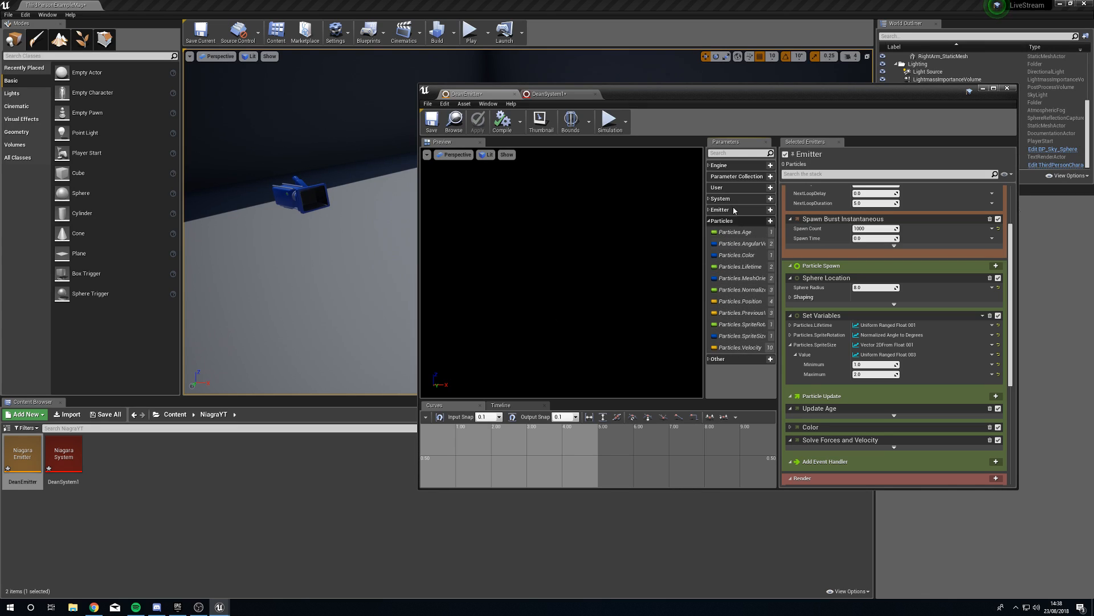
left_click(770, 220)
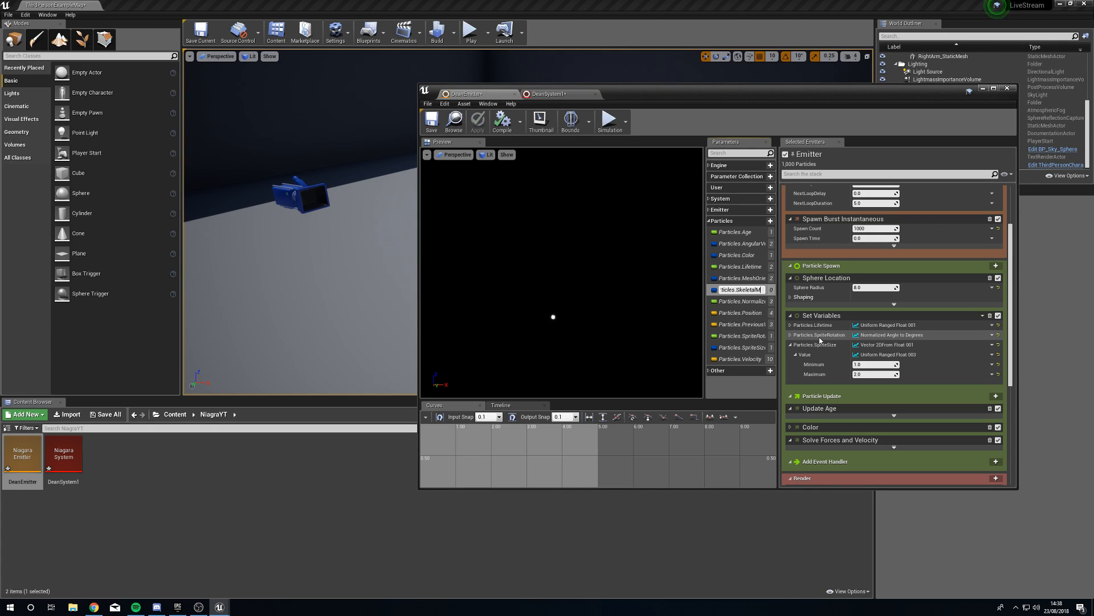
left_click(740, 289)
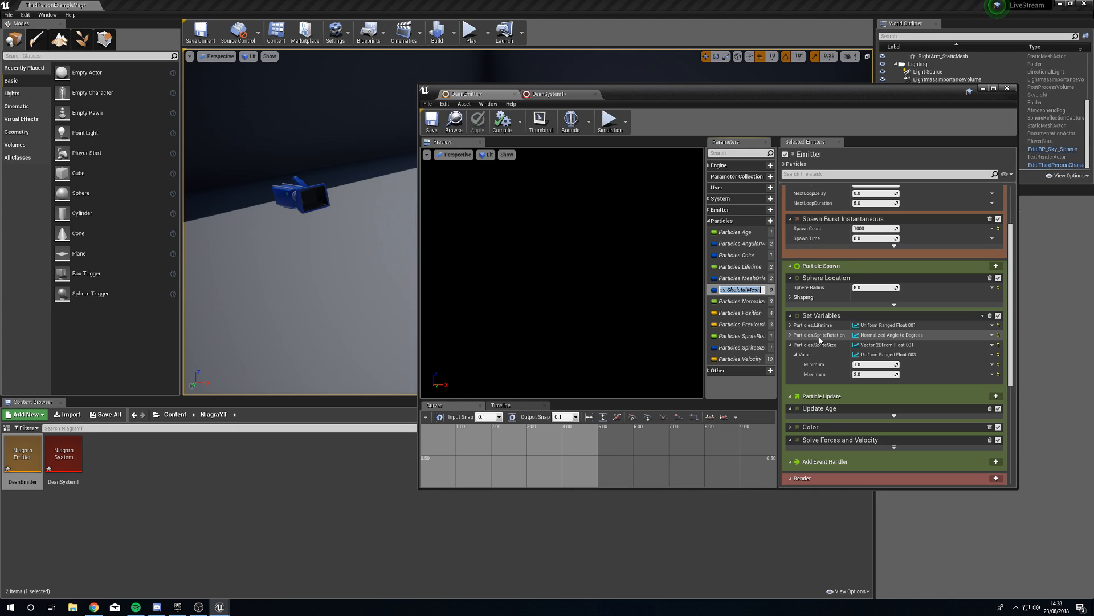
left_click(476, 121)
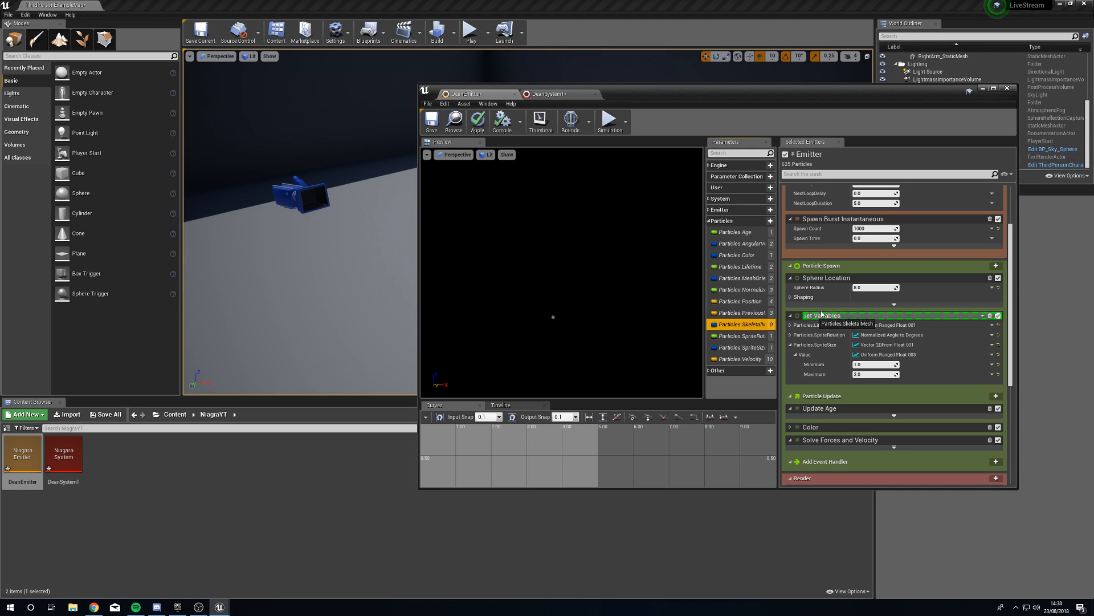
Add the SkeletalMesh parameter to Set Variables with SK_Mannequin as default mesh and apply.
left_click(791, 334)
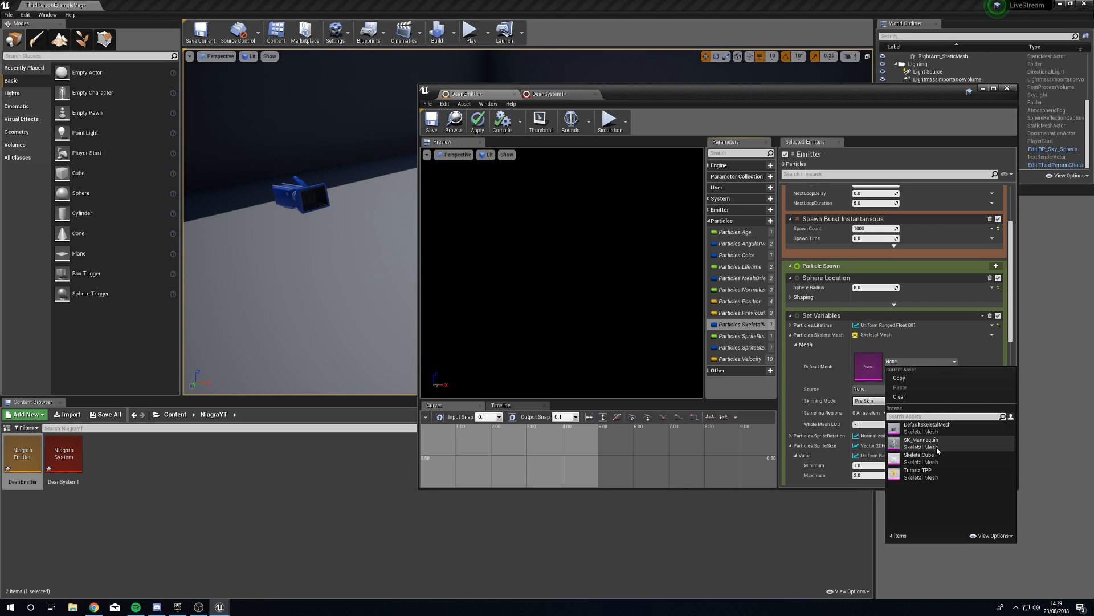
left_click(921, 440)
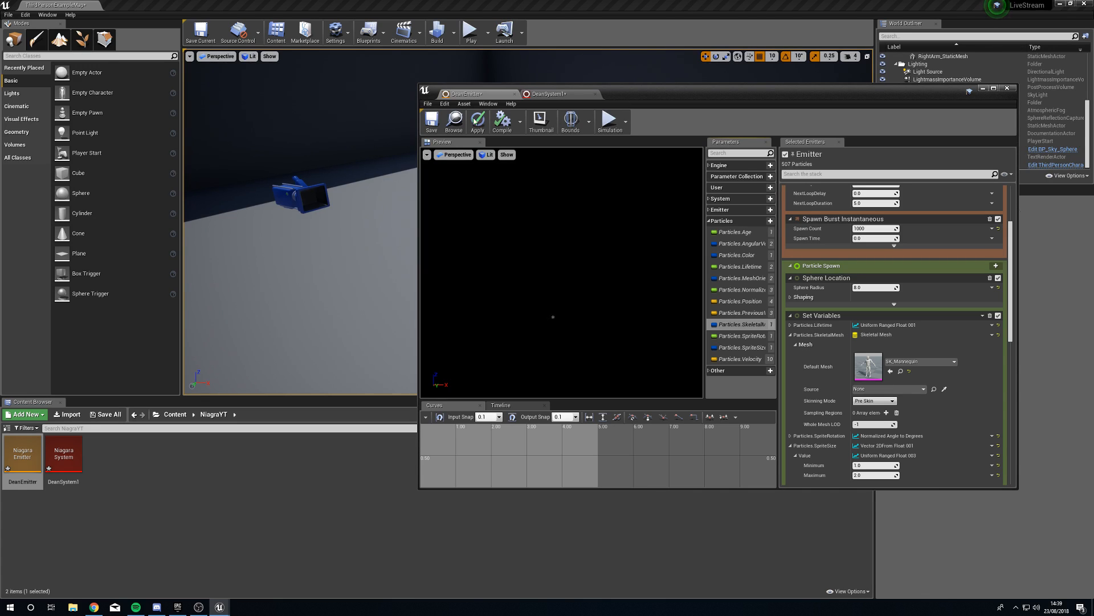
left_click(477, 121)
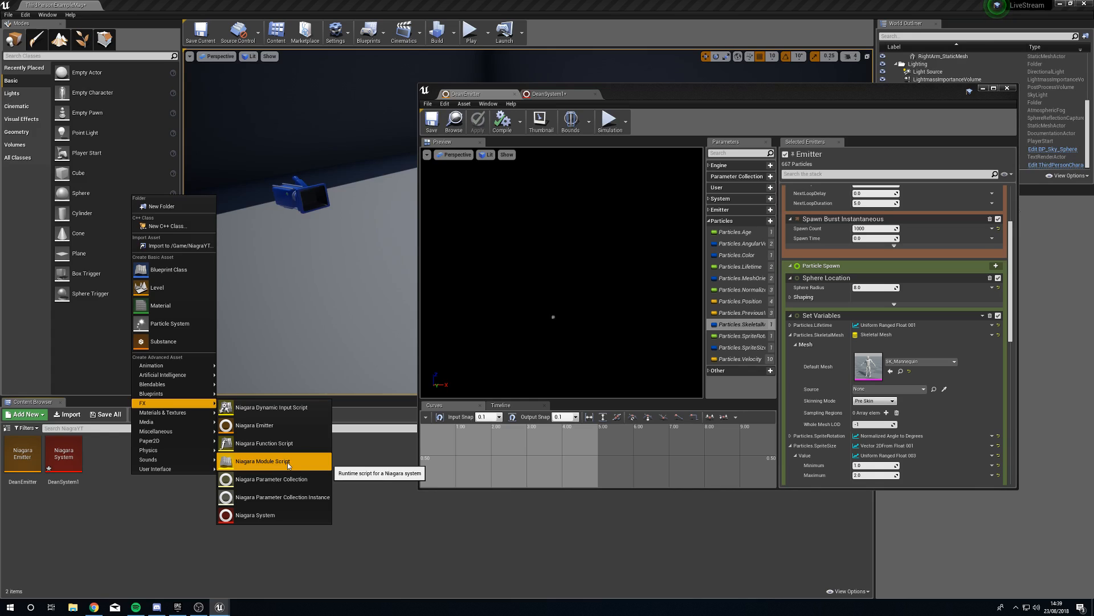
Create the DeanSpawn Module script, set its category to Deans Category, apply and save.
left_click(264, 460)
type("DeanSpawnModule")
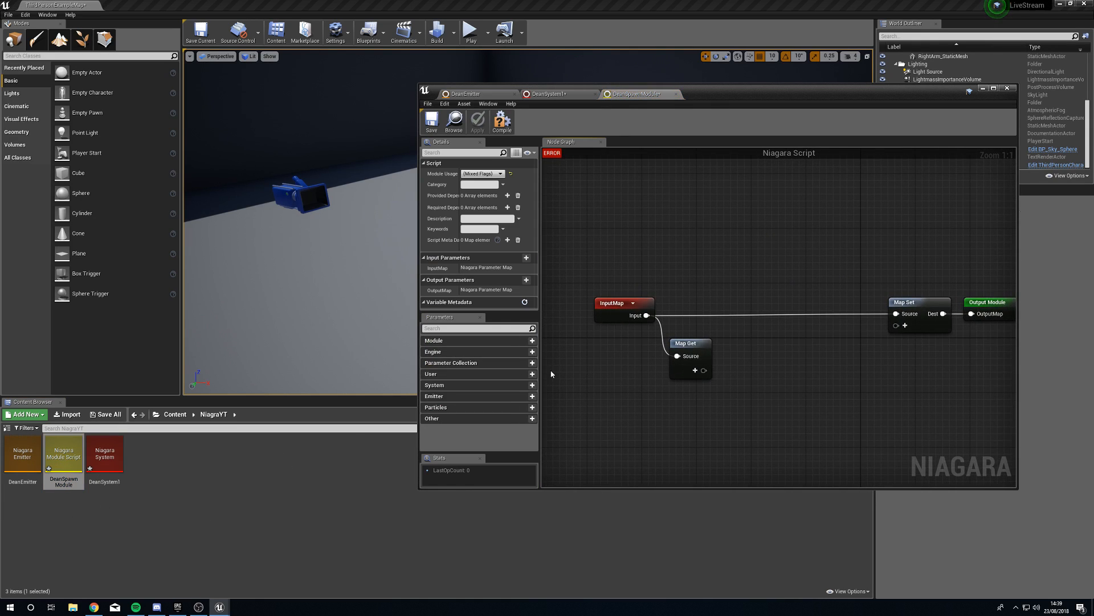
mouse_move(562, 168)
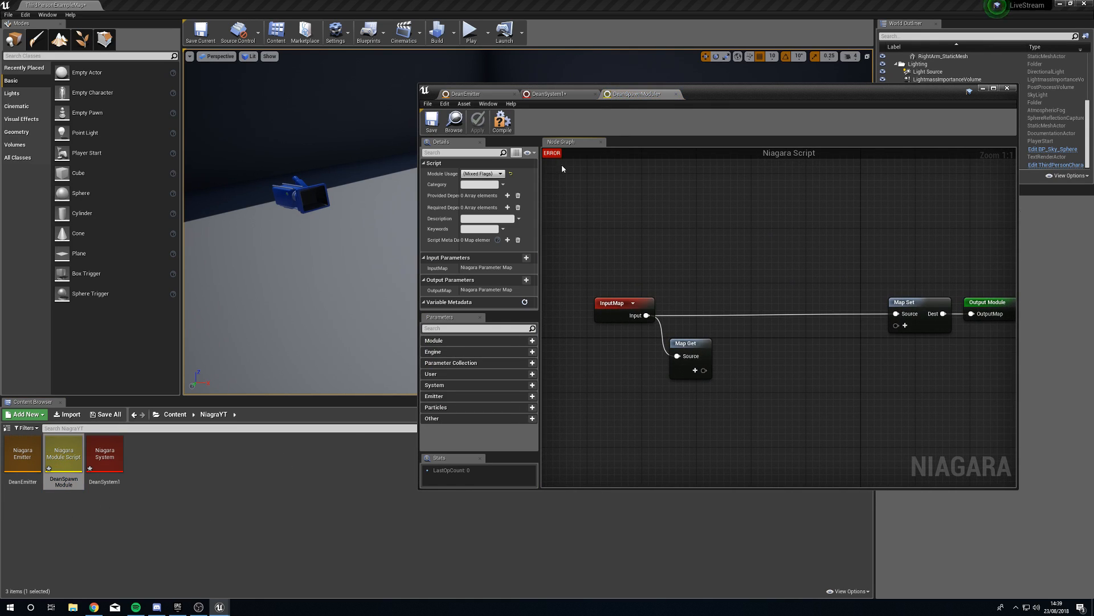
mouse_move(406, 185)
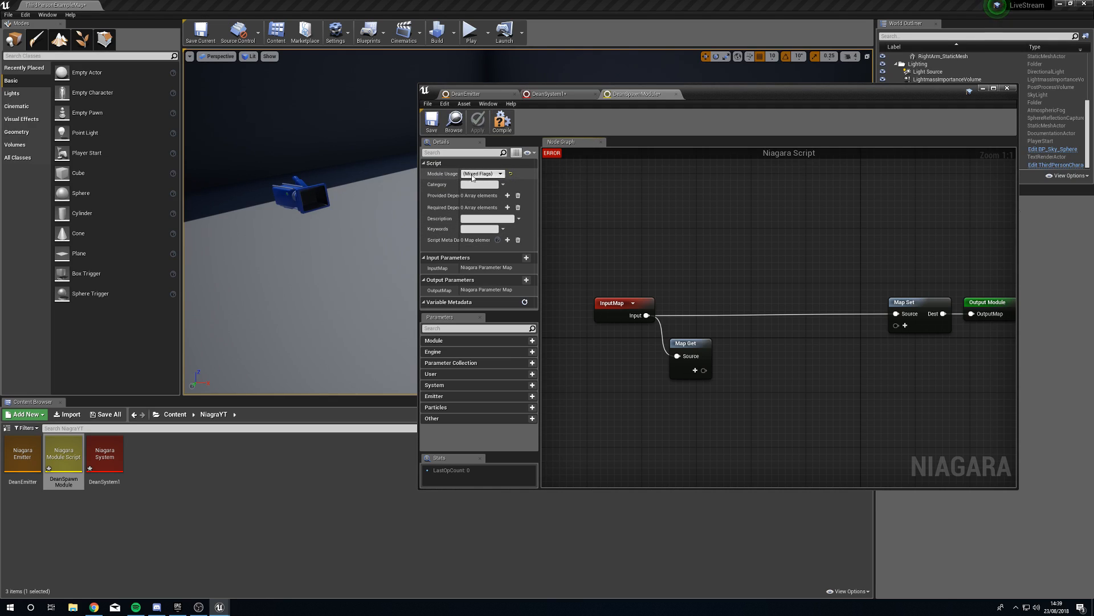
left_click(499, 173)
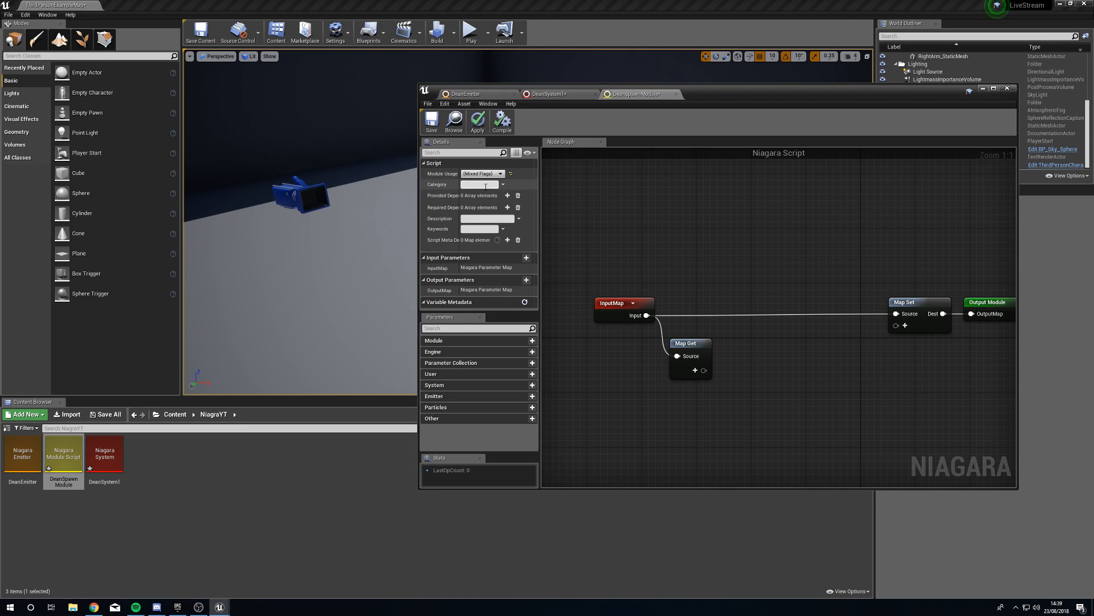
mouse_move(481, 183)
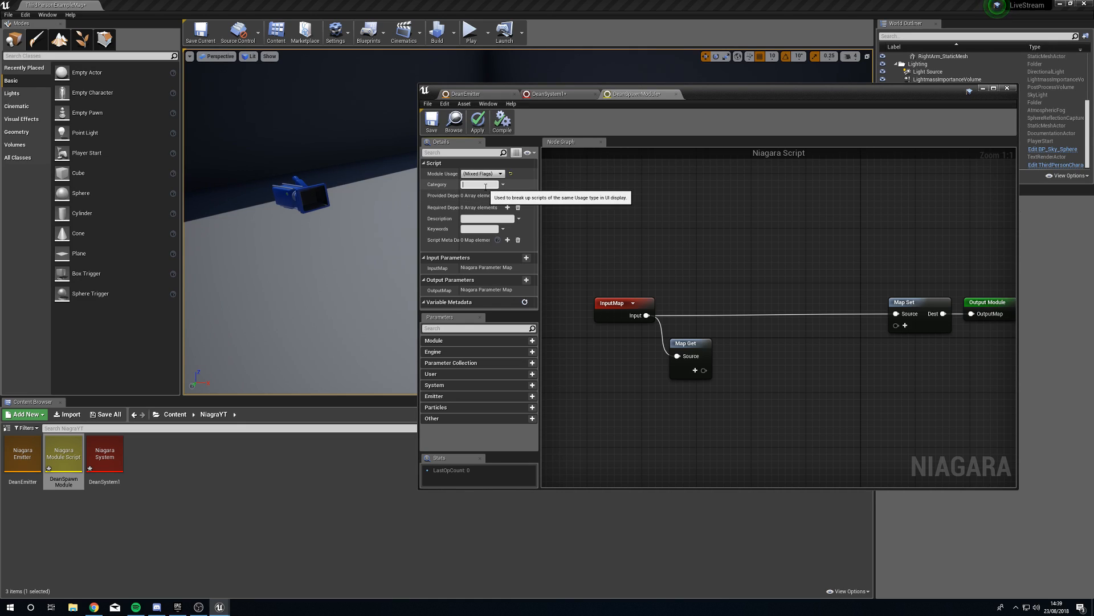
type("Deans Catagory")
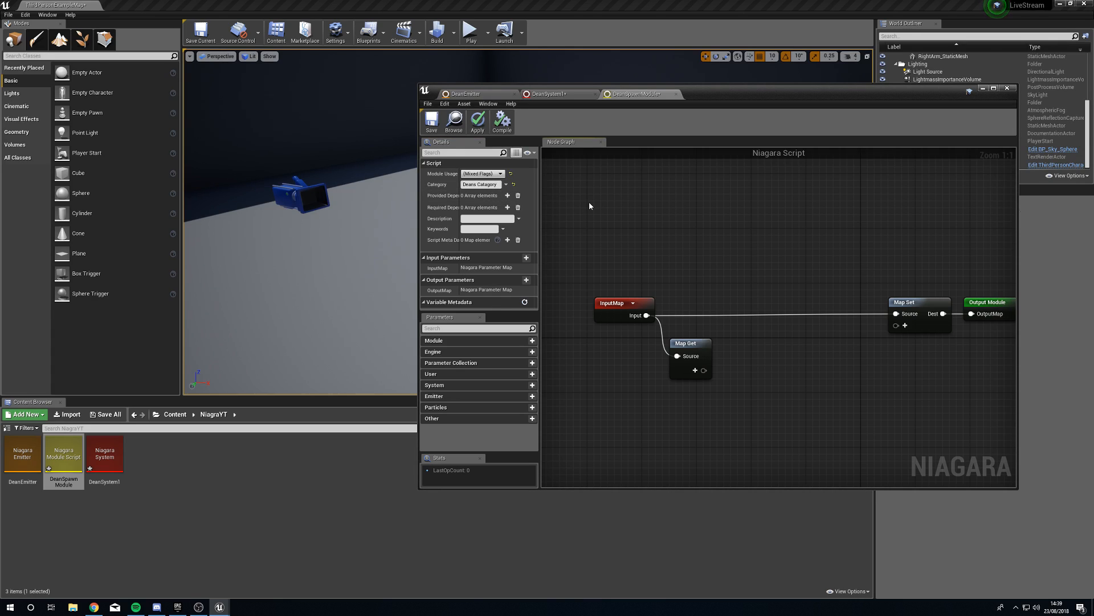
left_click(477, 120)
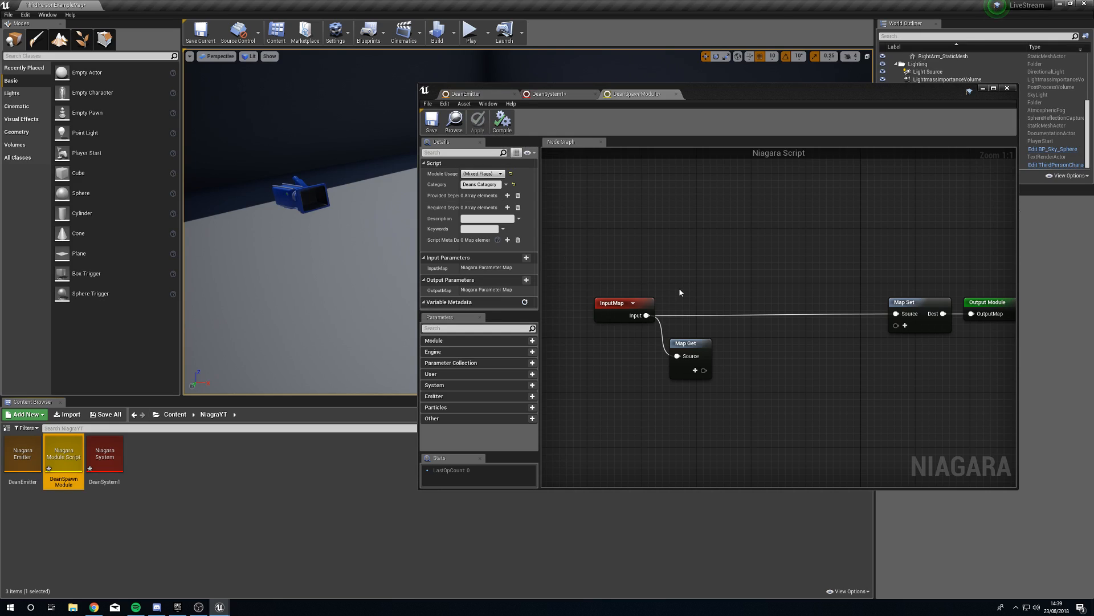
left_click(465, 94)
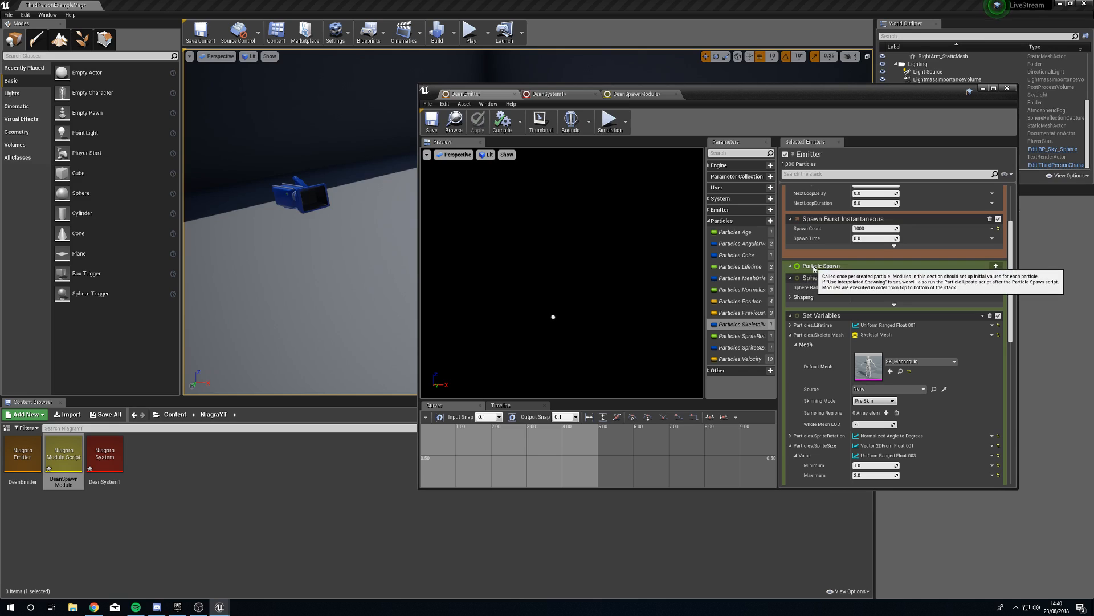
Apply DeanEmitter so Dean Spawn Module appears under Deans Category, then return to its graph.
left_click(997, 265)
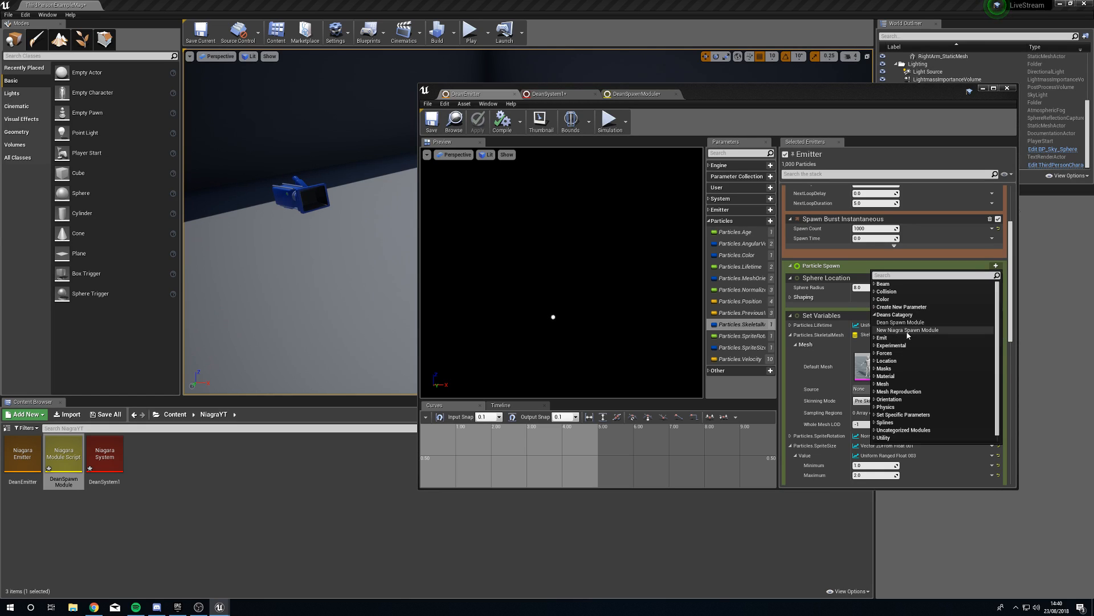
mouse_move(907, 329)
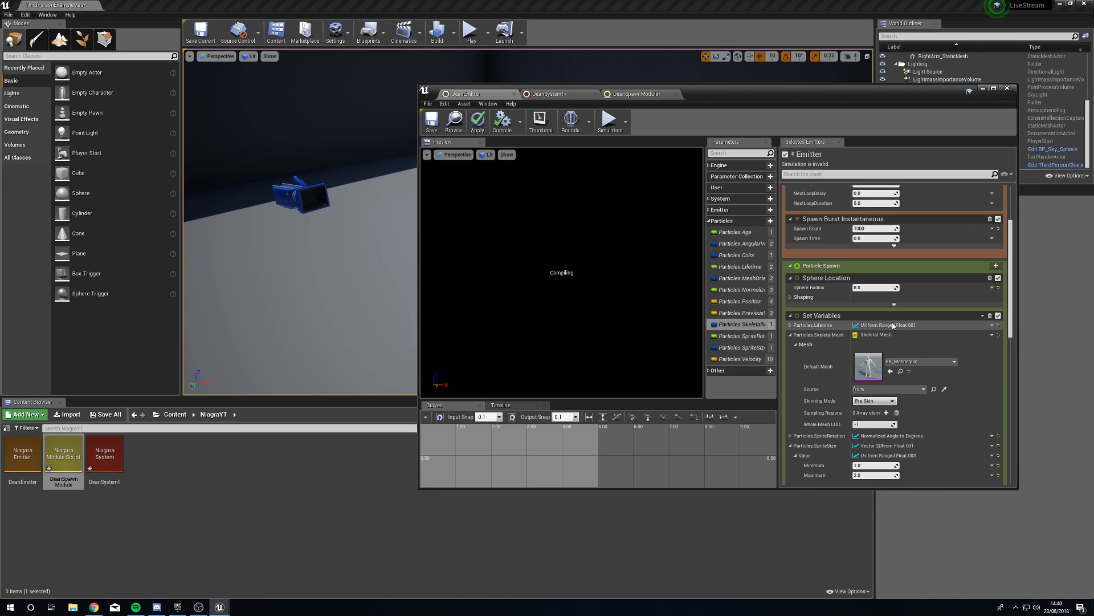
left_click(478, 121)
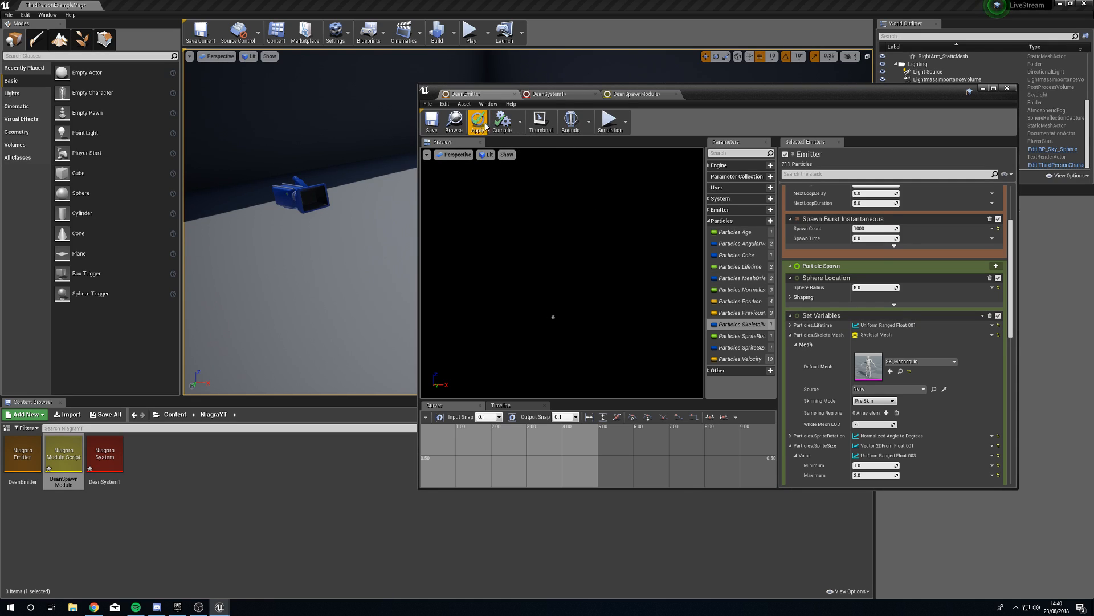
left_click(638, 94)
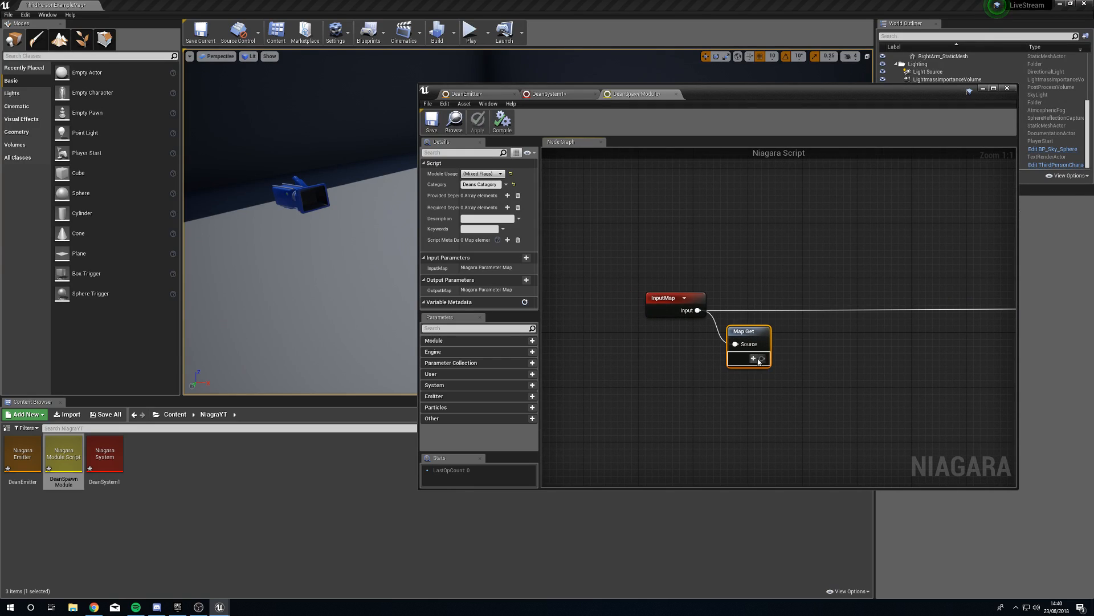
Read Particles.SkeletalMesh via Map Get and feed it through Random Tri Coord into Get Tri Position WS.
left_click(754, 358)
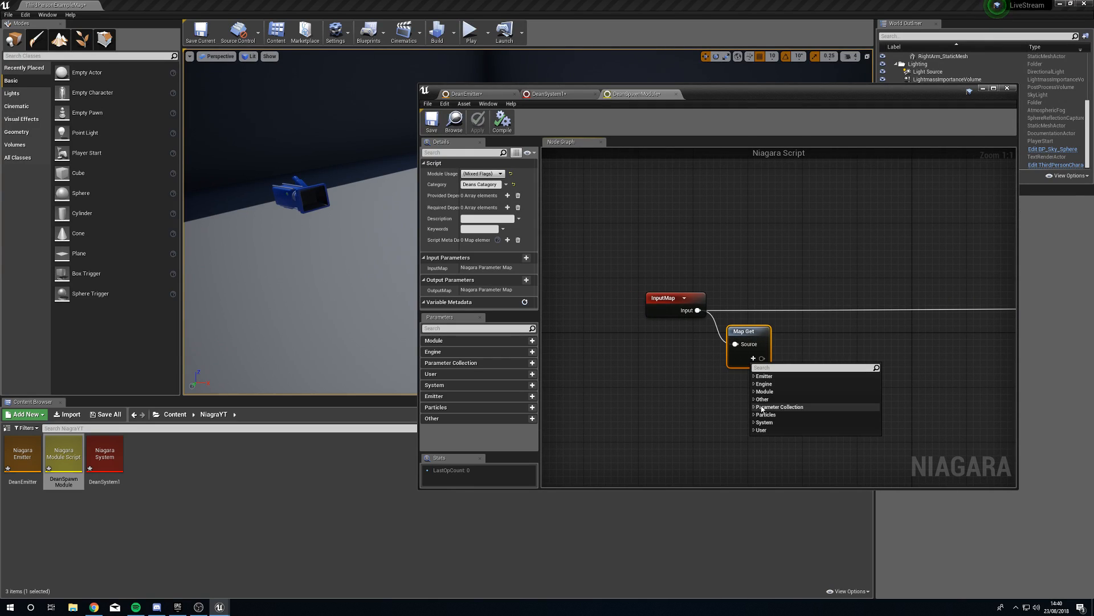
mouse_move(764, 383)
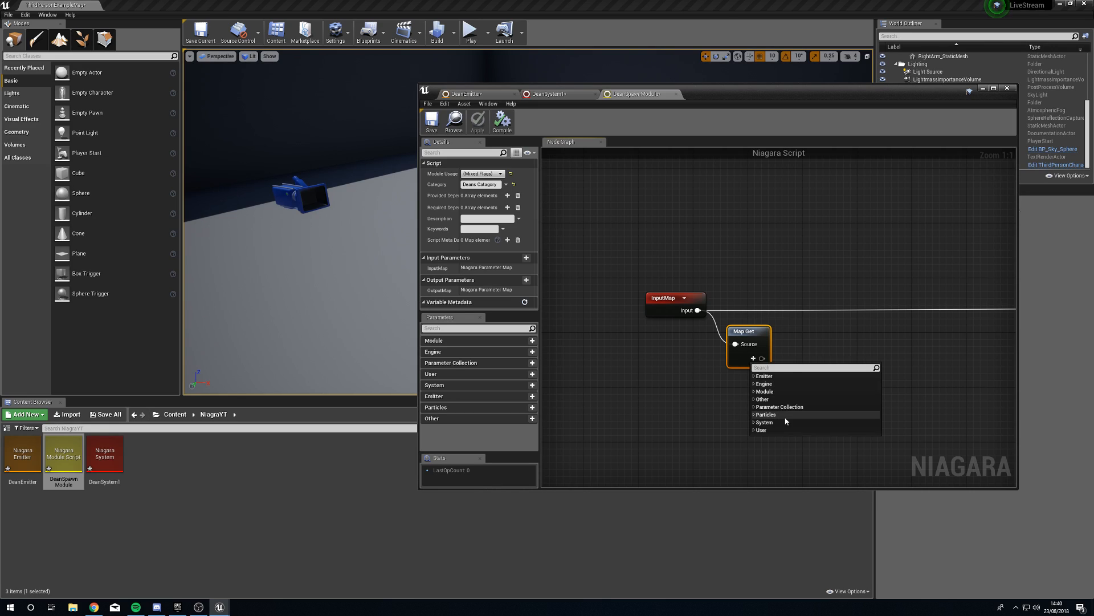
left_click(766, 414)
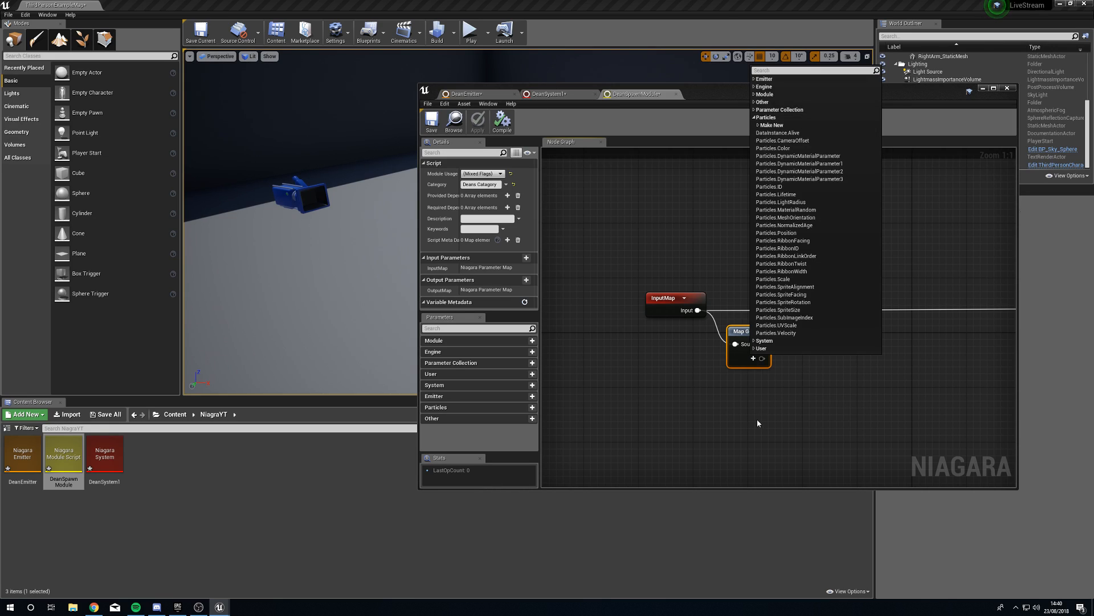
left_click(772, 124)
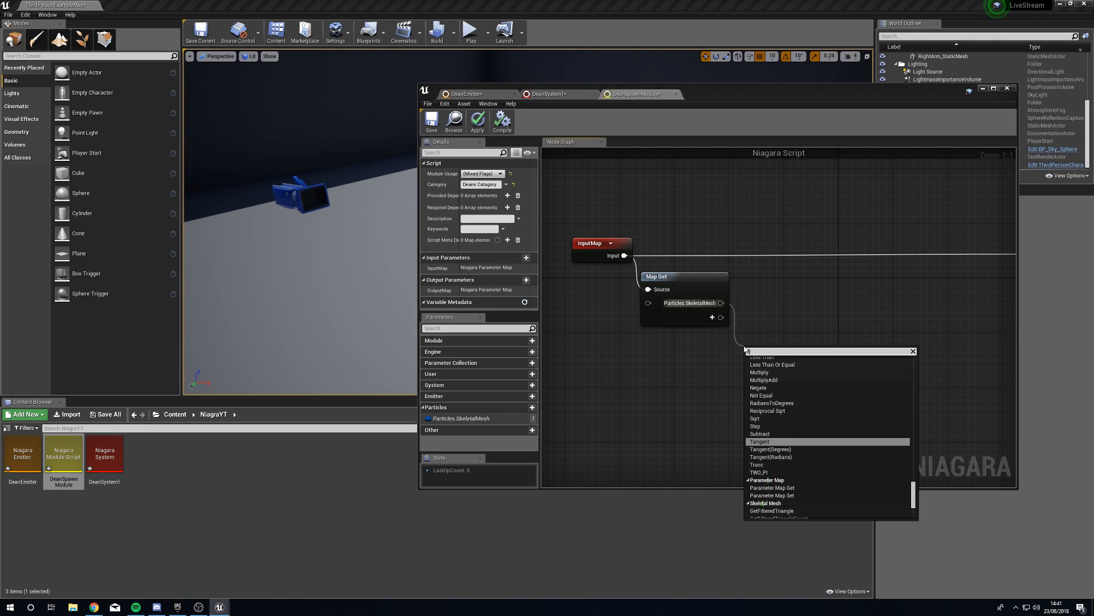
type("tri co")
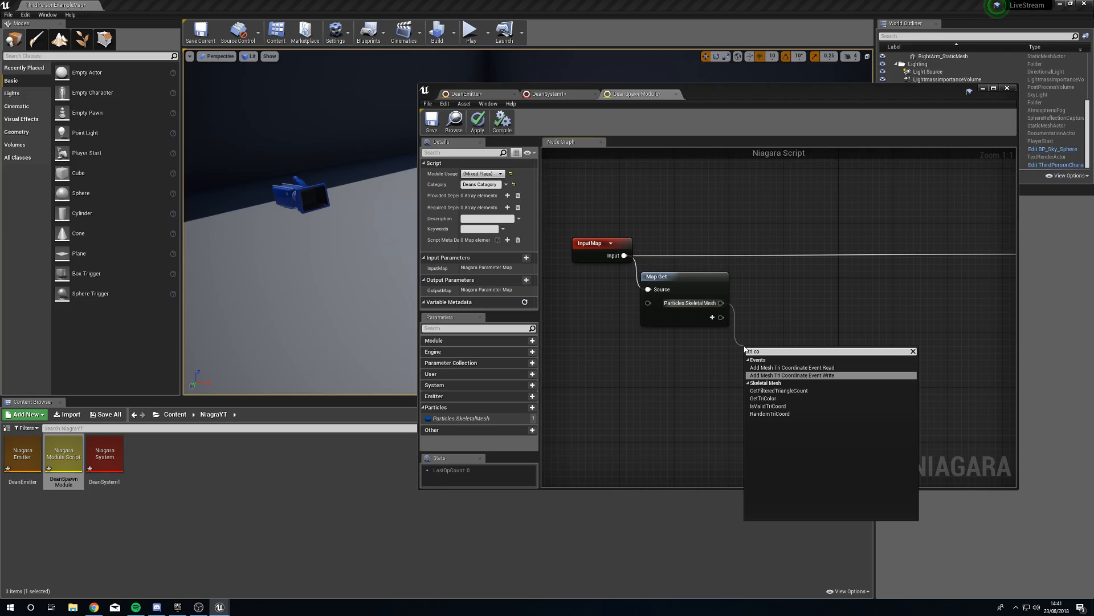
mouse_move(779, 390)
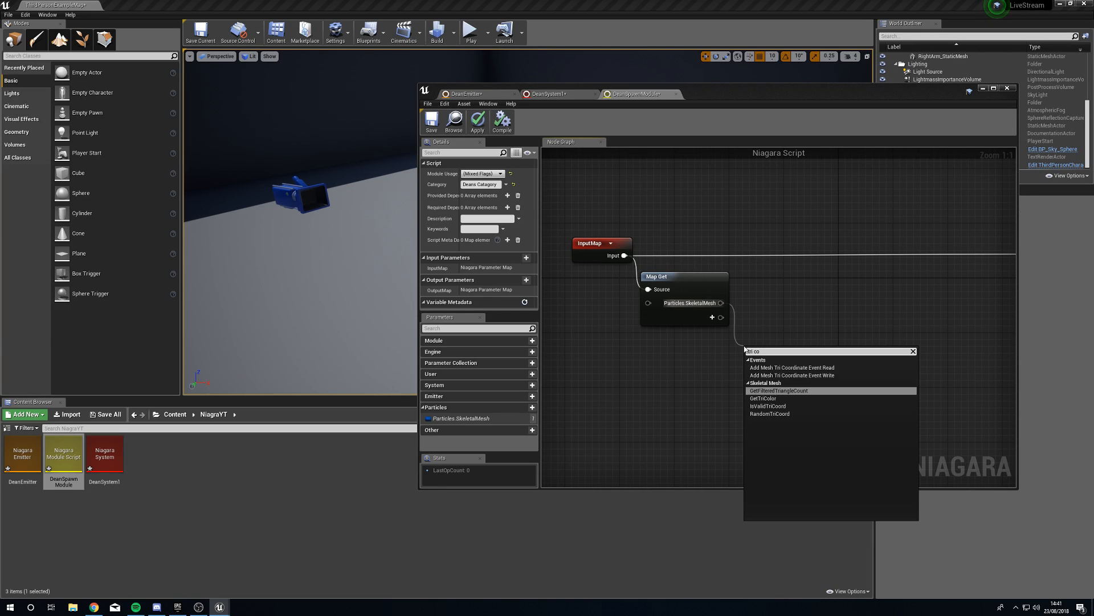
left_click(770, 413)
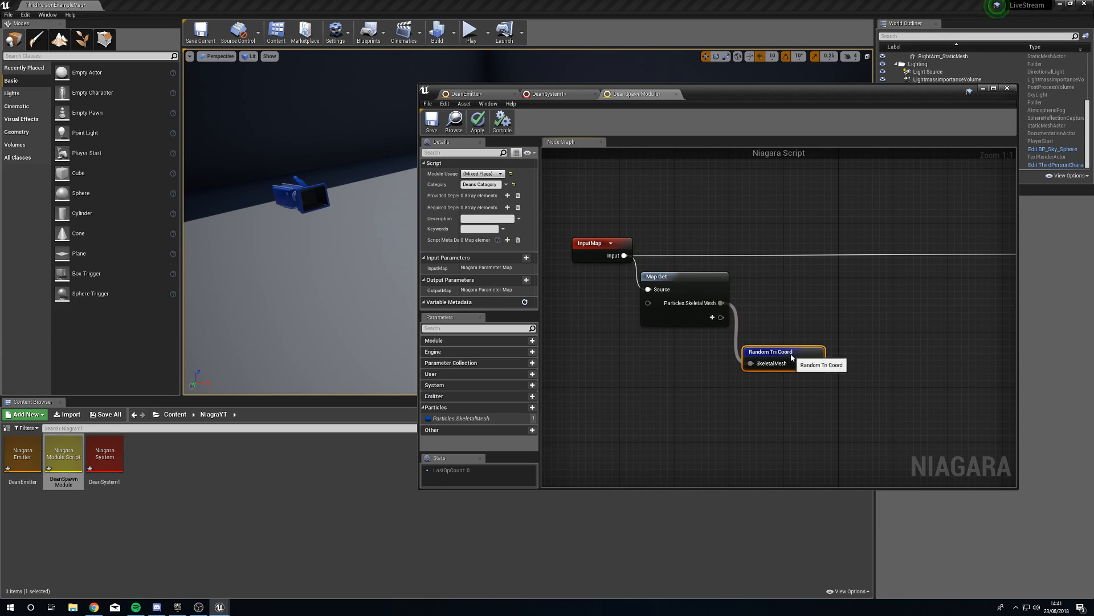
left_click_drag(769, 351, 776, 331)
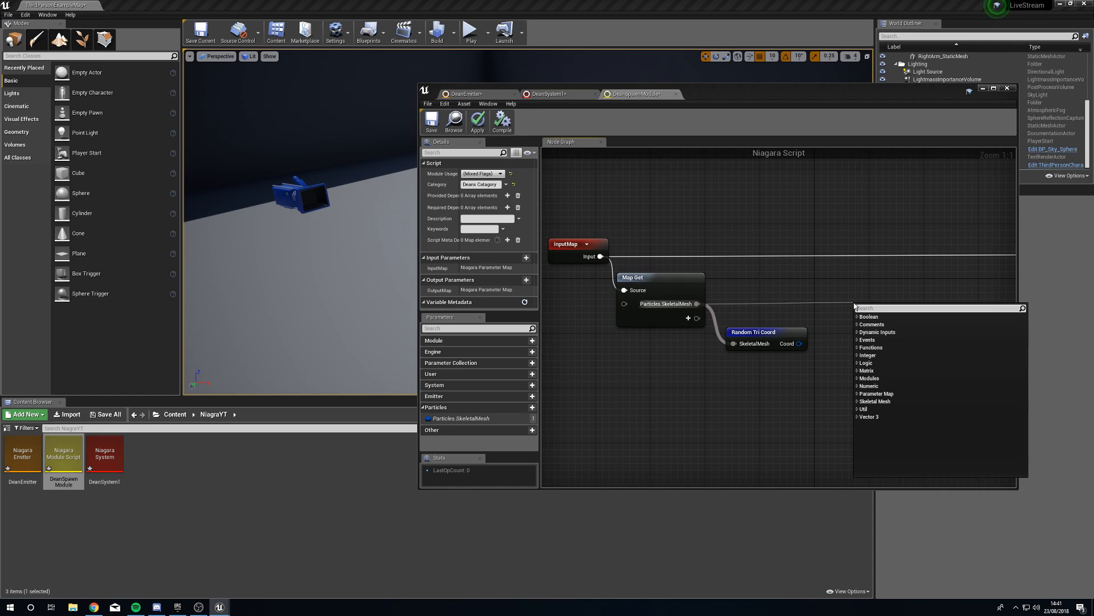
type("WS")
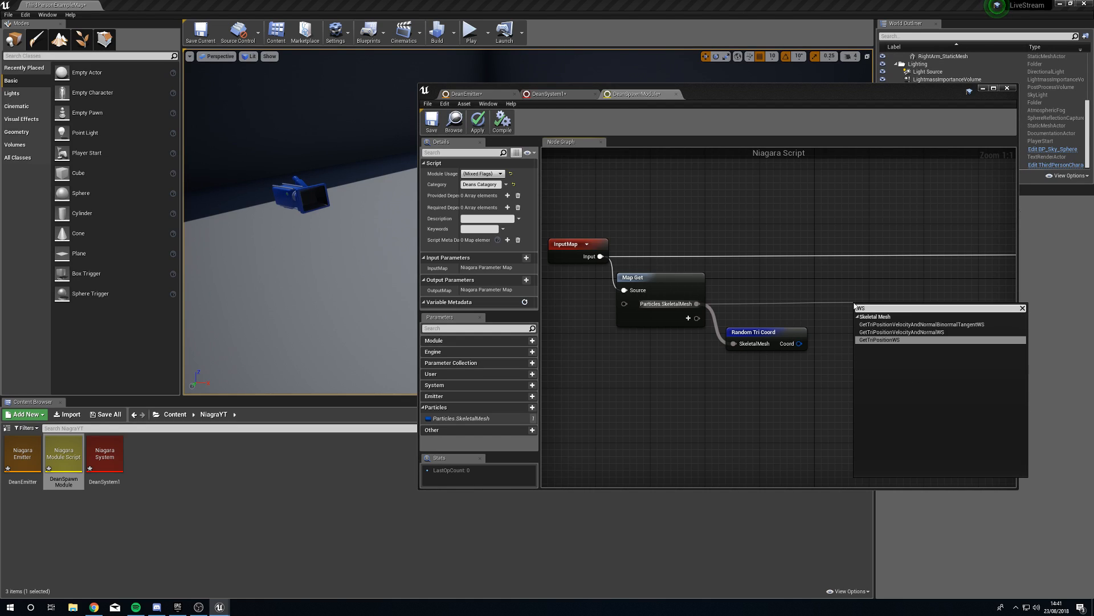
left_click(880, 340)
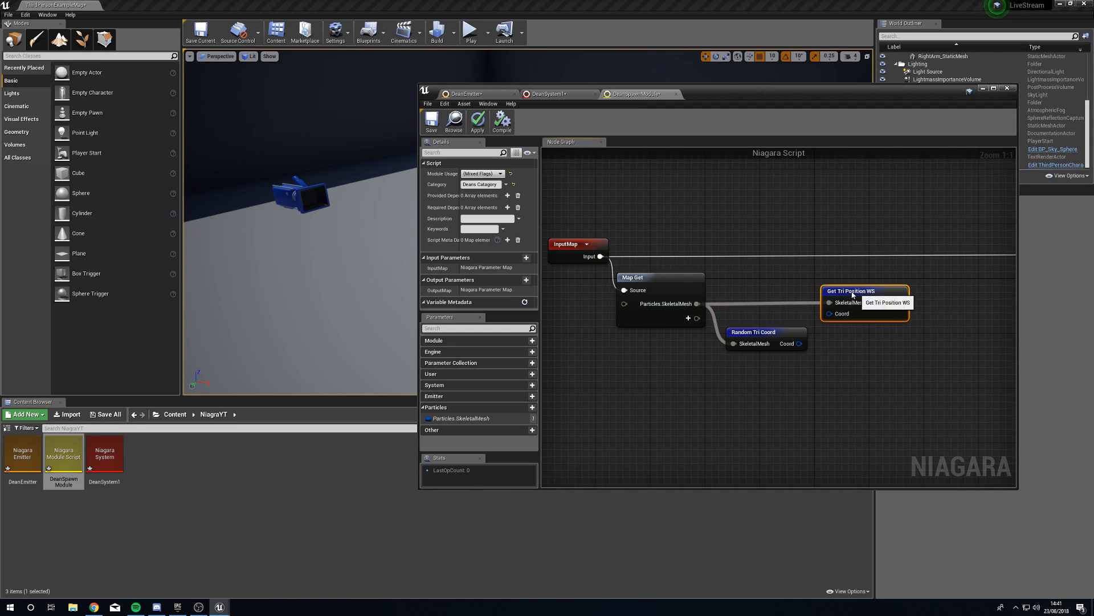
left_click_drag(801, 343, 830, 314)
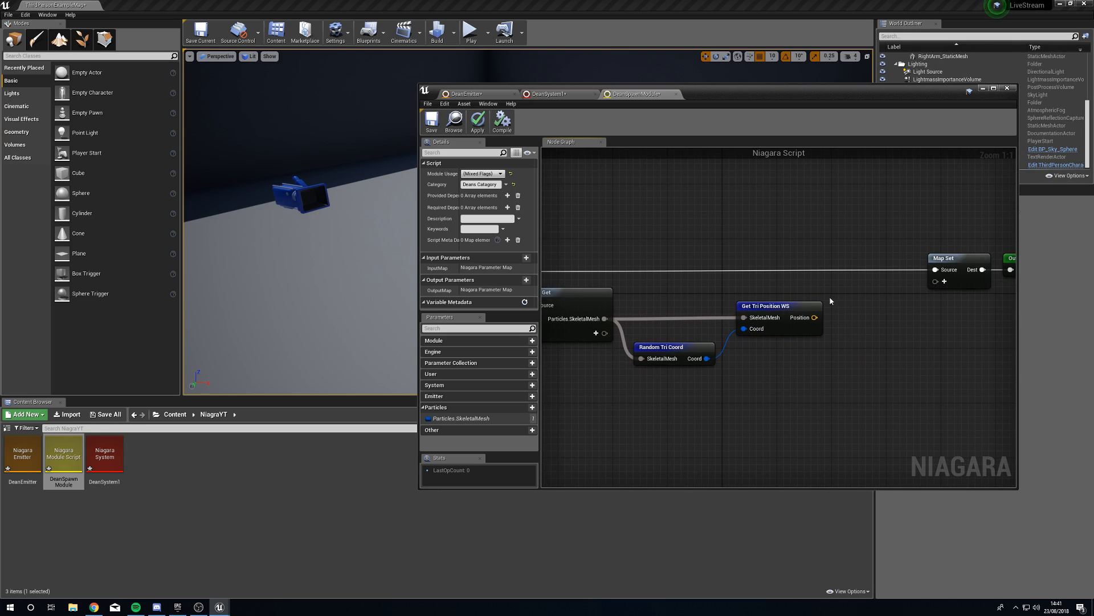
mouse_move(749, 389)
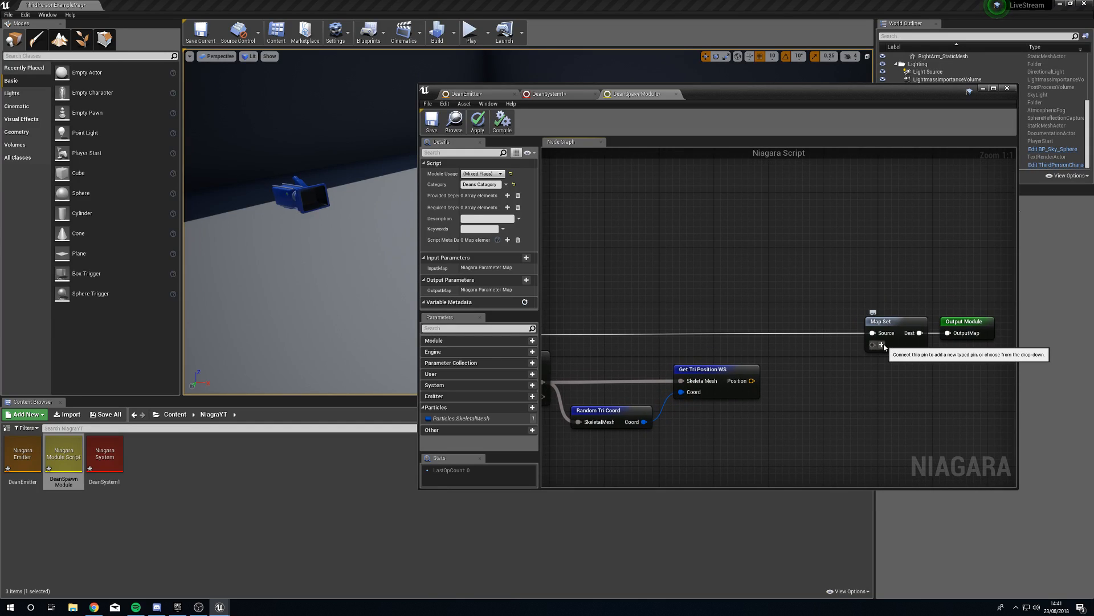
Add Particles.Position as the parameter written by Map Set.
left_click(881, 344)
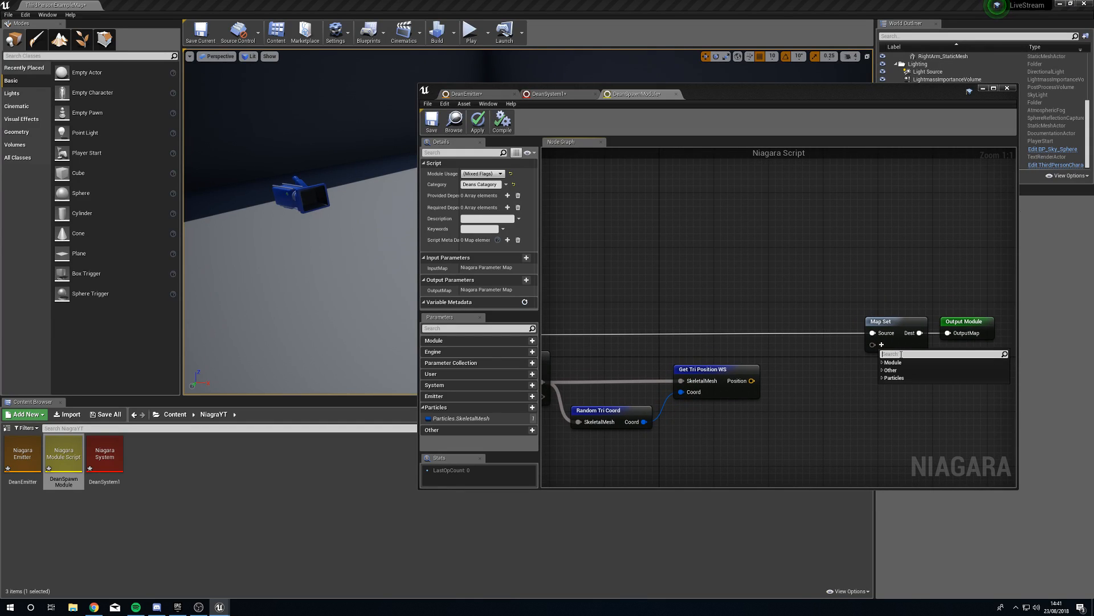
type("particl po")
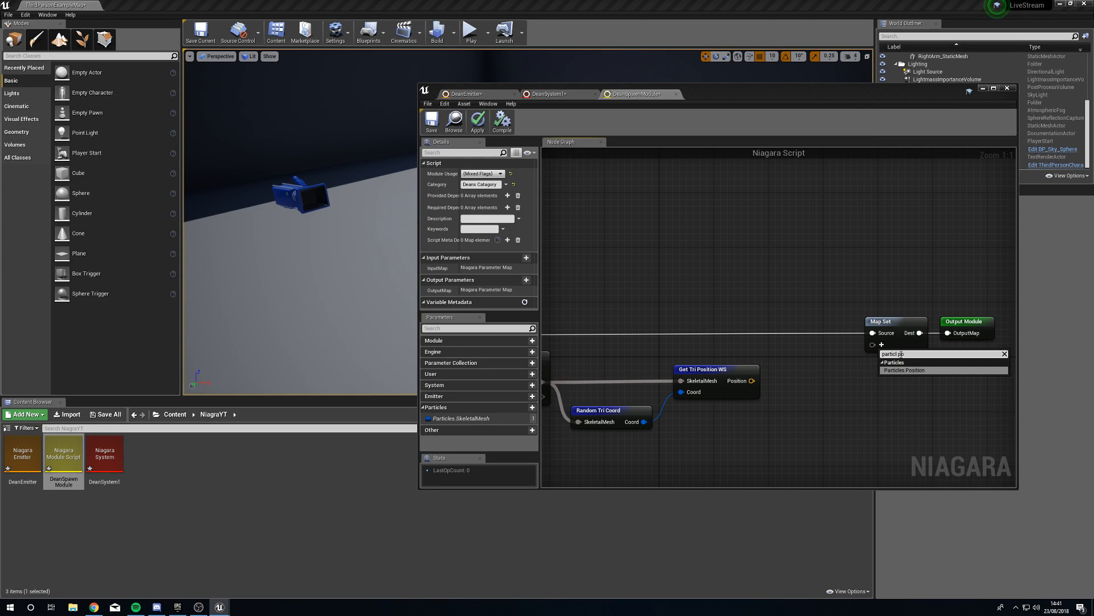
left_click(900, 370)
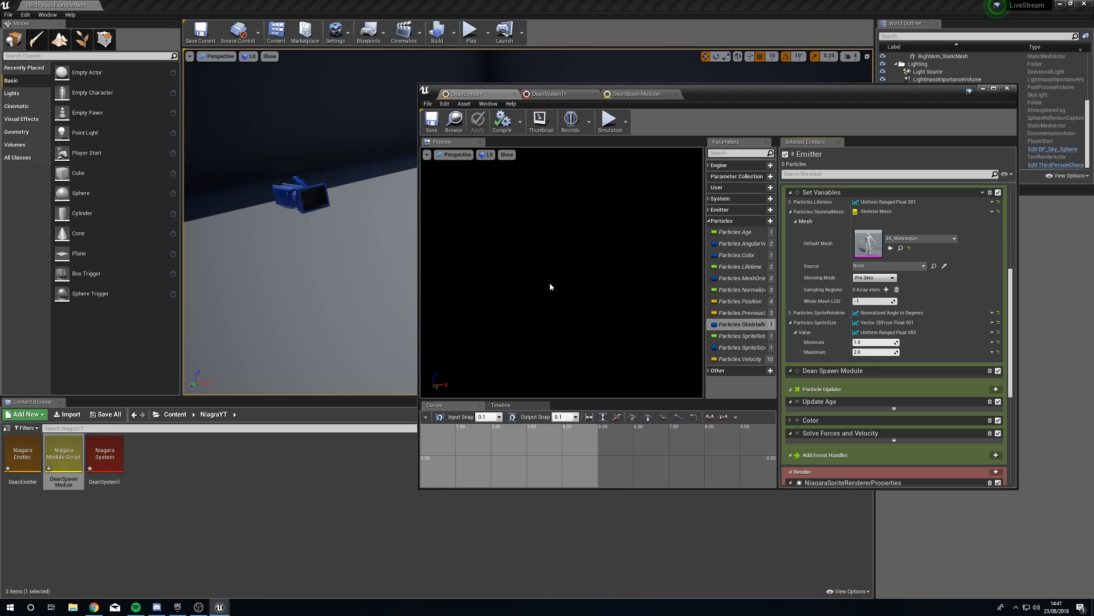
Wire the triangle position into Particles.Position and apply, giving a mannequin-shaped preview.
left_click(559, 94)
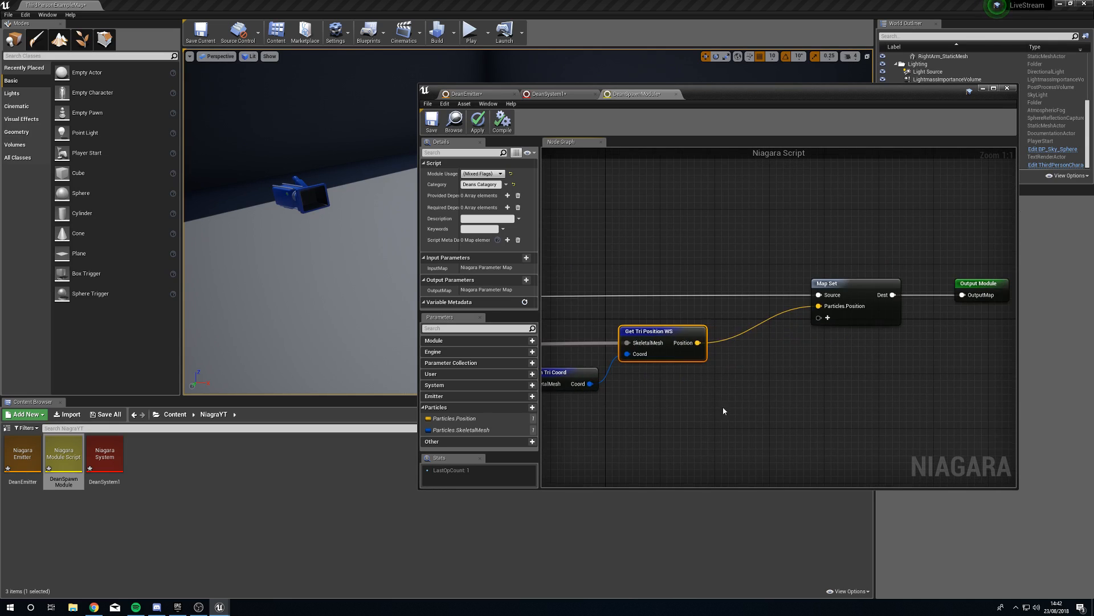
mouse_move(478, 121)
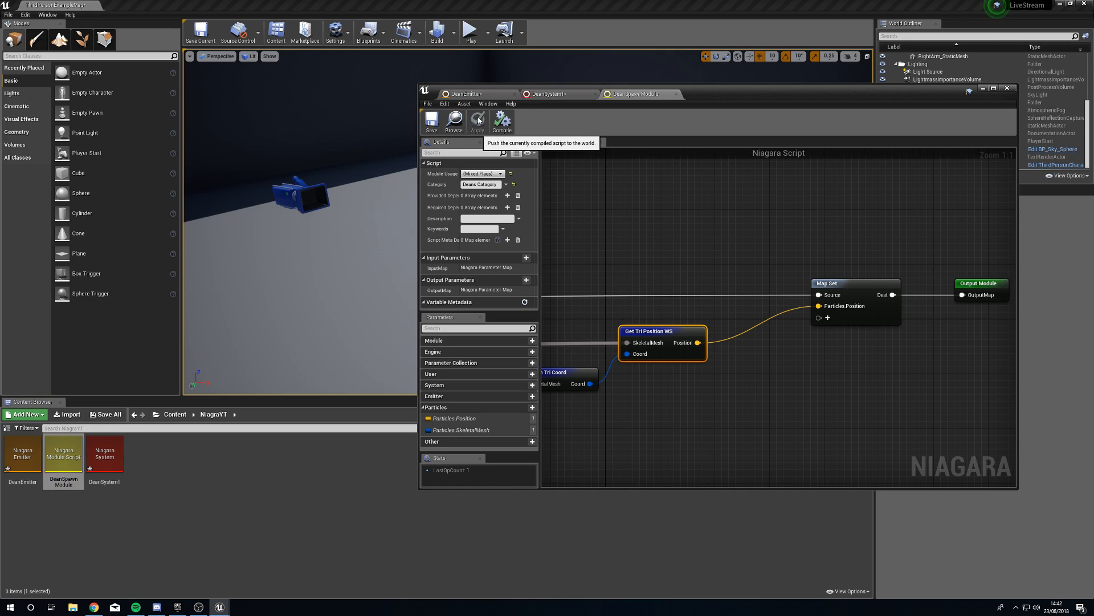
left_click(463, 93)
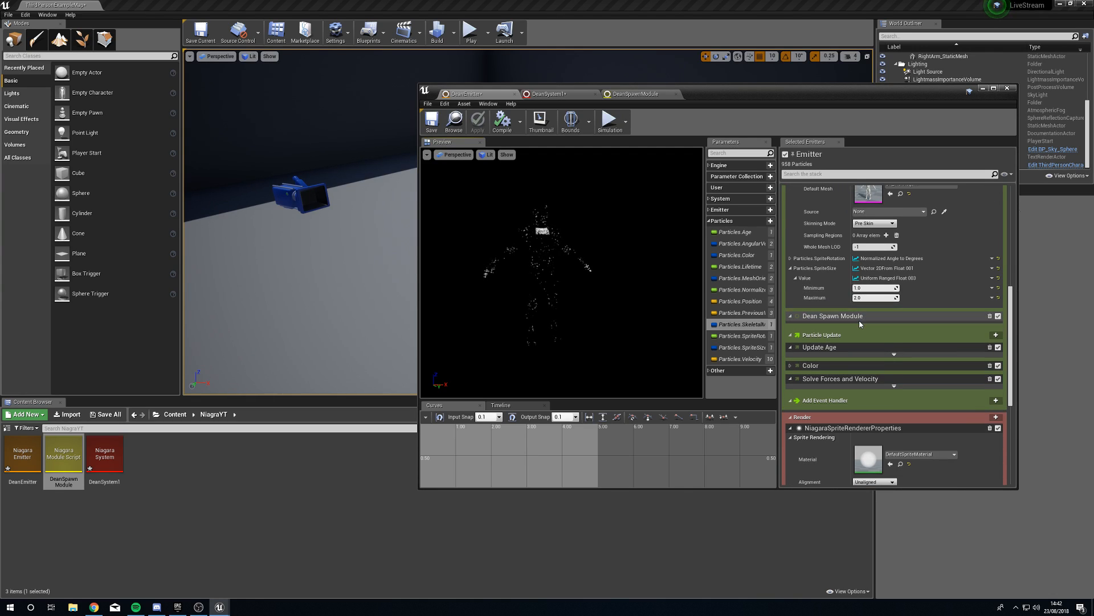
Add a Curl Noise Force module to the particle update stage.
left_click(997, 335)
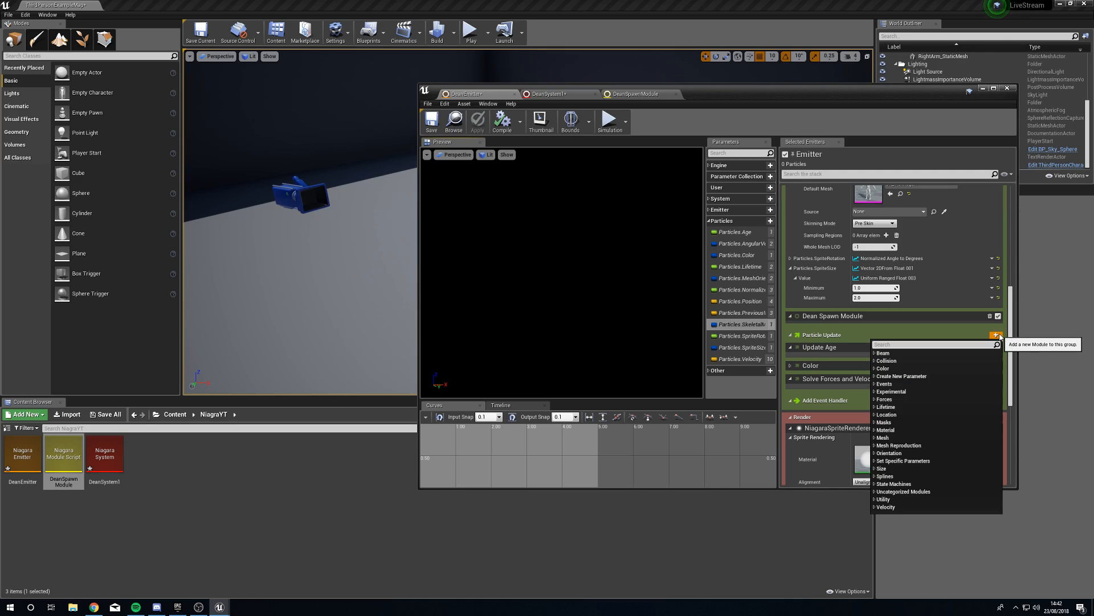
type("force")
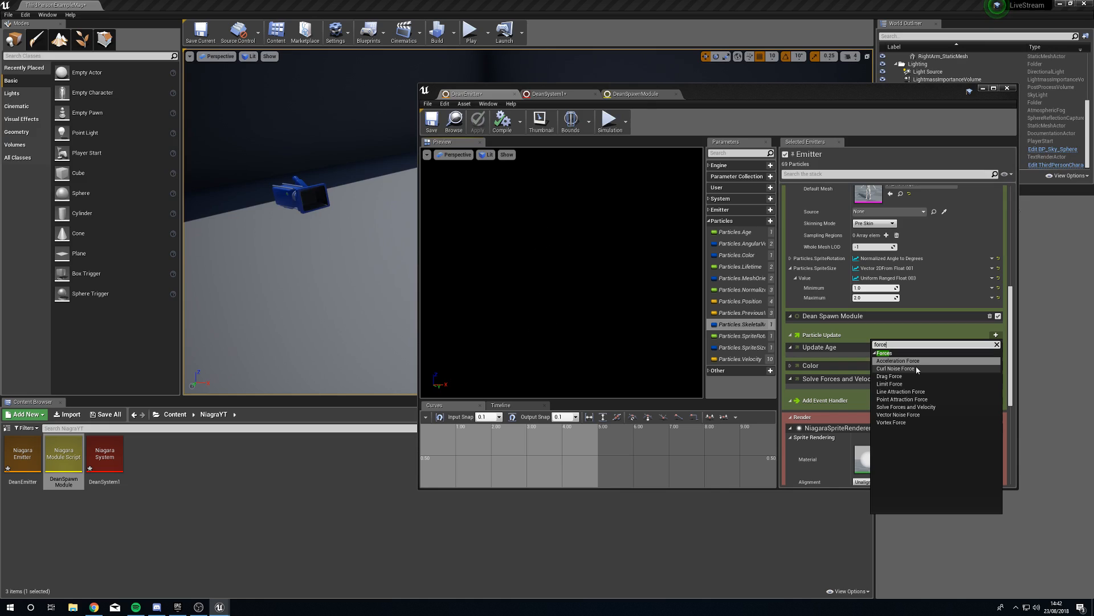
left_click(896, 368)
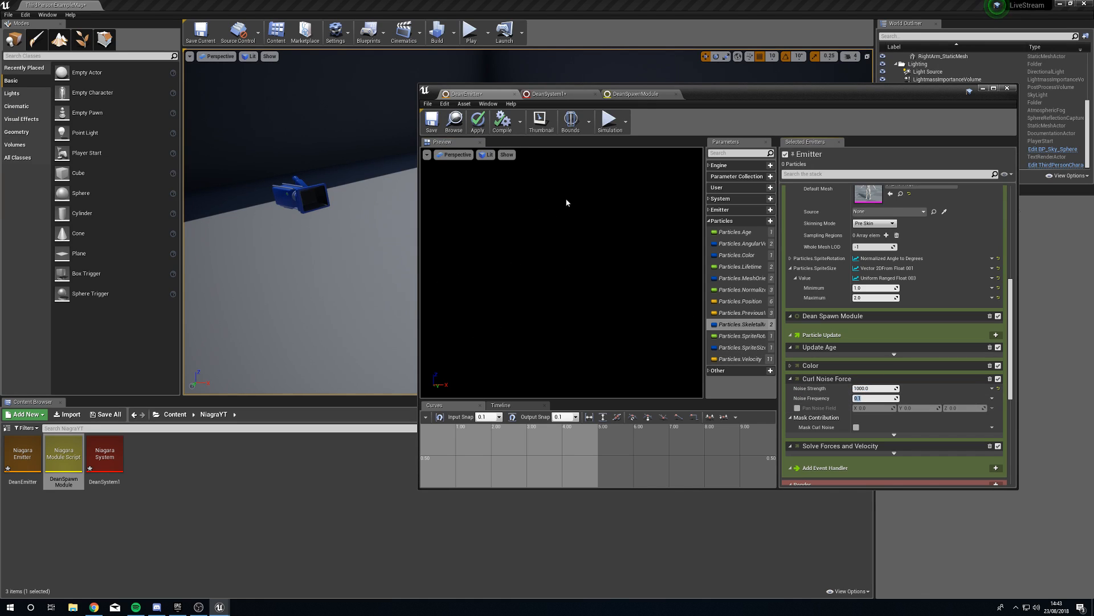
Set the curl noise strength to 1000 and apply the emitter changes.
left_click(477, 121)
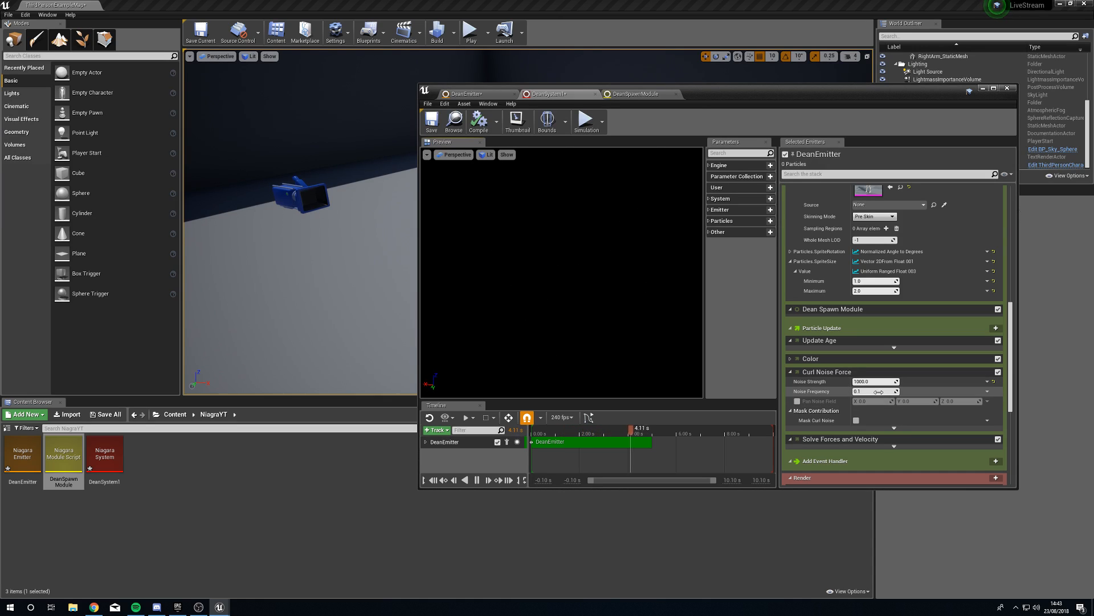
left_click(478, 121)
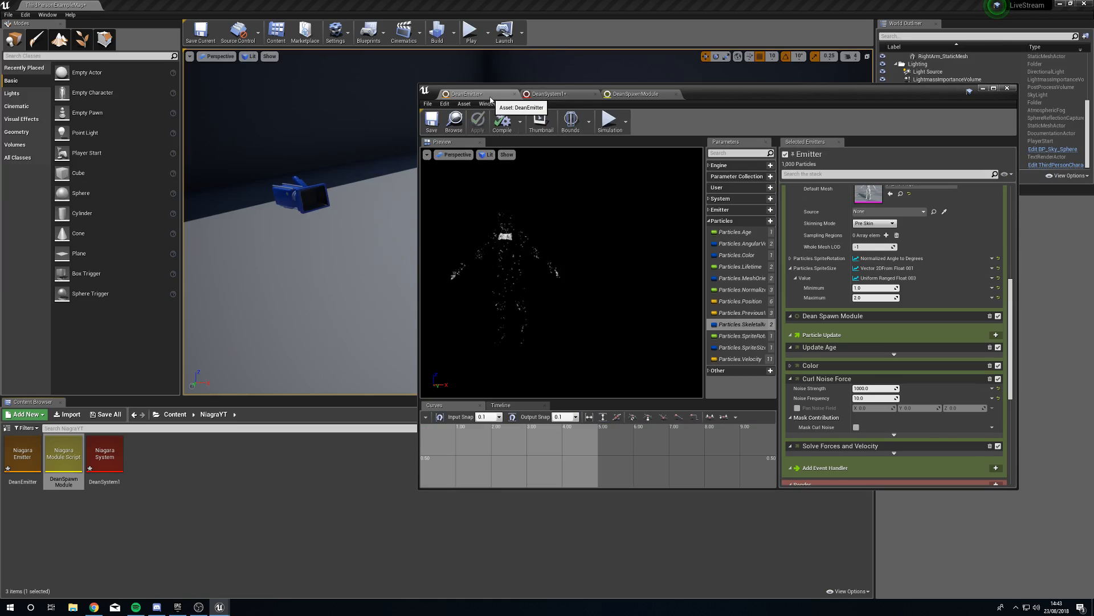
left_click(876, 398)
type("0.2")
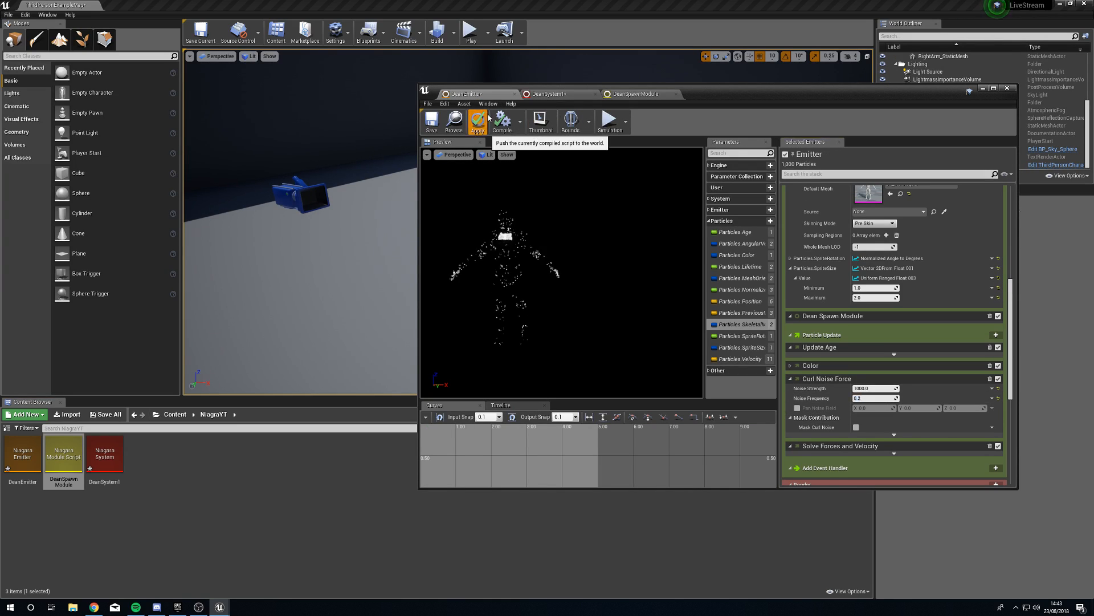
left_click(477, 121)
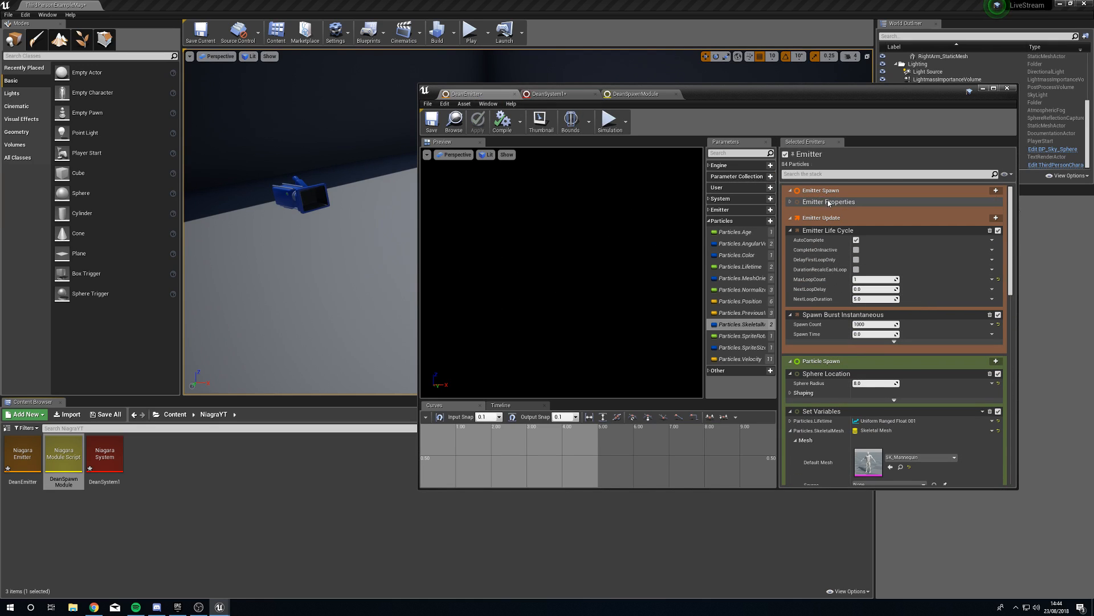
Give particles a 5-second lifetime, apply, and scroll down to the Set Variables module.
type("life")
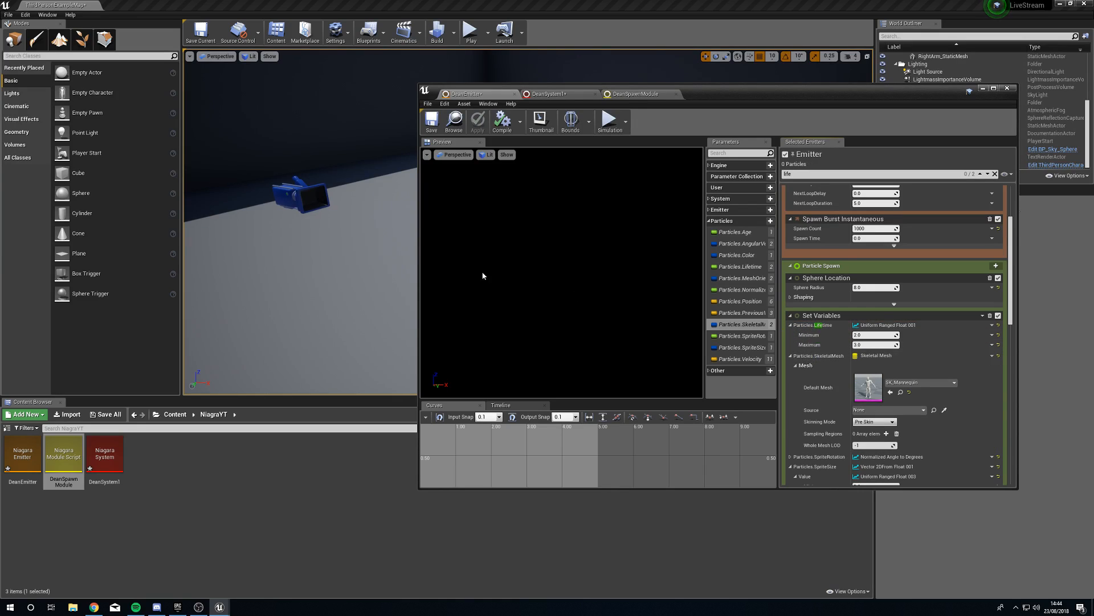
left_click(609, 118)
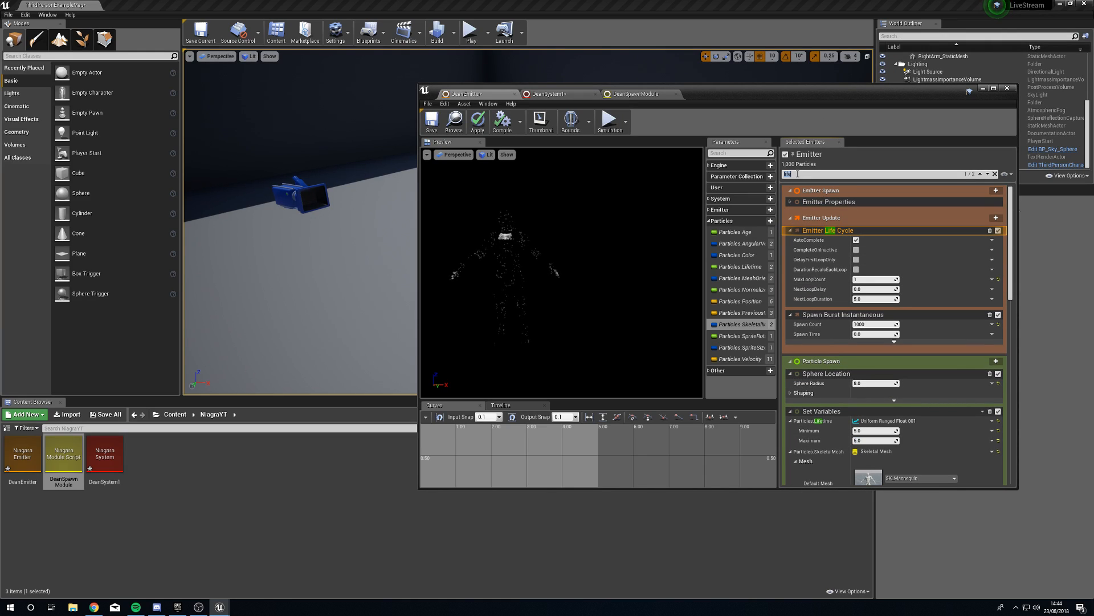
scroll("down", 3)
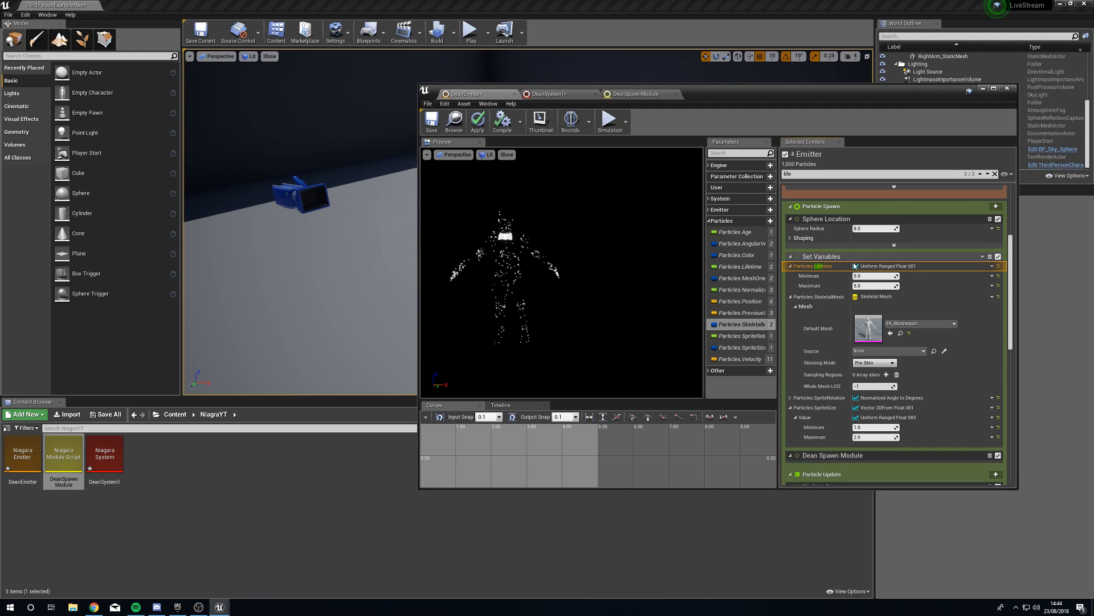
scroll("down", 3)
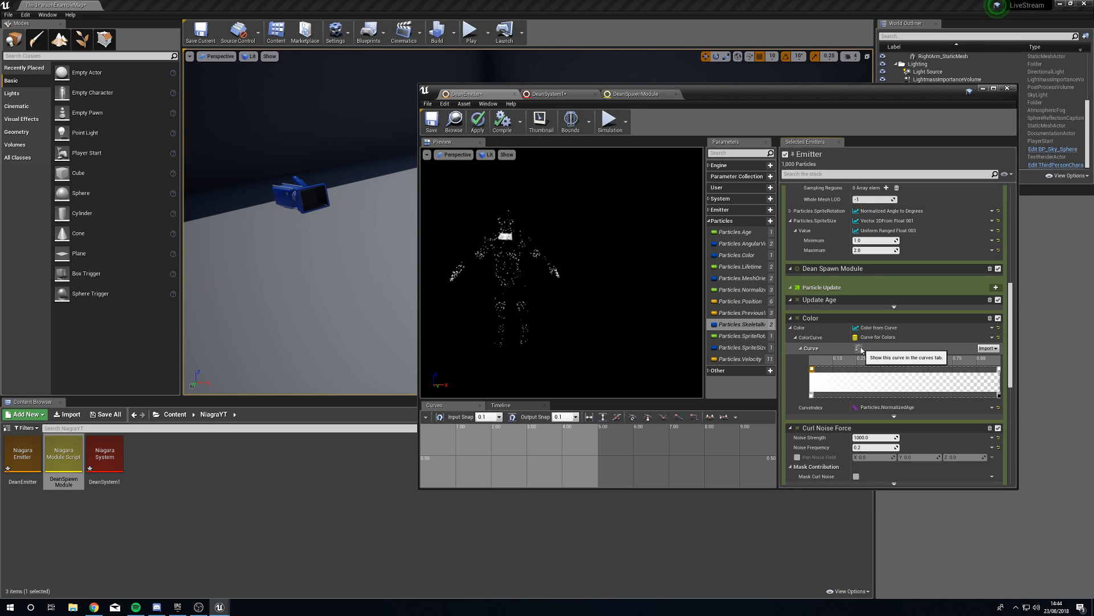
Edit the ColorCurve keys to fade from bright cyan to transparent.
left_click(857, 349)
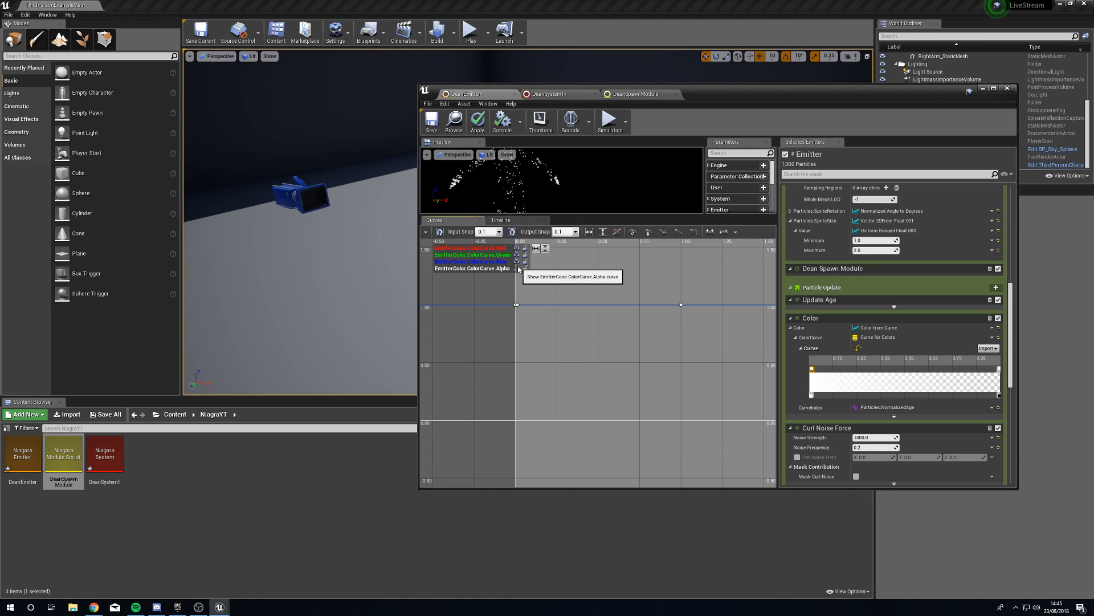
left_click(525, 269)
type("100")
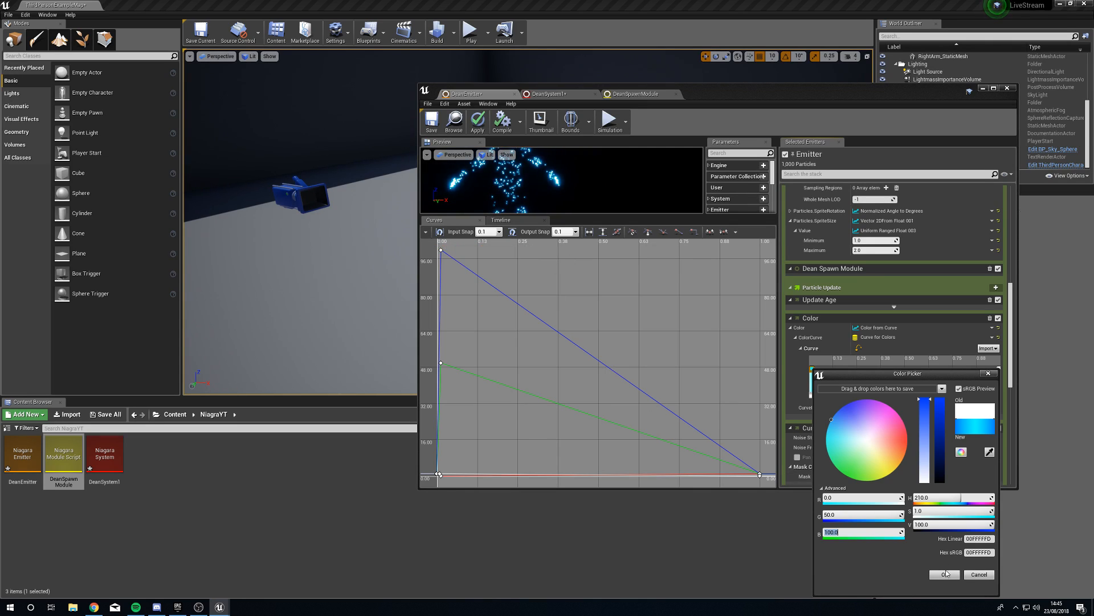
left_click(944, 573)
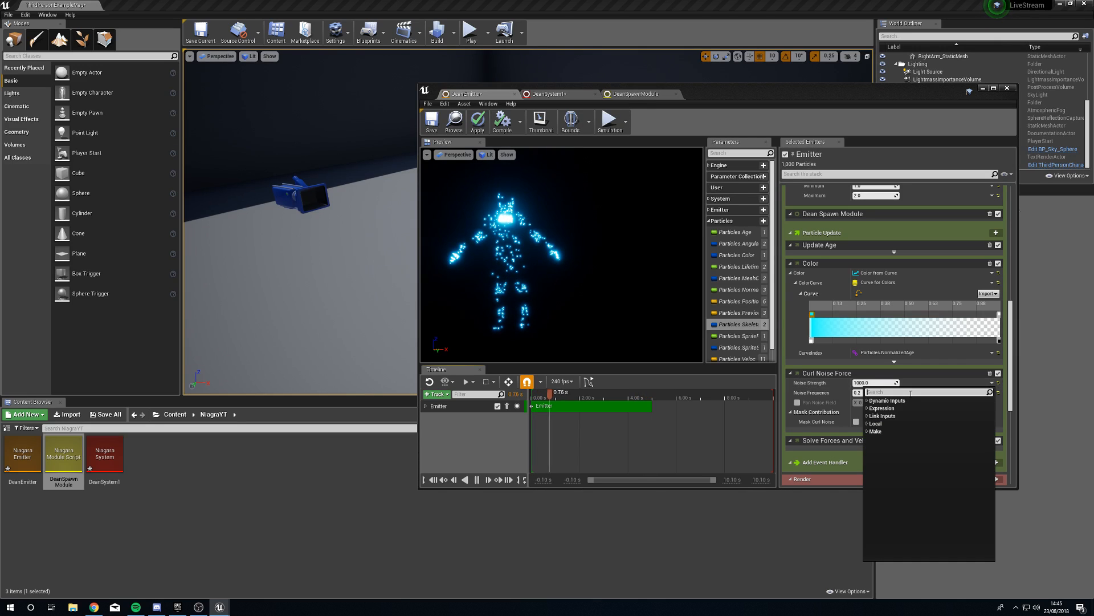
Drive Noise Strength from a float curve reshaped over particle age, then close the Niagara editor.
type("curve")
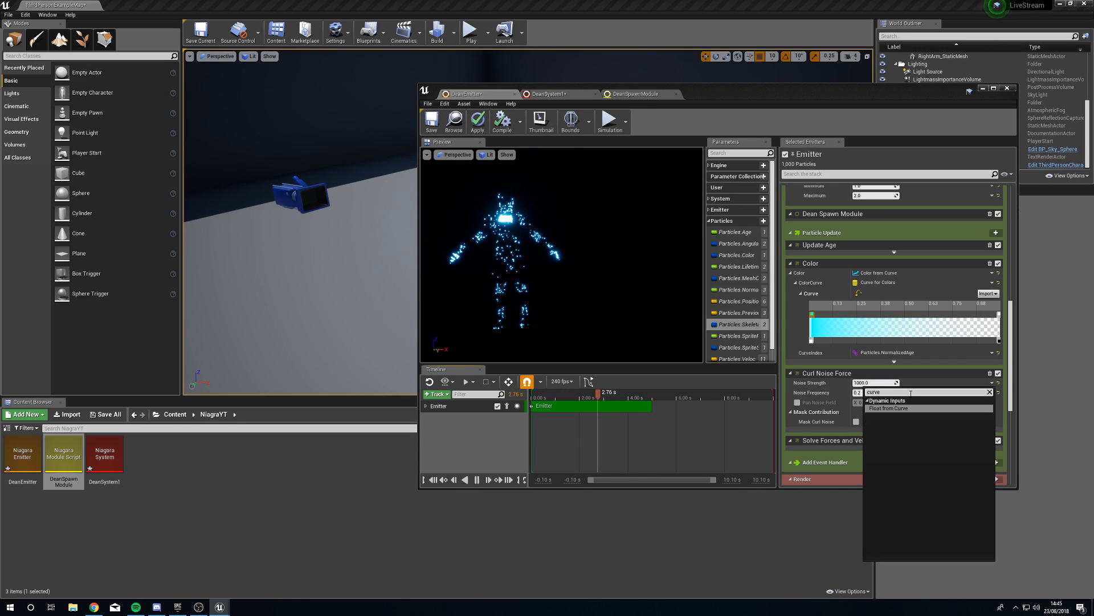
left_click(890, 408)
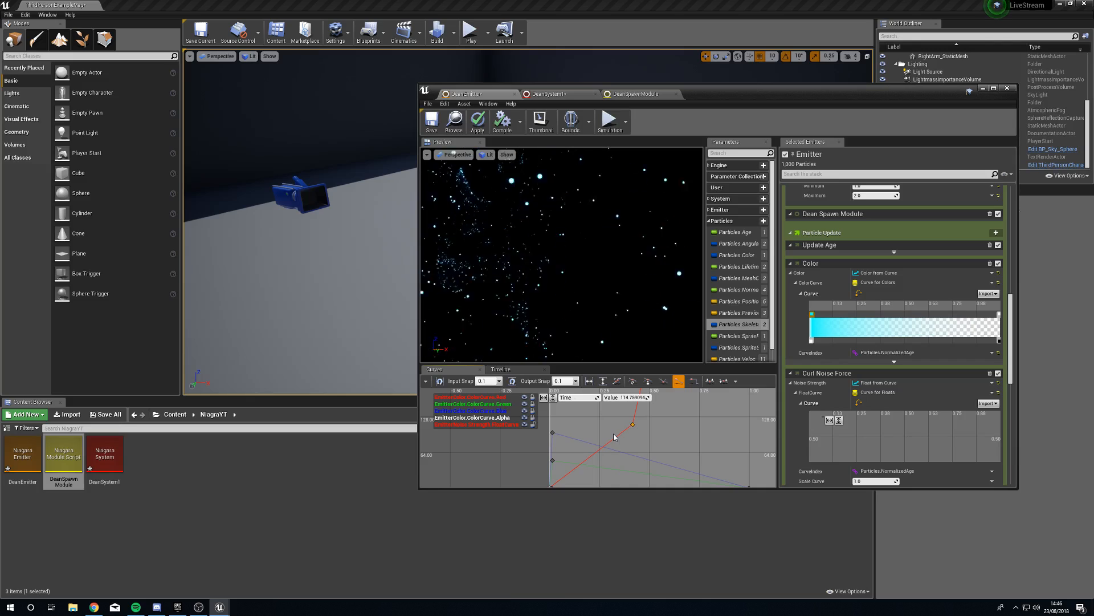
left_click_drag(631, 424, 589, 424)
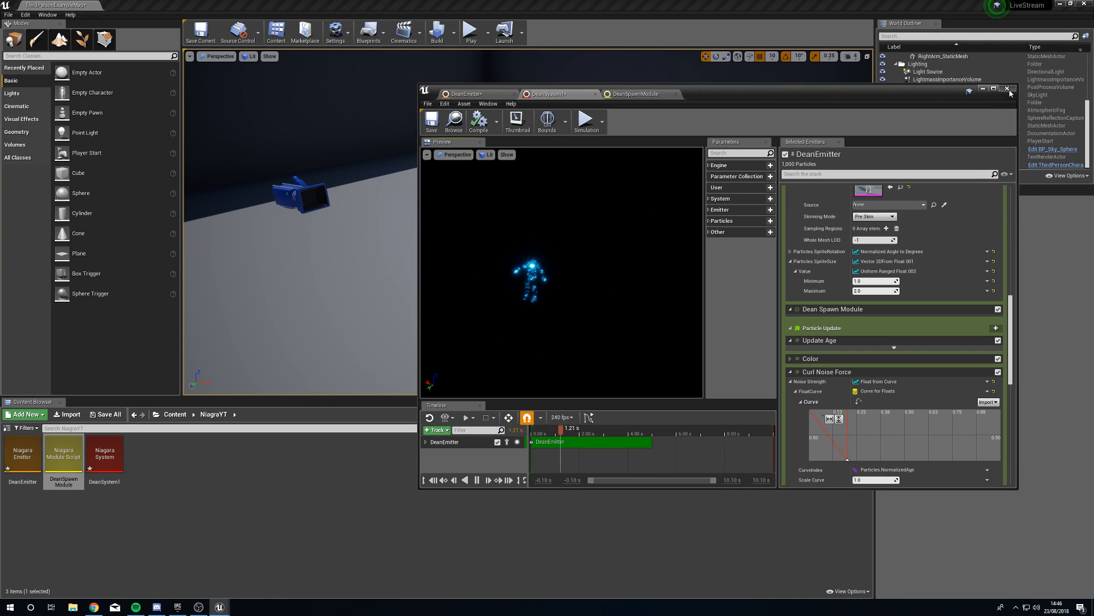
left_click(1007, 89)
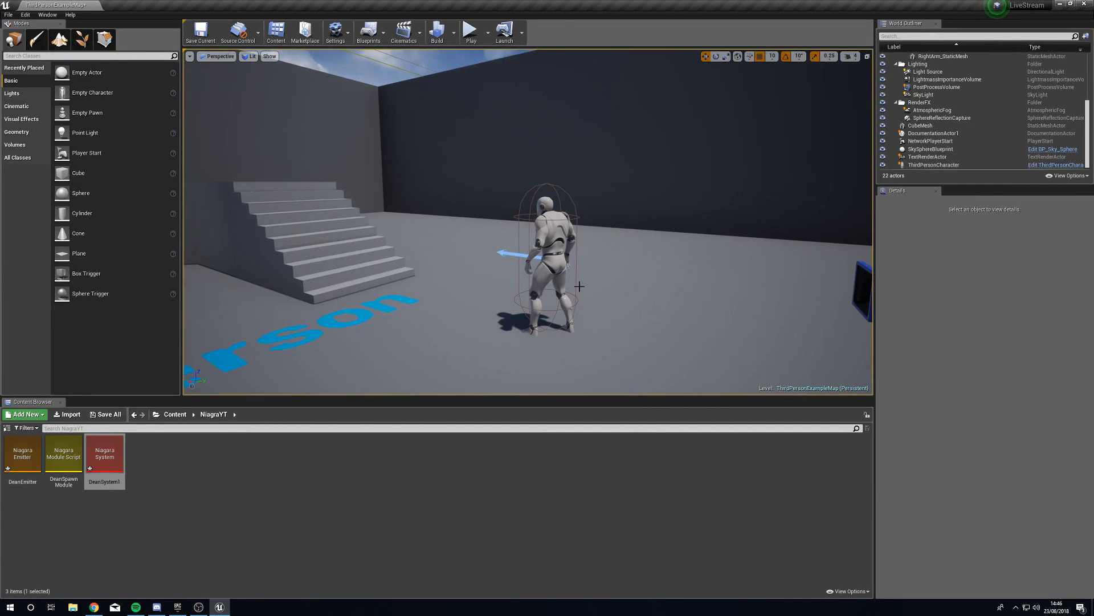
Open the ThirdPersonCharacter Blueprint from the World Outliner.
left_click(548, 250)
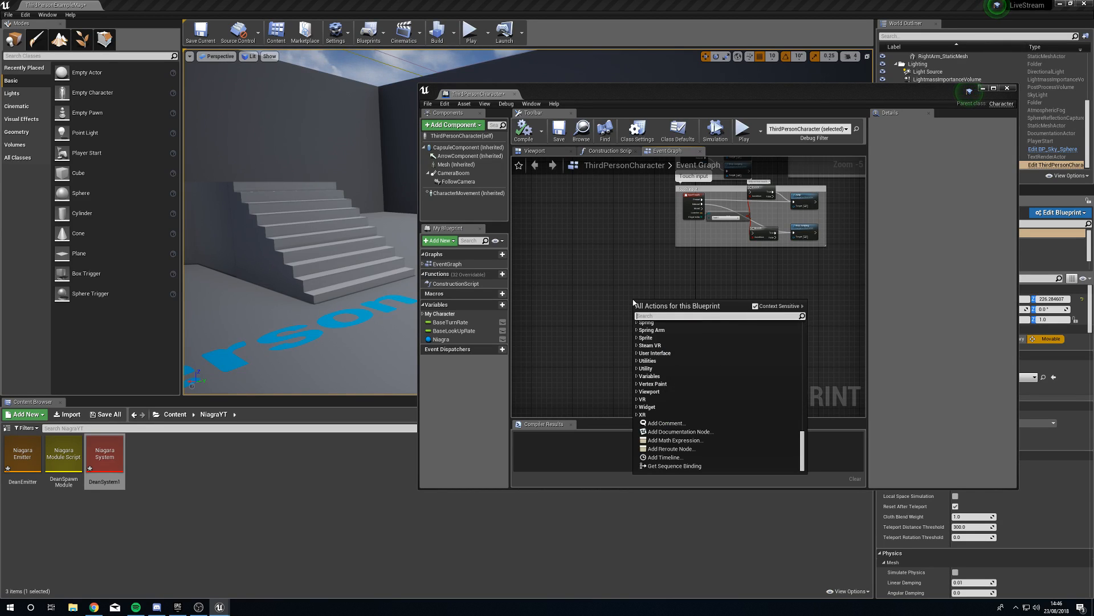
Add a Keyboard E event driving a Spawn System Attached node.
type("keyboard E")
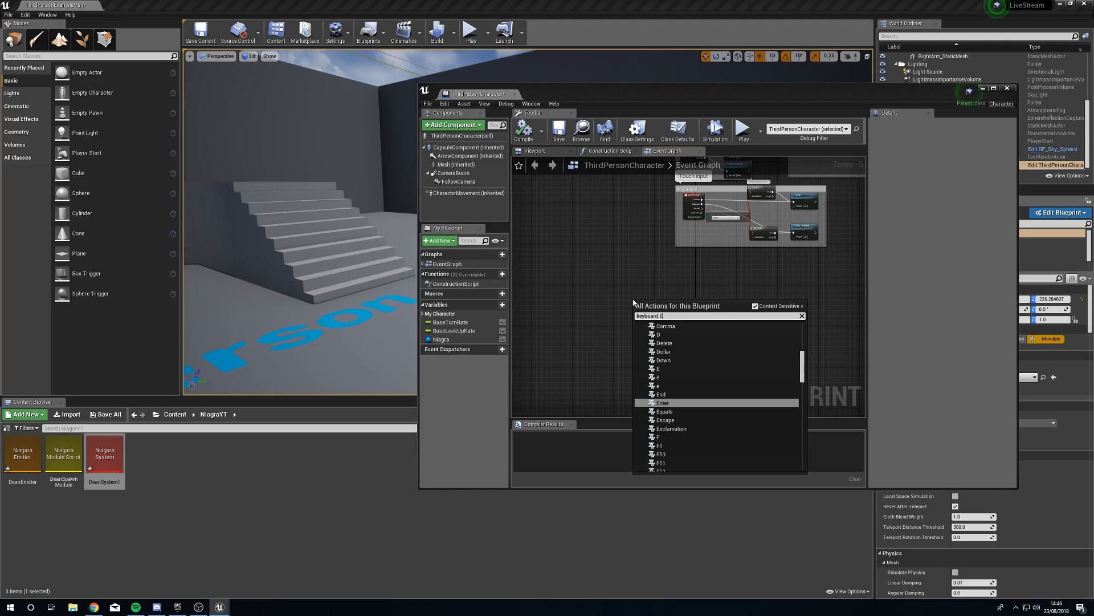
left_click(657, 369)
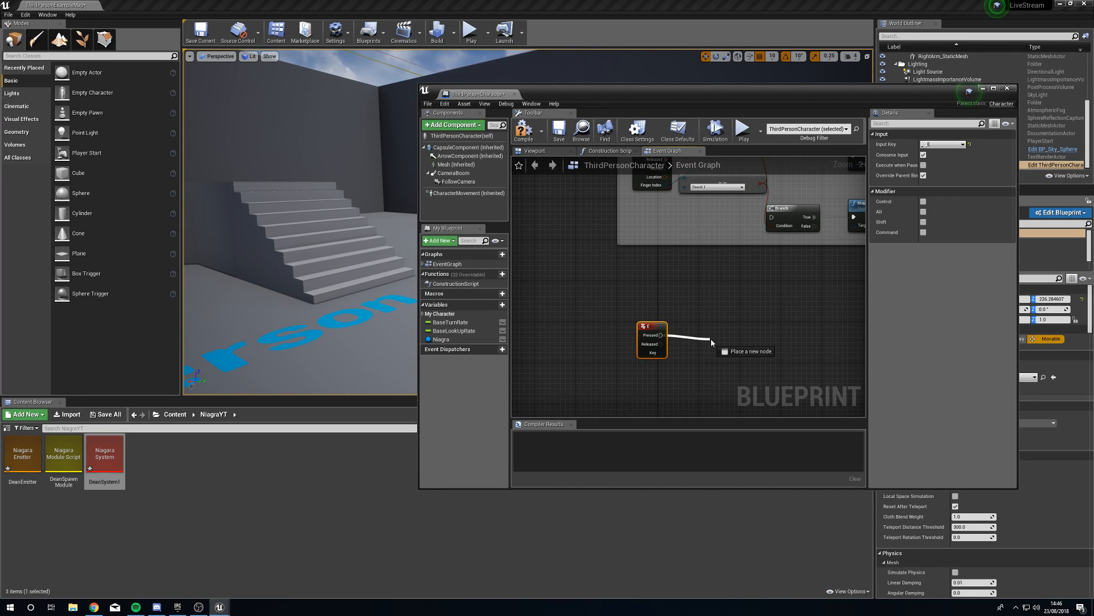
type("spawn sys")
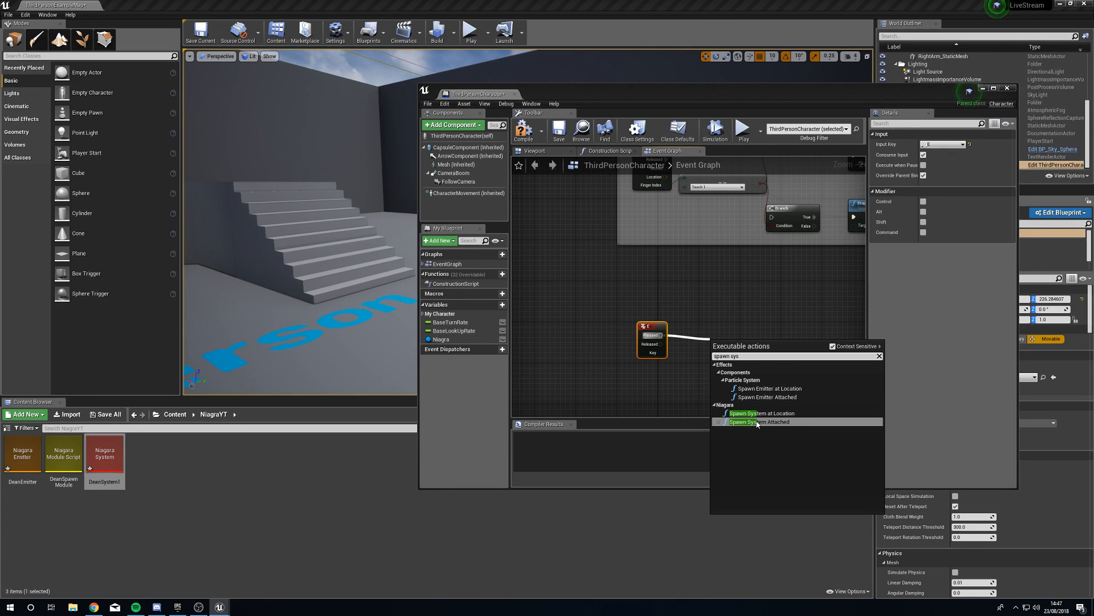
left_click(759, 422)
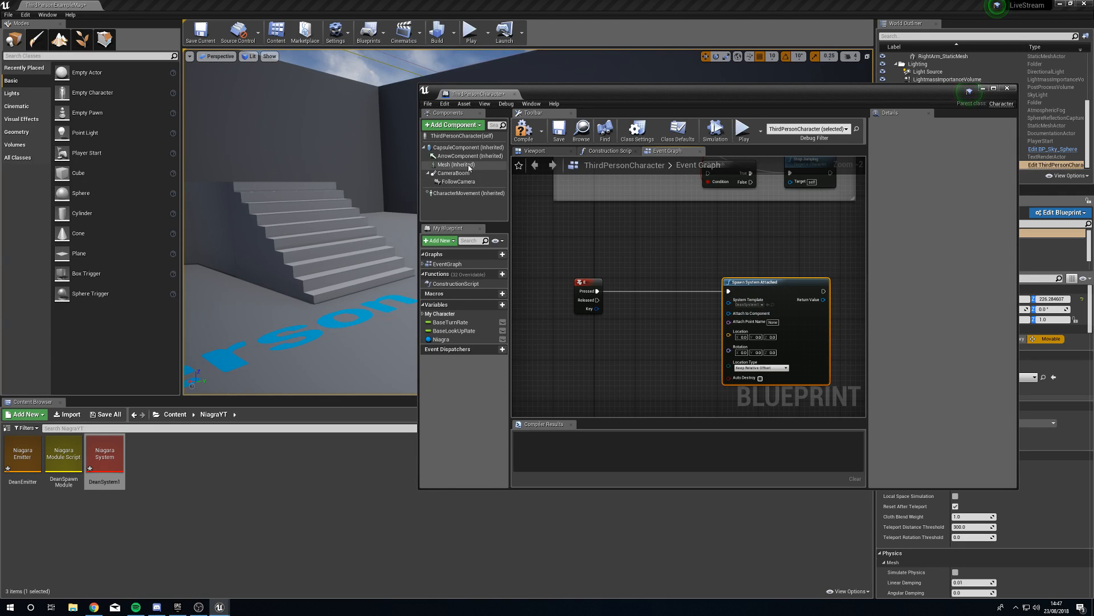
Attach to the character Mesh using its split GetWorldTransform location and rotation, then compile.
left_click(455, 164)
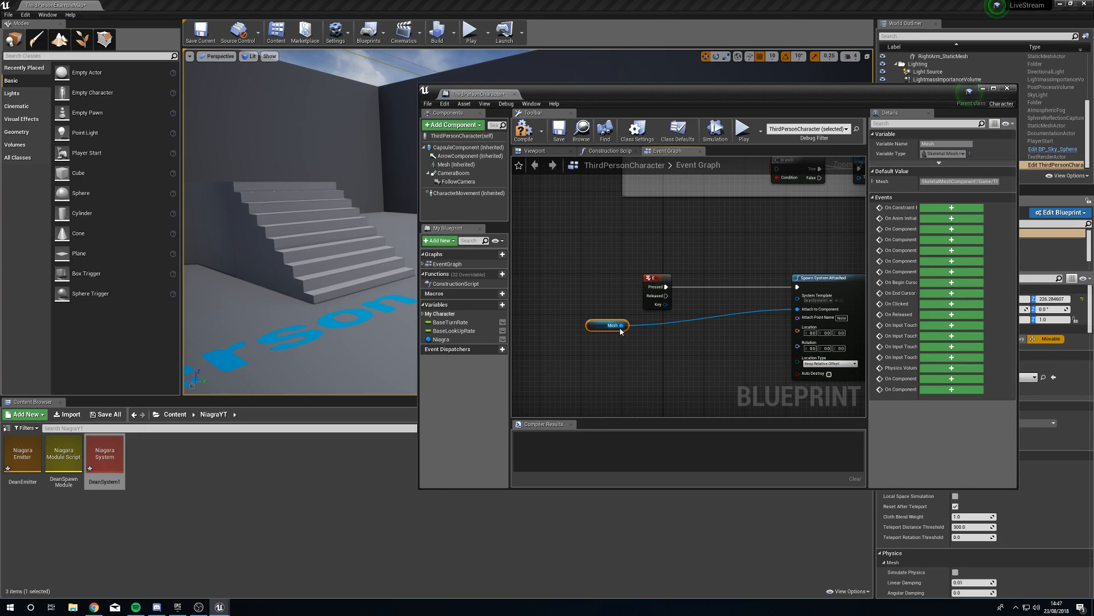
left_click_drag(620, 325, 649, 362)
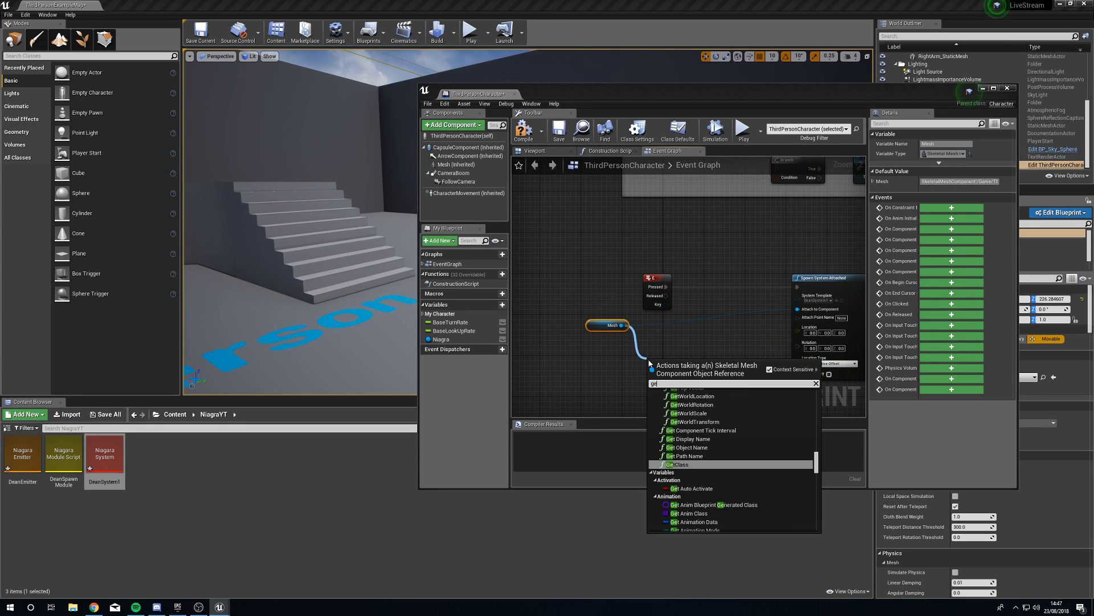
left_click(698, 421)
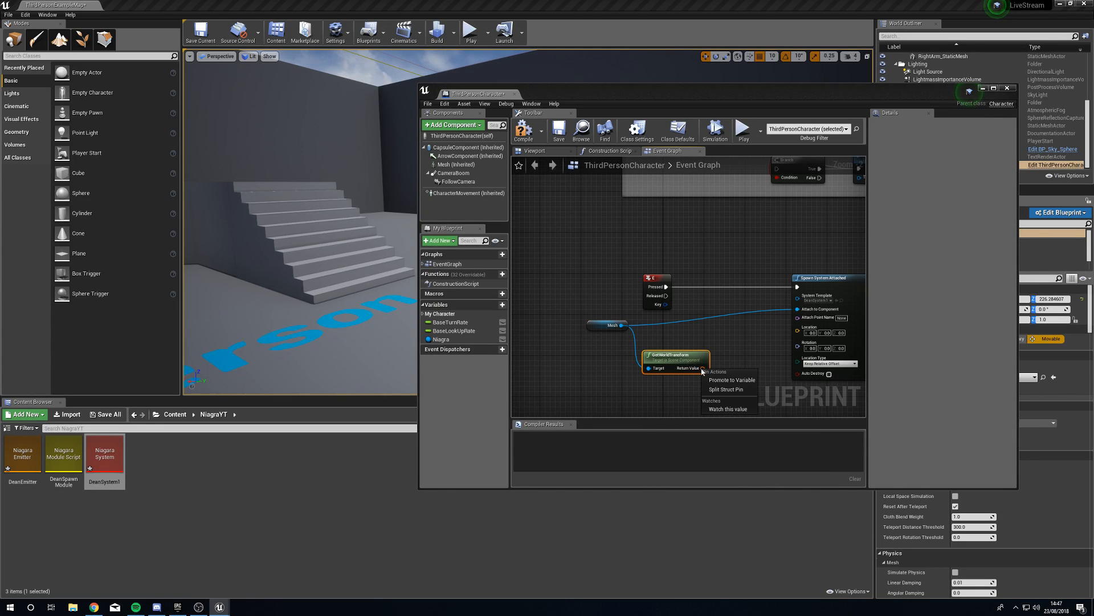
left_click(727, 389)
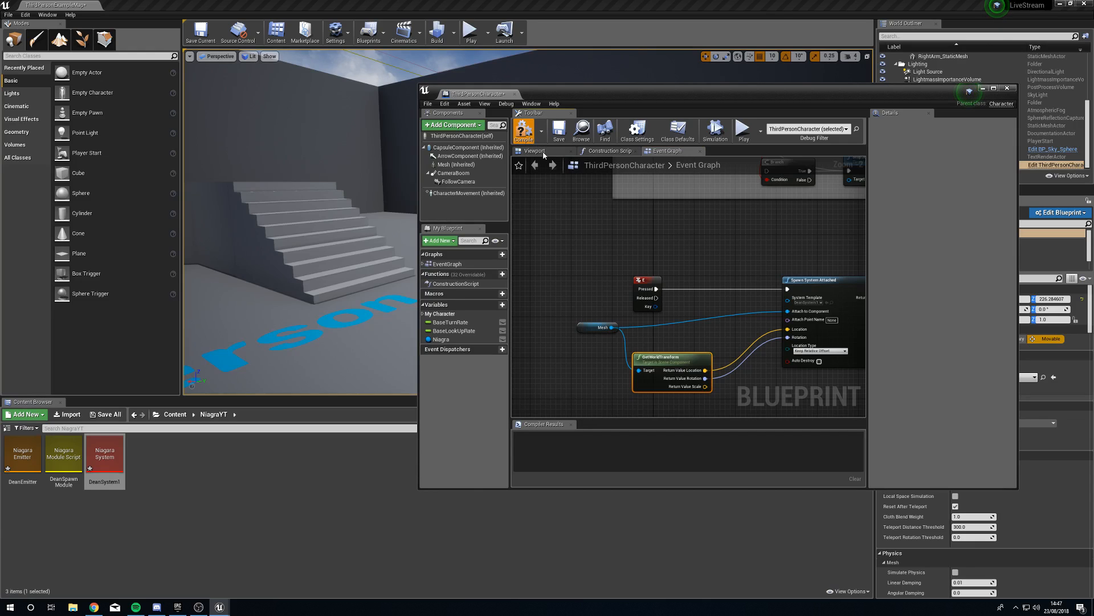
left_click(524, 131)
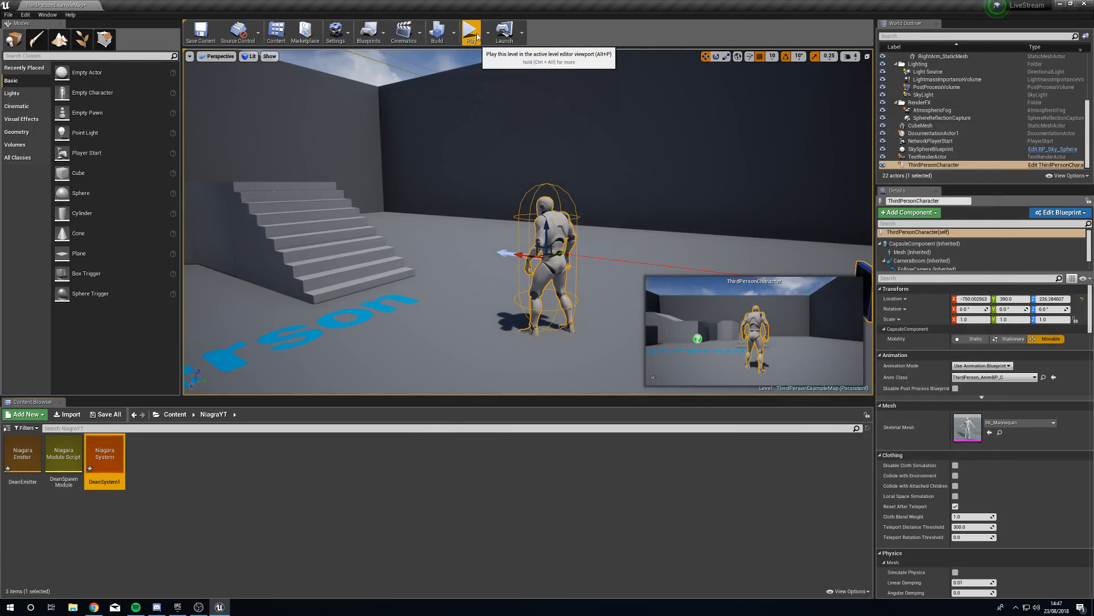
left_click(471, 32)
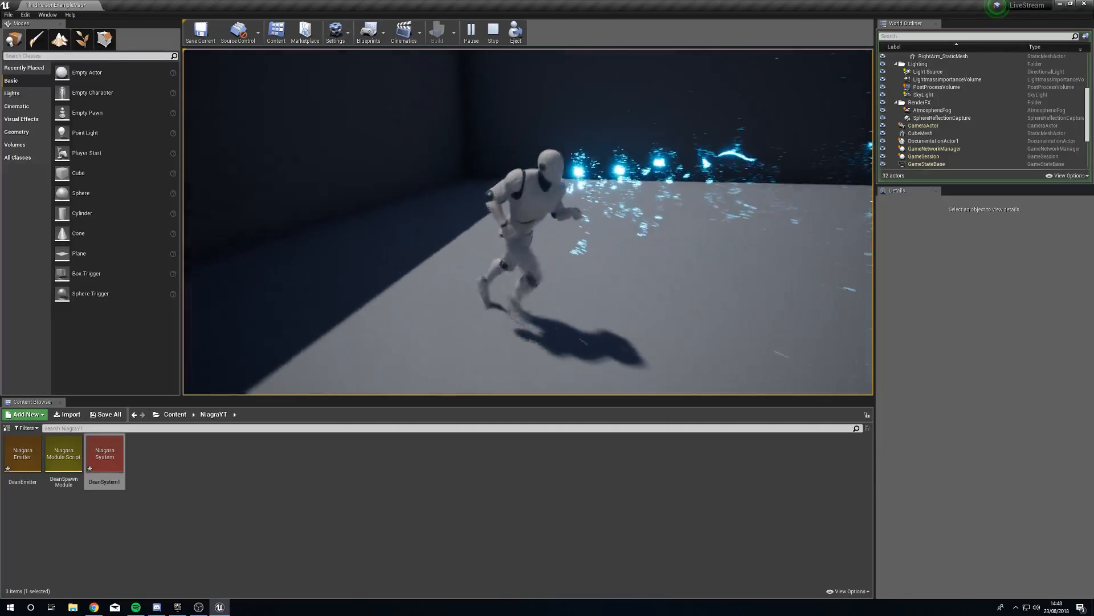
left_click(493, 32)
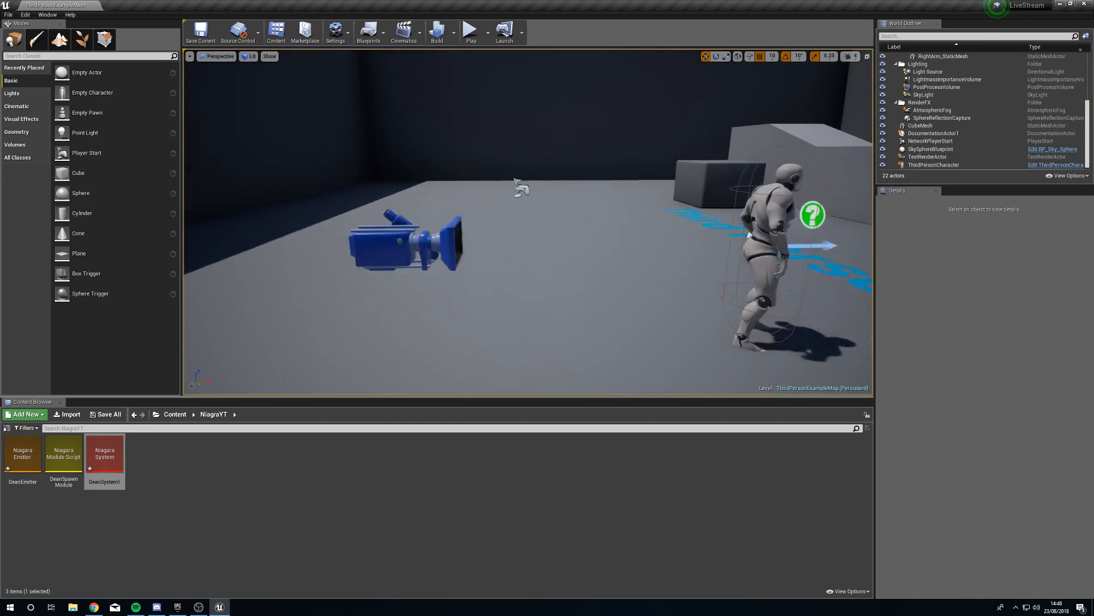
Set DeanSystem1's Spawn Burst Instantaneous count to 10000 and play the level to view the denser figure.
double_click(104, 453)
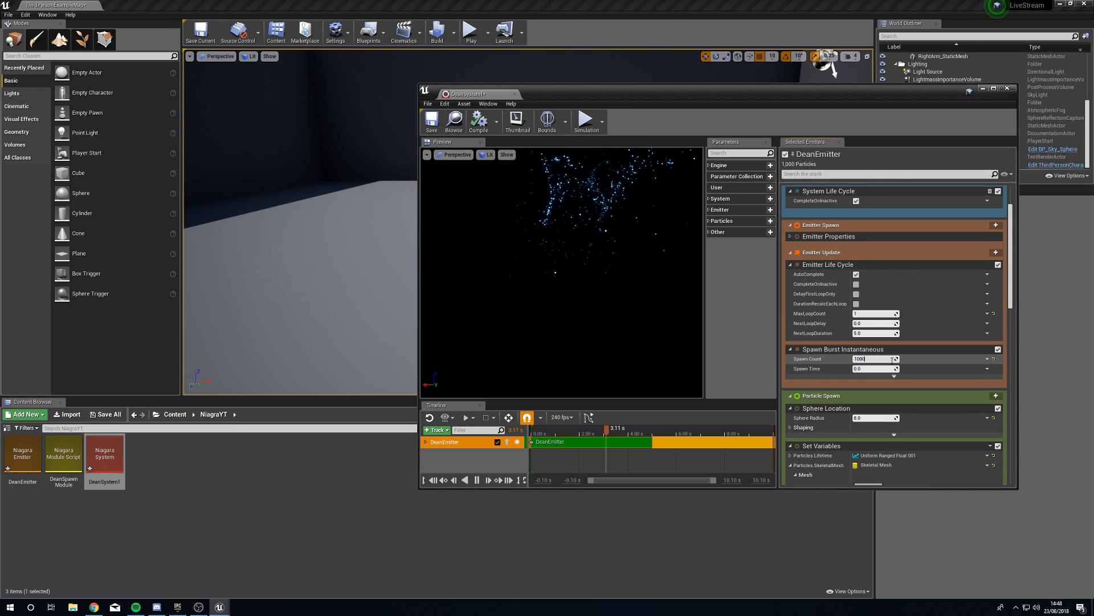
type("10000")
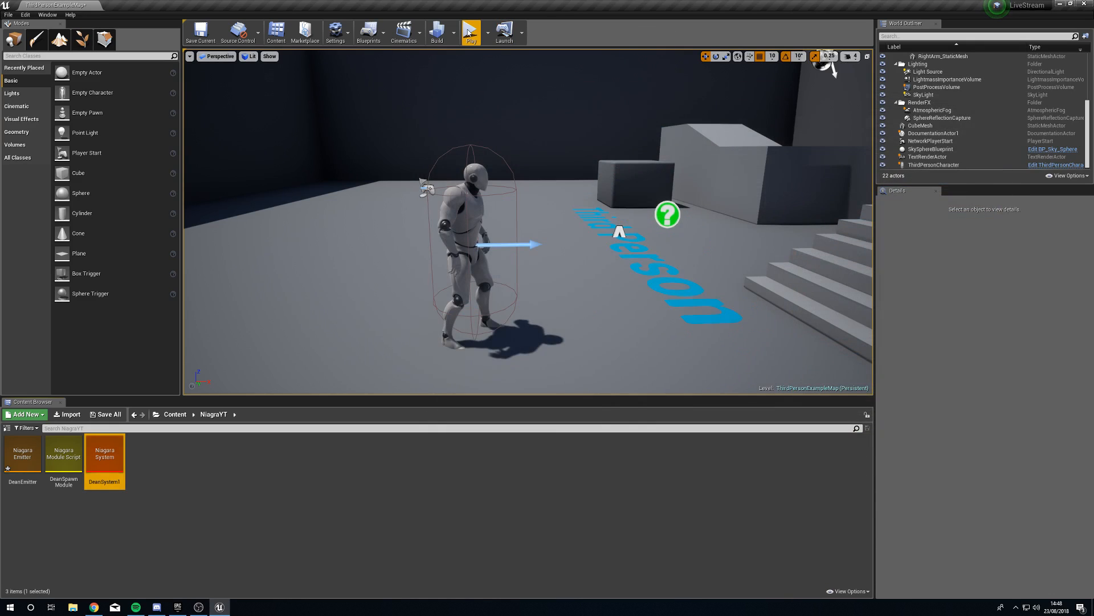
left_click(471, 32)
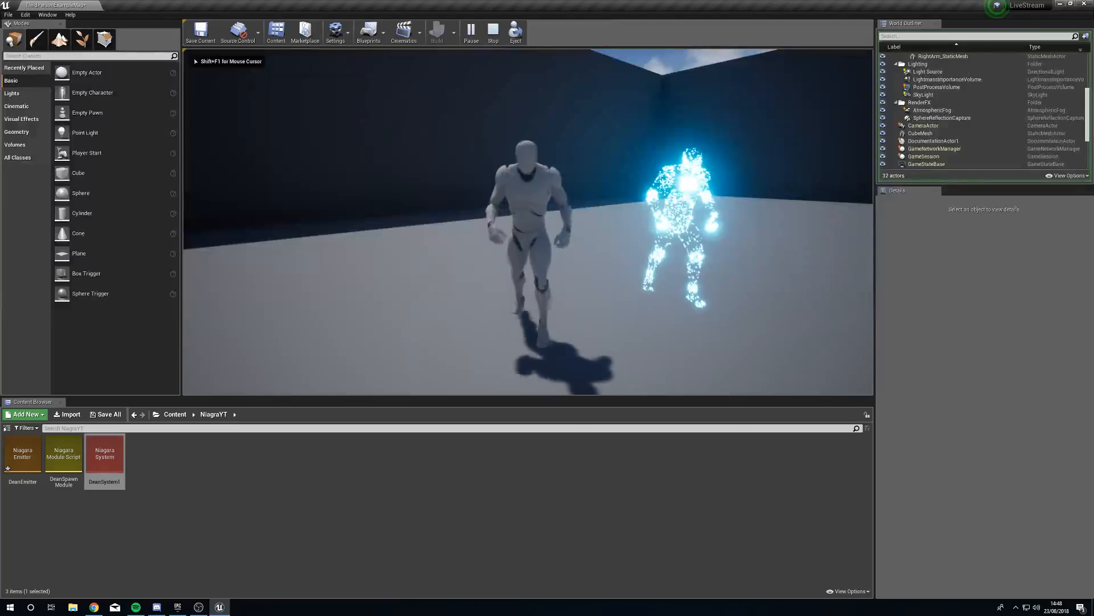